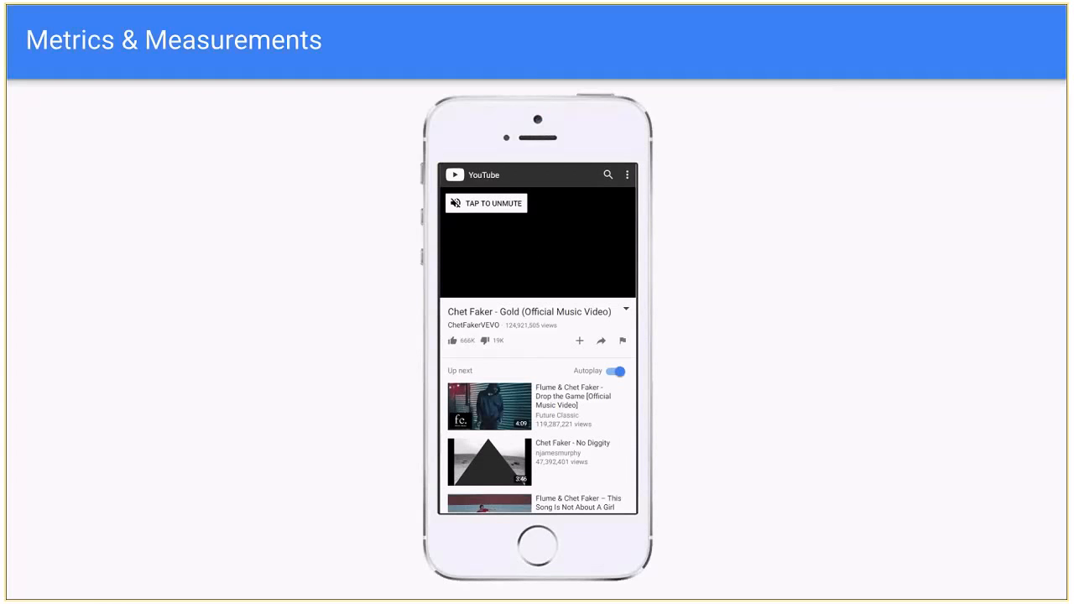
- Advance past the YouTube phone mock-up to the blank loading frame at 2.19 s
{"action": "left_click", "coordinate": [485, 203]}
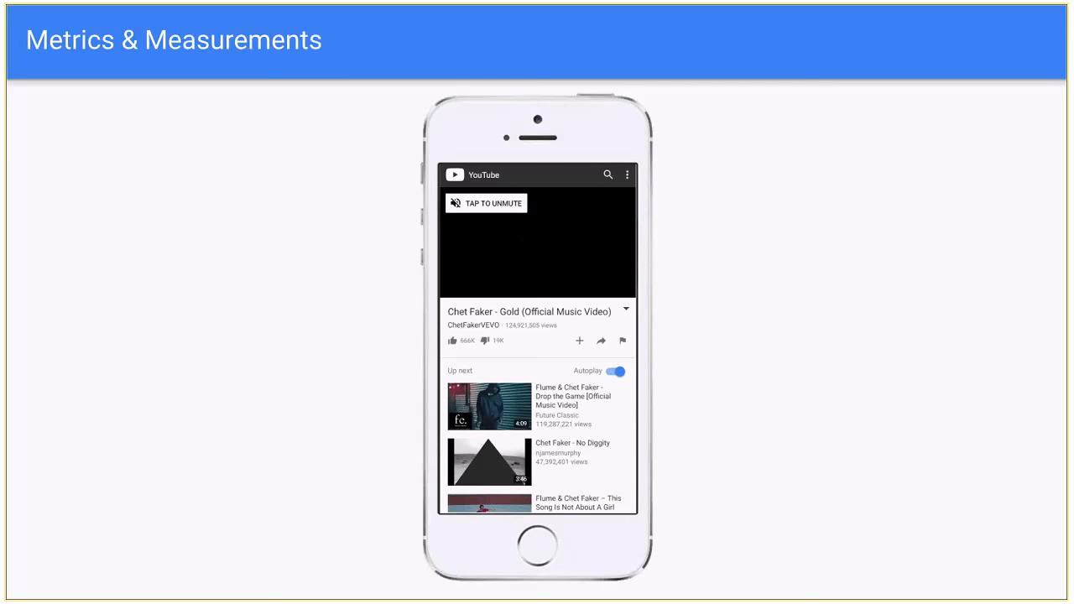
{"action": "left_click", "coordinate": [485, 203]}
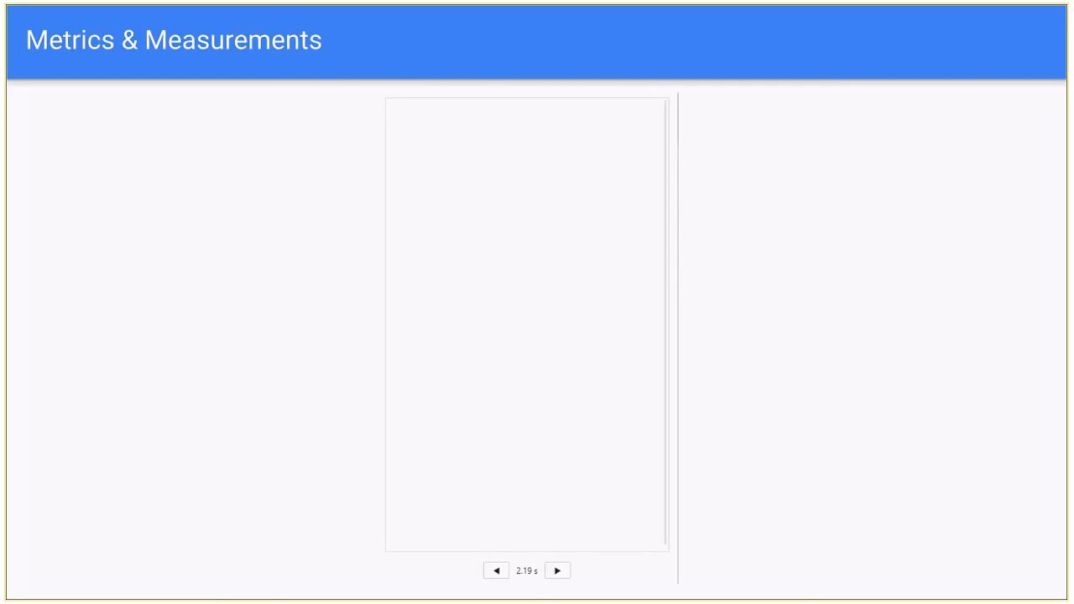
- Reveal the seven-frame filmstrip labelled First Paint through Time to Interactive
{"action": "left_click", "coordinate": [557, 571]}
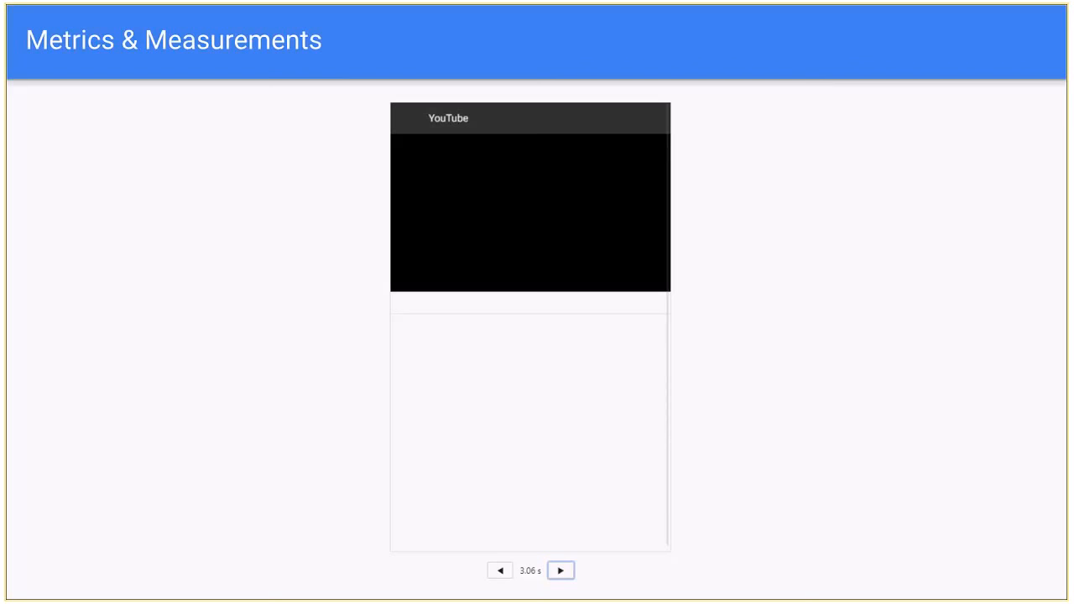
{"action": "left_click", "coordinate": [561, 571]}
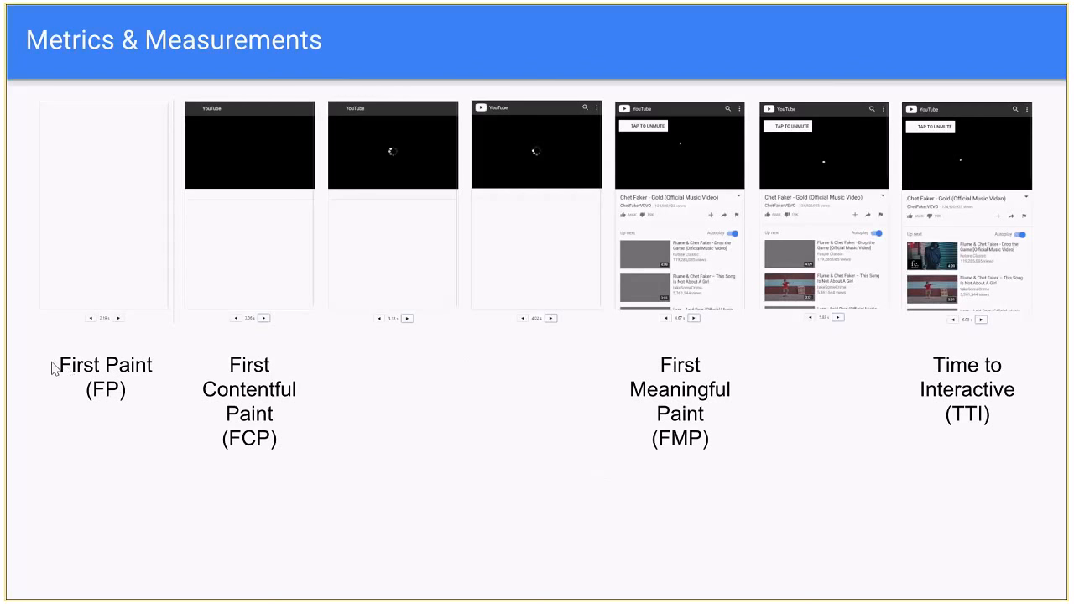
{"action": "mouse_move", "coordinate": [92, 336]}
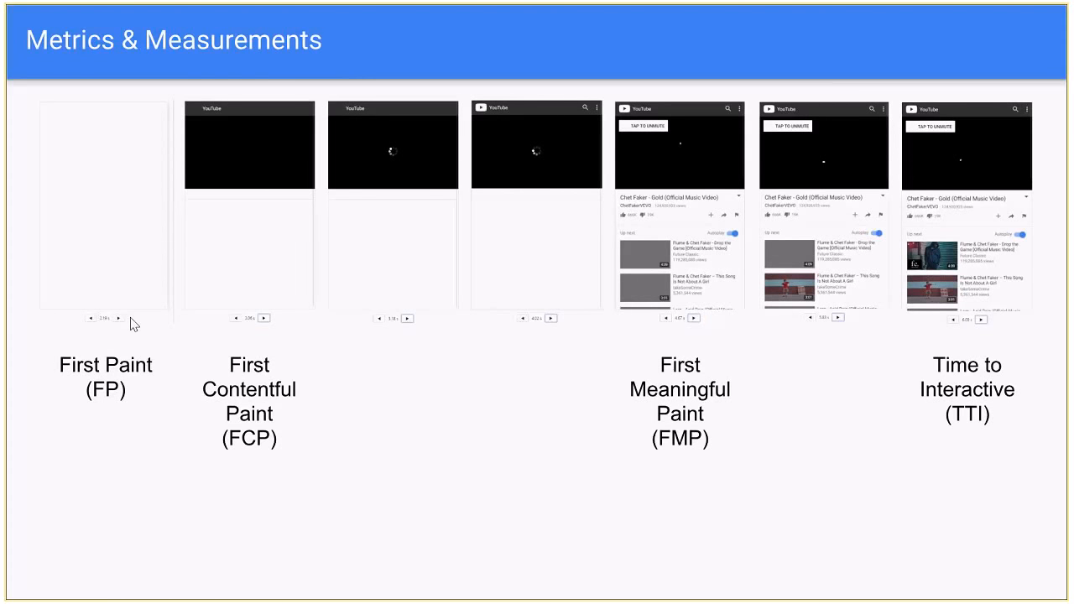
{"action": "mouse_move", "coordinate": [108, 324]}
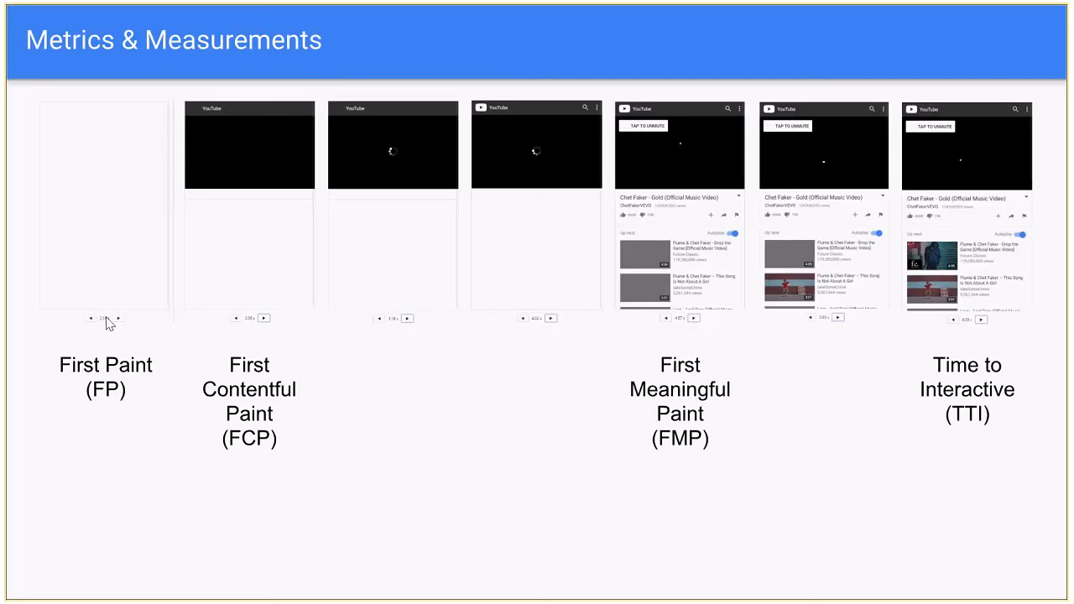
{"action": "mouse_move", "coordinate": [270, 469]}
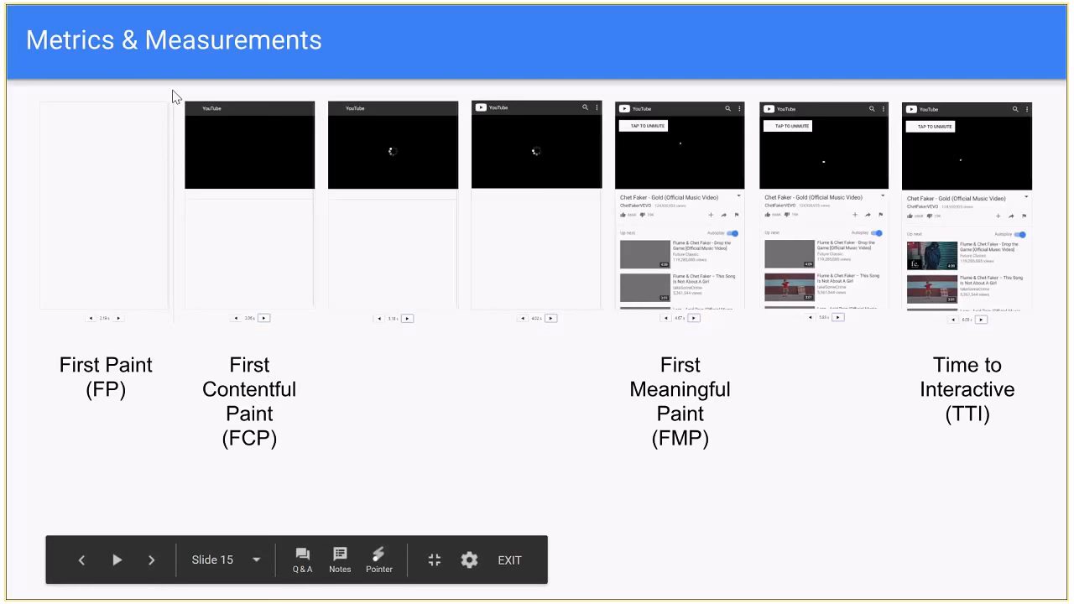
{"action": "mouse_move", "coordinate": [277, 241]}
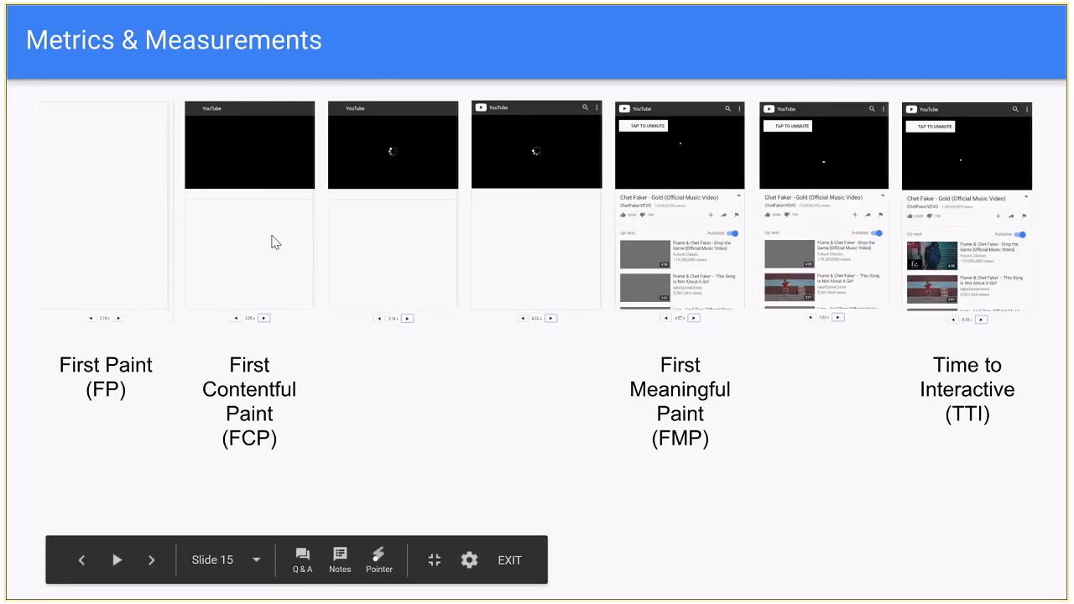
{"action": "mouse_move", "coordinate": [161, 142]}
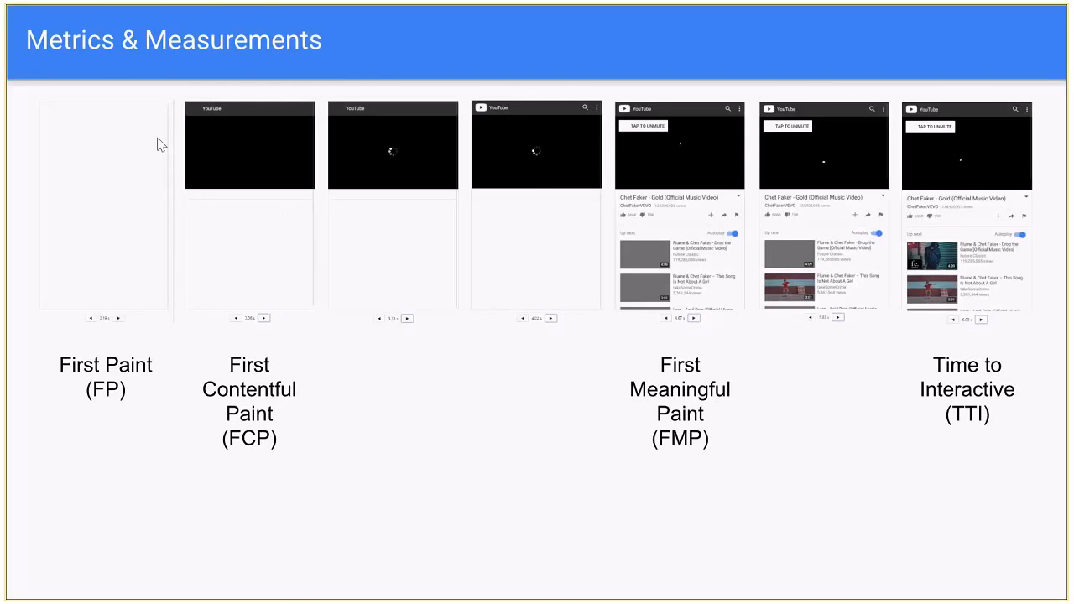
{"action": "mouse_move", "coordinate": [220, 183]}
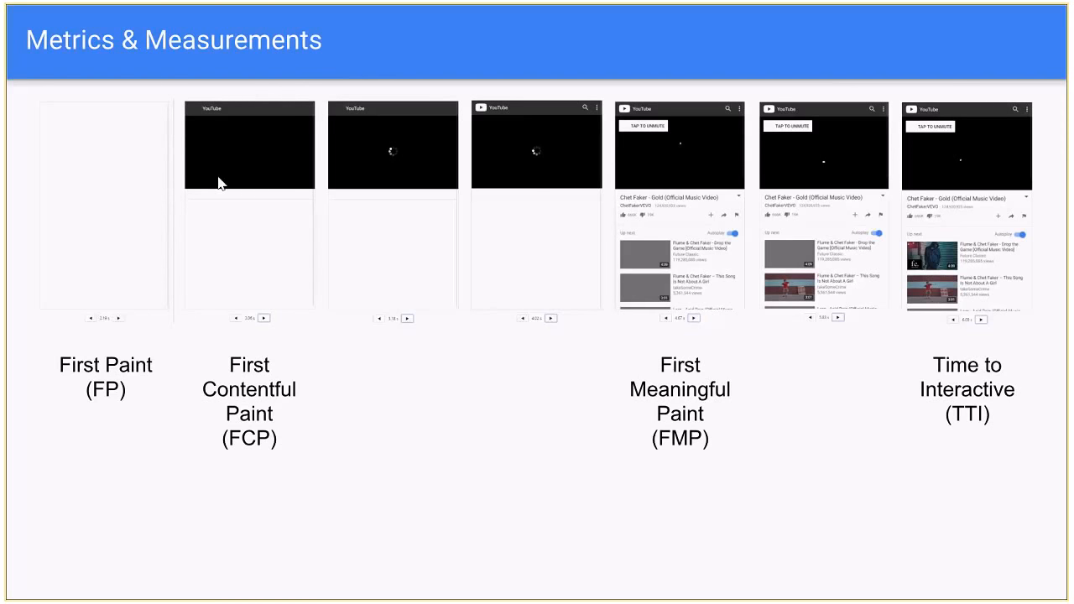
{"action": "mouse_move", "coordinate": [403, 226]}
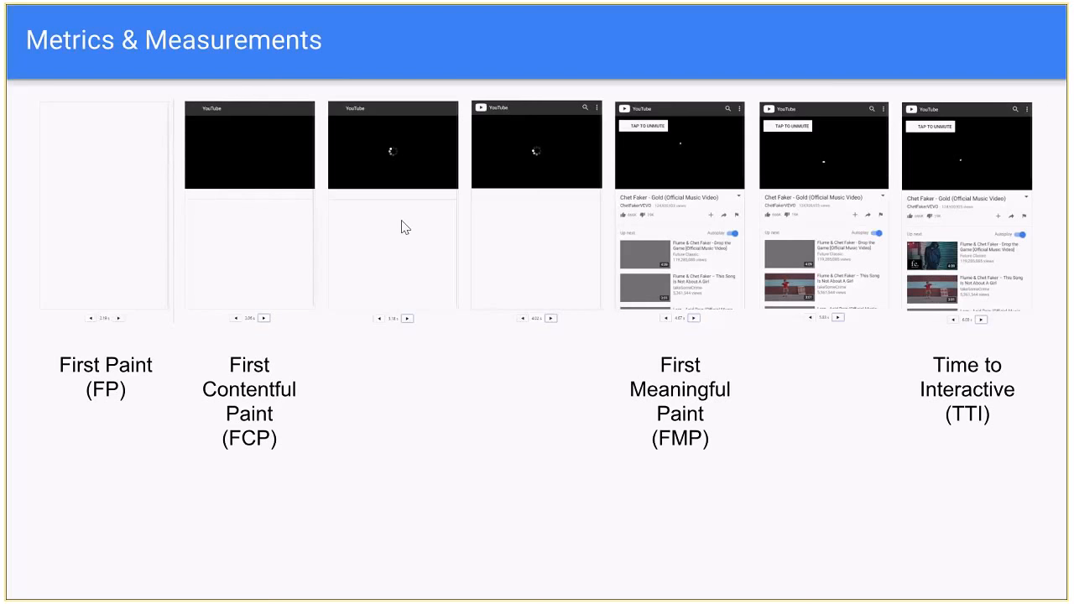
{"action": "mouse_move", "coordinate": [629, 402]}
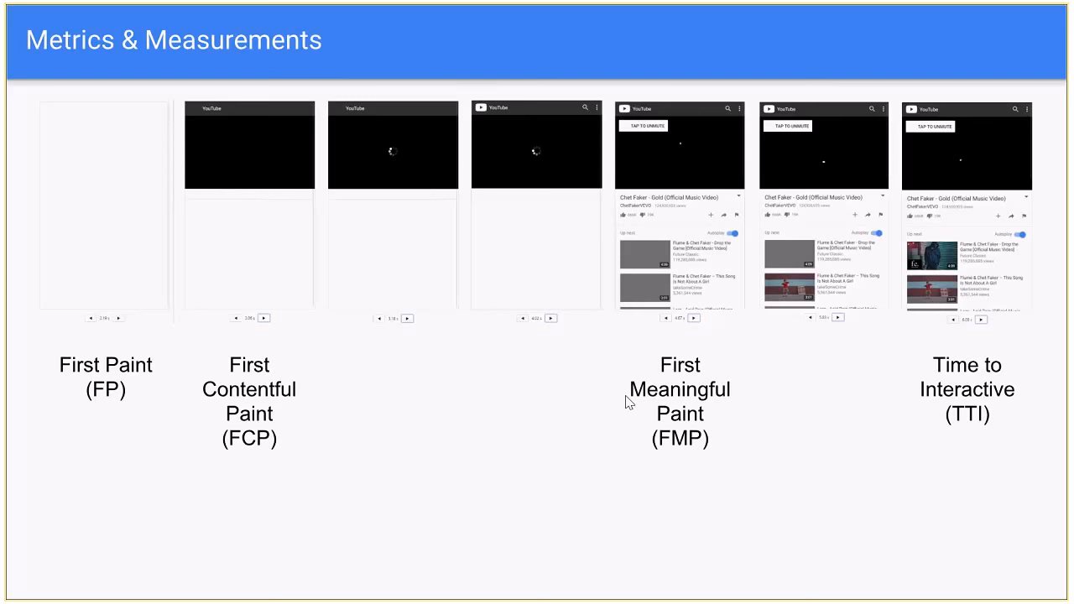
{"action": "mouse_move", "coordinate": [628, 402]}
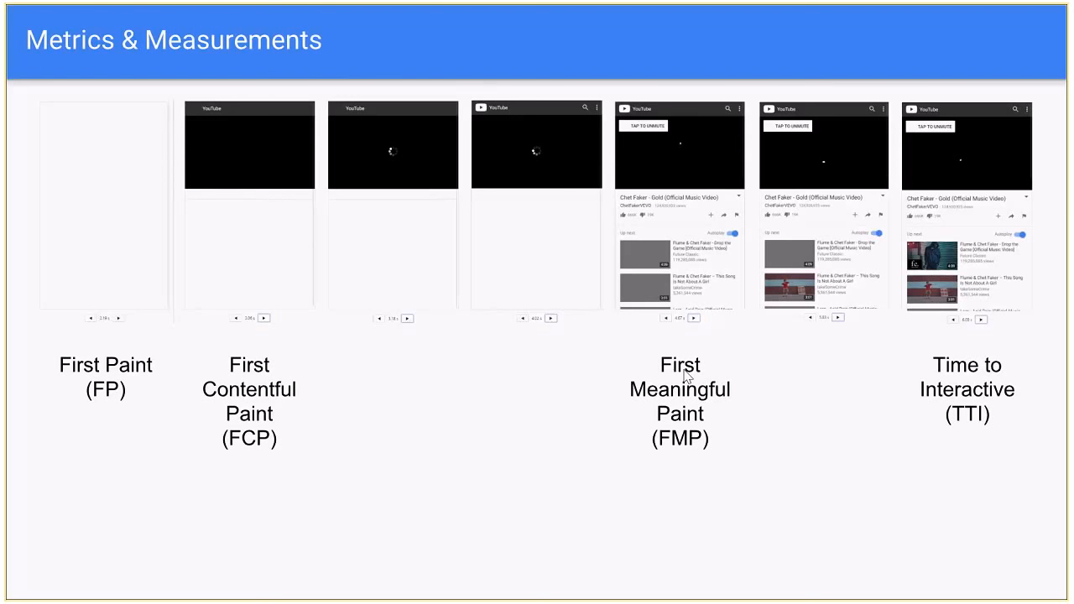
{"action": "mouse_move", "coordinate": [691, 336]}
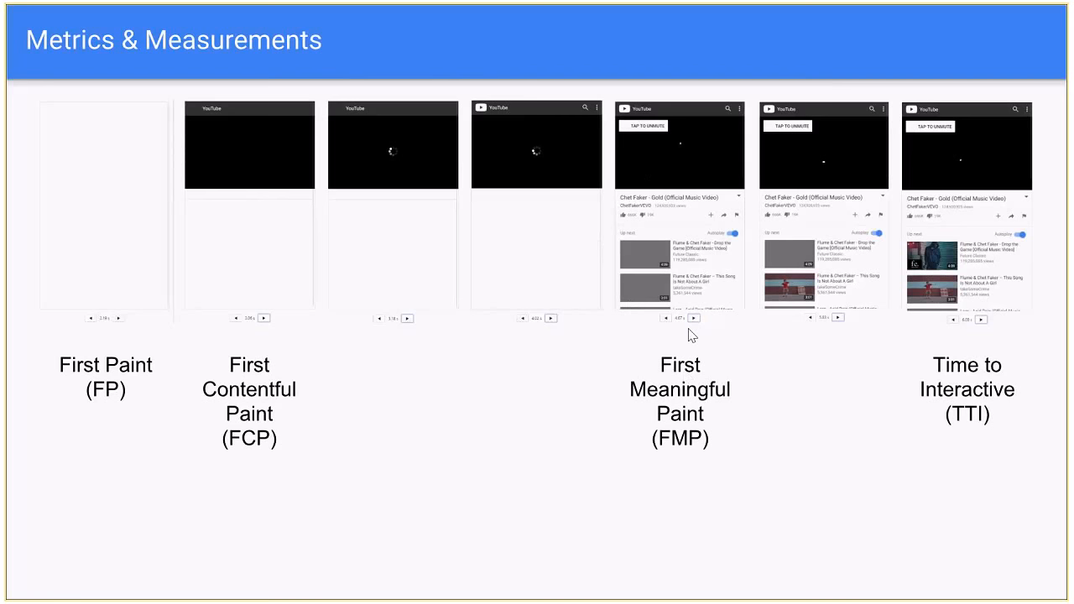
{"action": "mouse_move", "coordinate": [598, 191]}
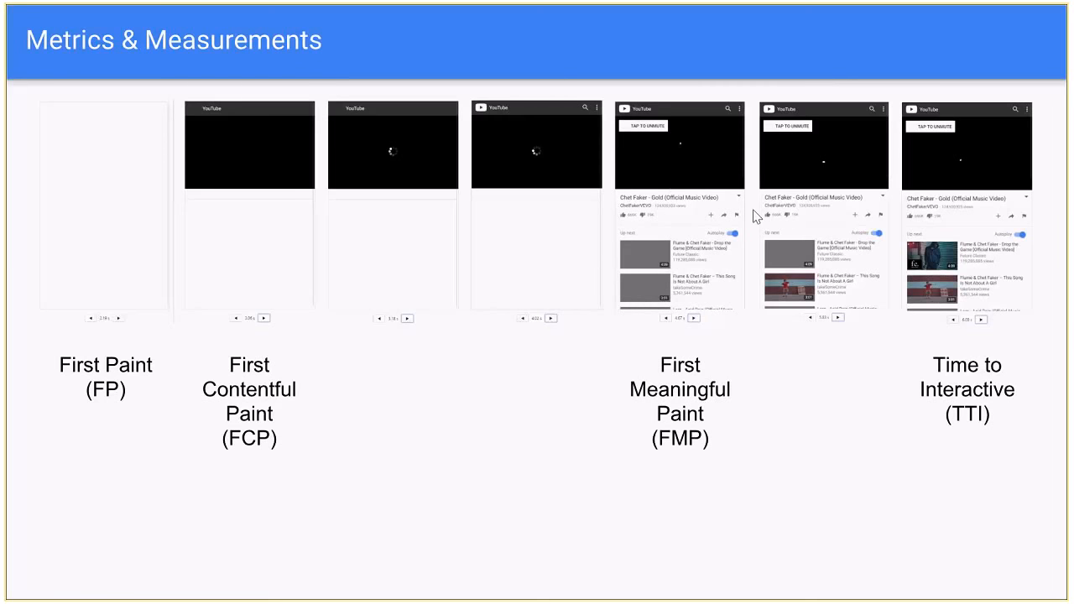
{"action": "mouse_move", "coordinate": [931, 369]}
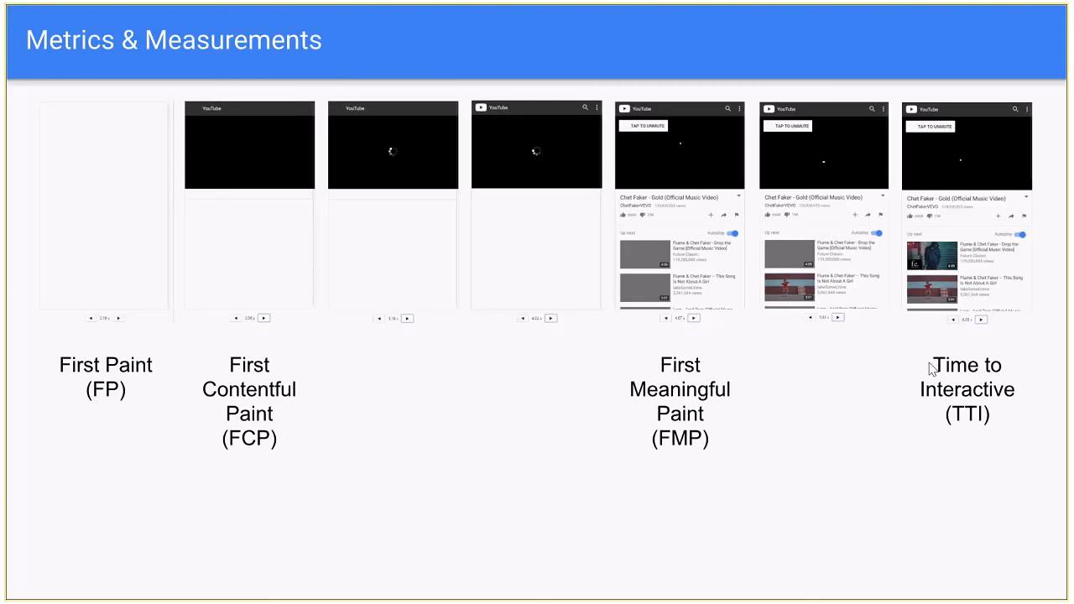
{"action": "mouse_move", "coordinate": [1003, 411]}
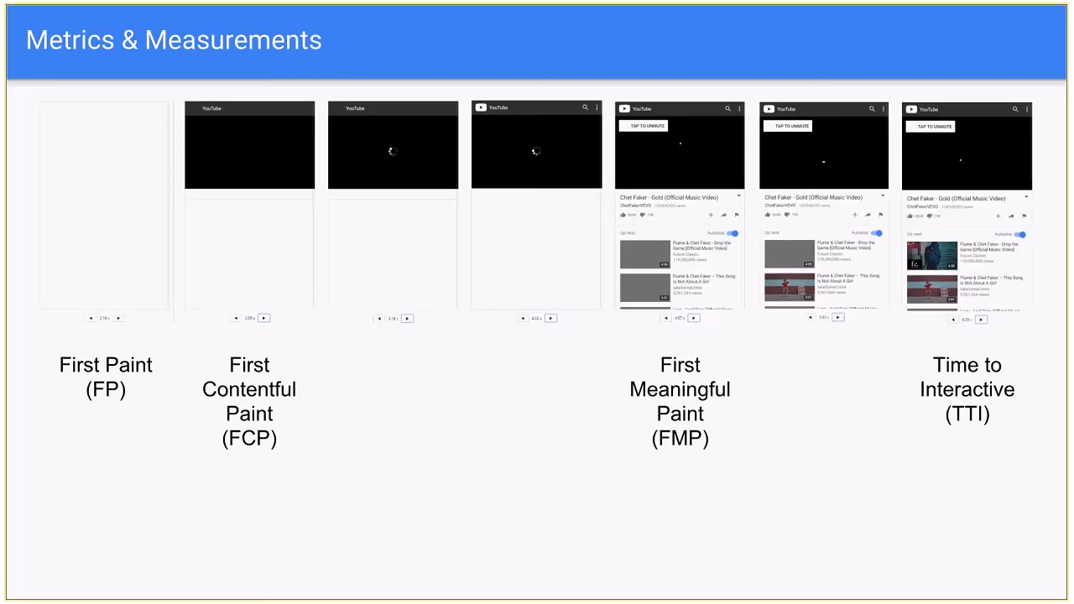
{"action": "key", "text": "Right"}
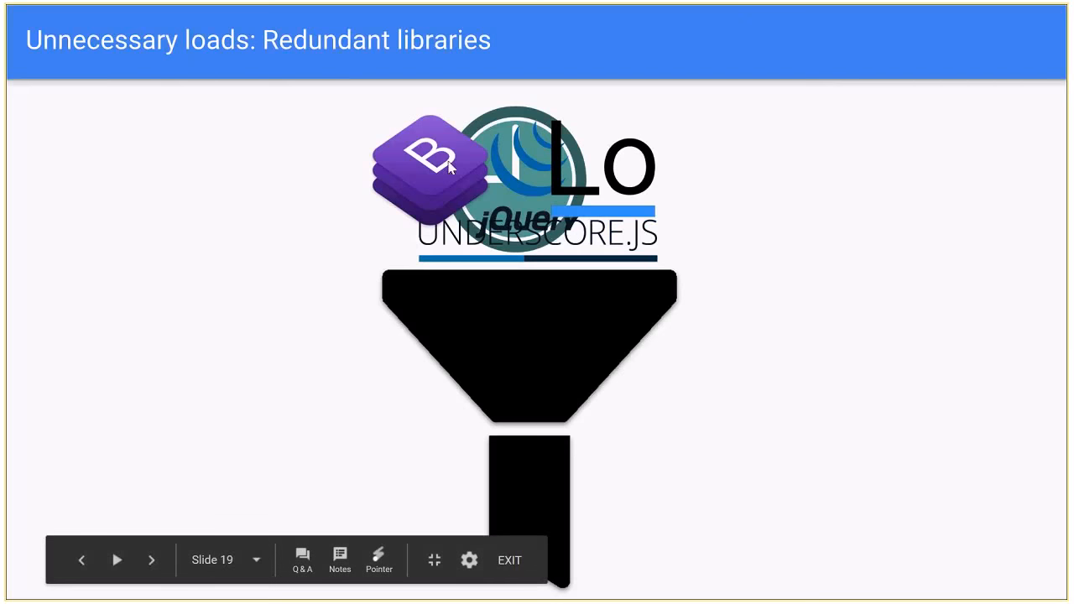
{"action": "mouse_move", "coordinate": [182, 478]}
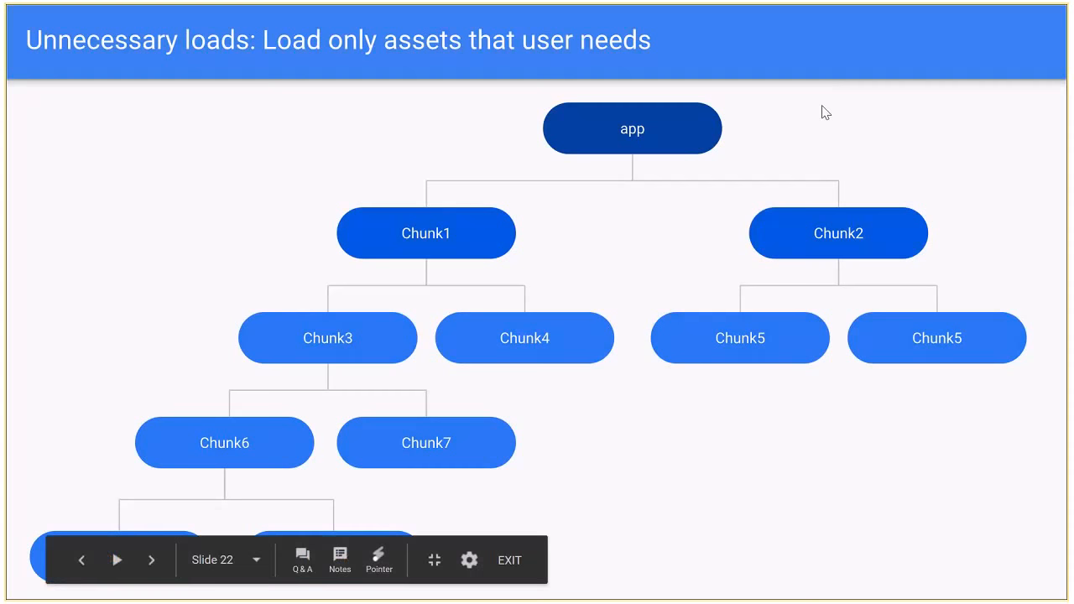
{"action": "mouse_move", "coordinate": [554, 110]}
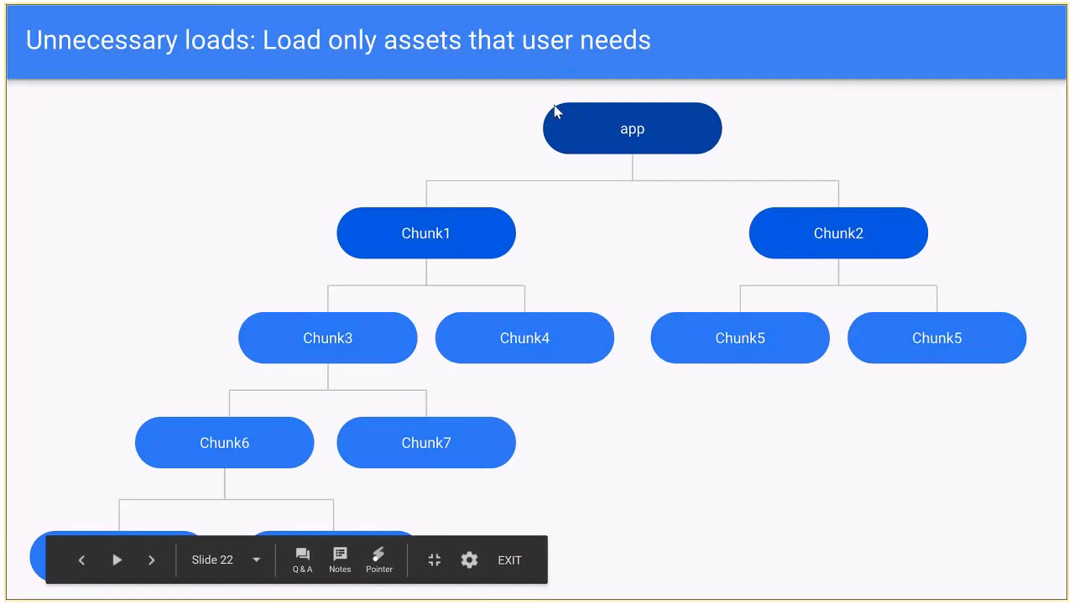
{"action": "mouse_move", "coordinate": [397, 265]}
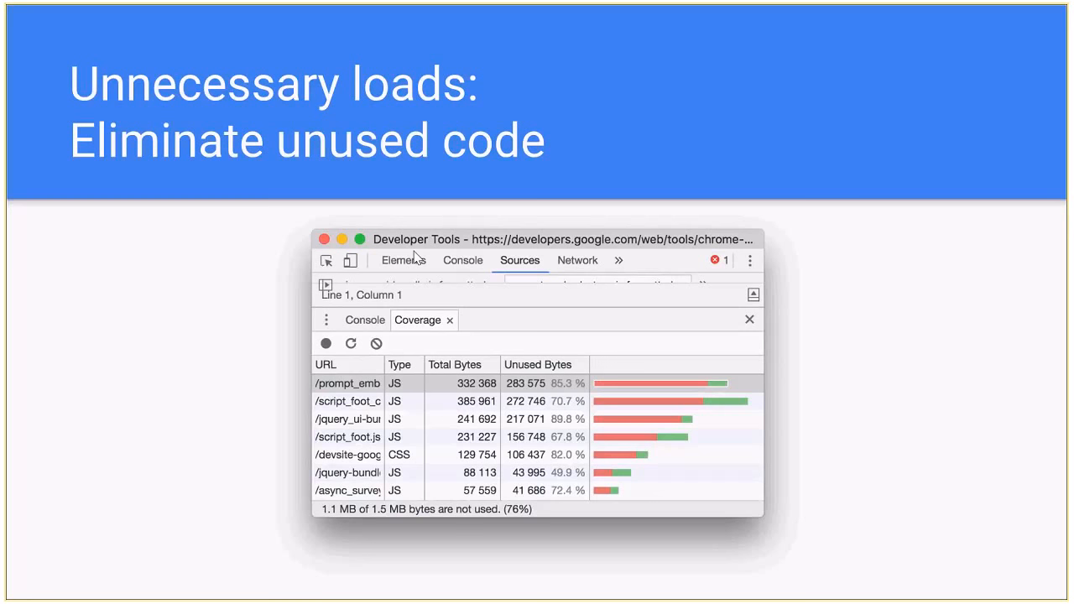
{"action": "mouse_move", "coordinate": [290, 403]}
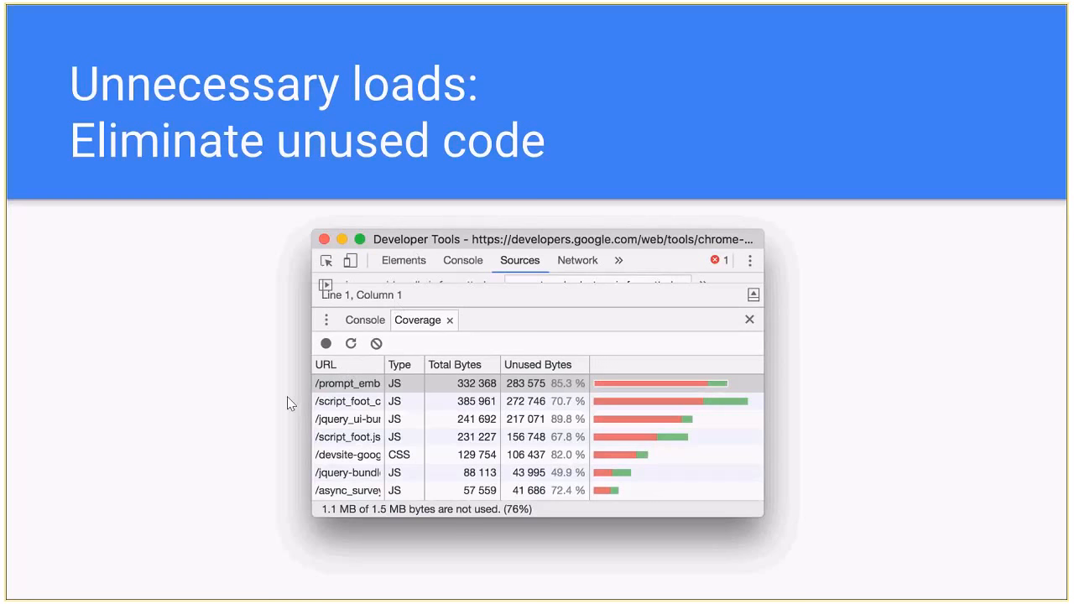
{"action": "mouse_move", "coordinate": [308, 349]}
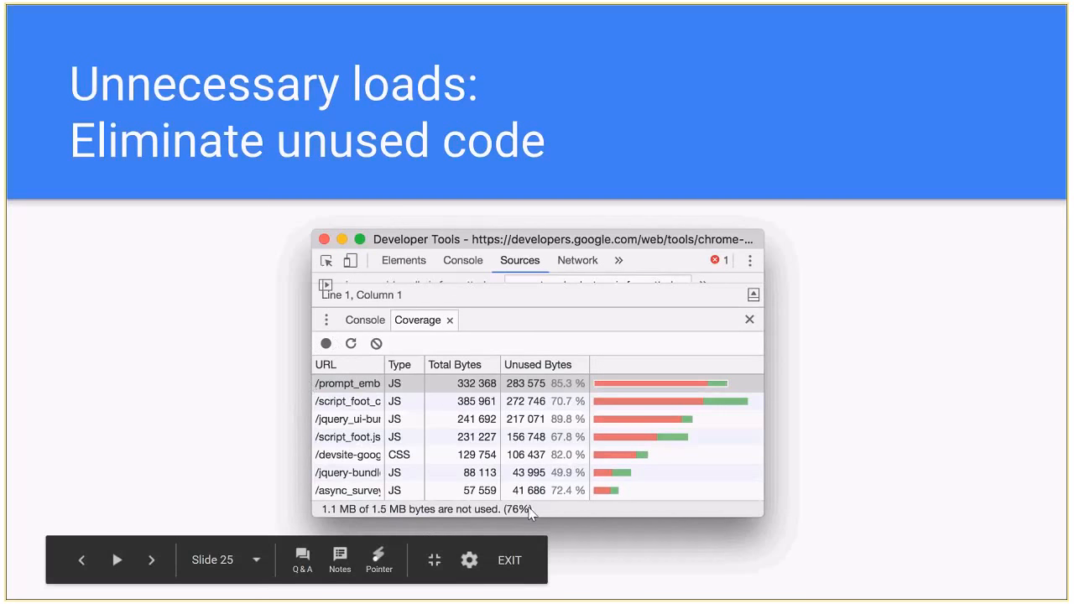
{"action": "mouse_move", "coordinate": [487, 481]}
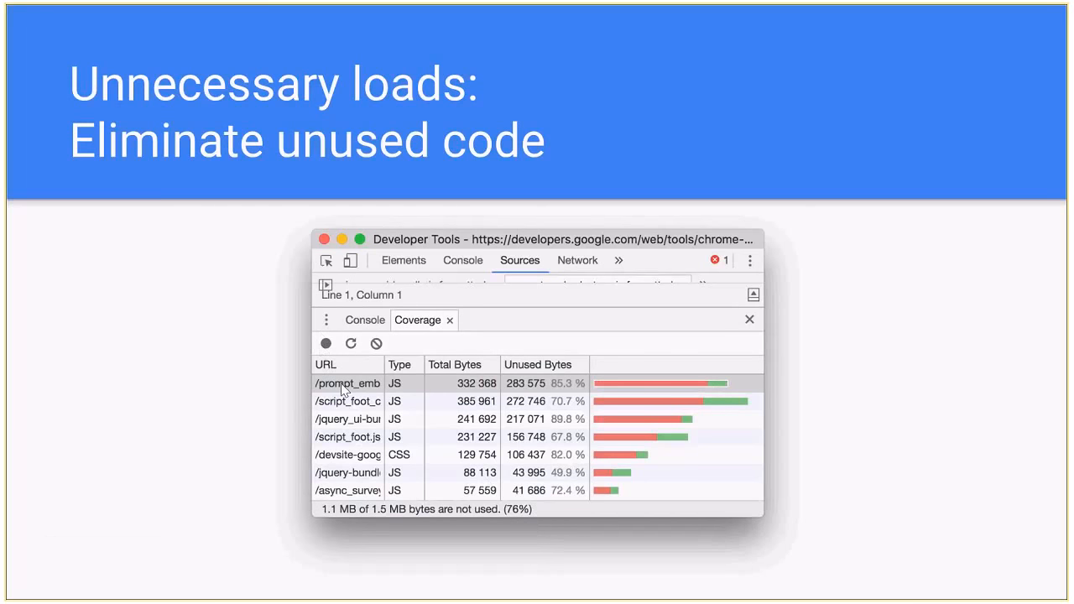
{"action": "mouse_move", "coordinate": [357, 380]}
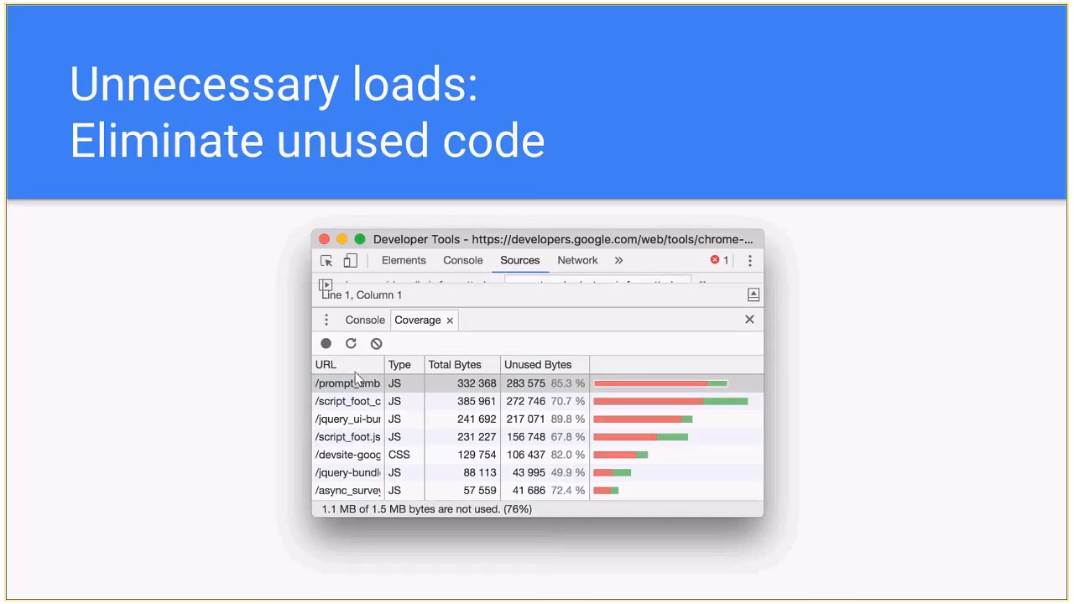
{"action": "mouse_move", "coordinate": [307, 379]}
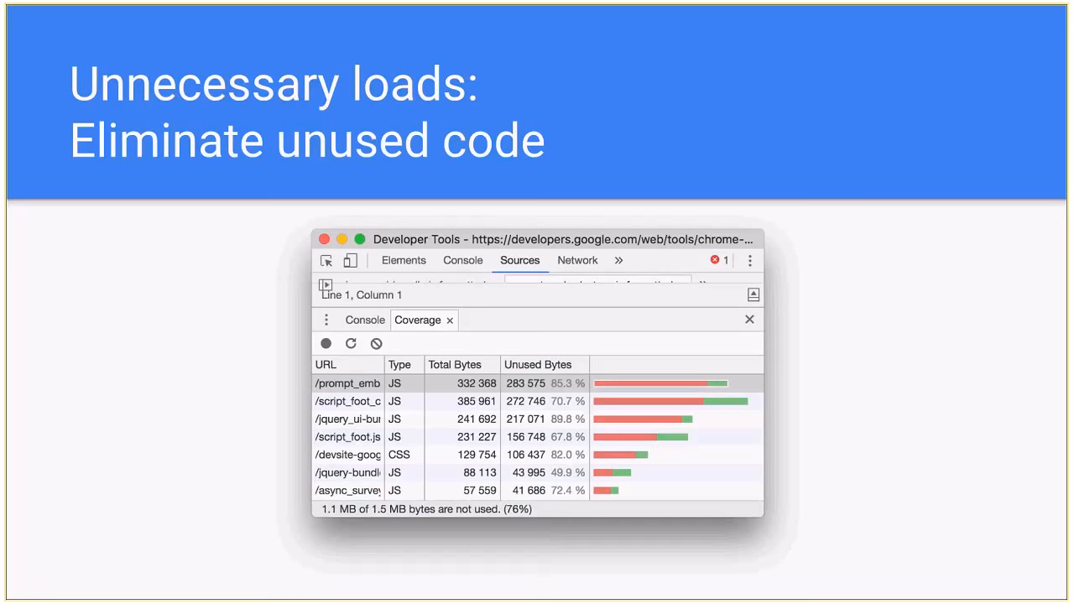
{"action": "mouse_move", "coordinate": [705, 379]}
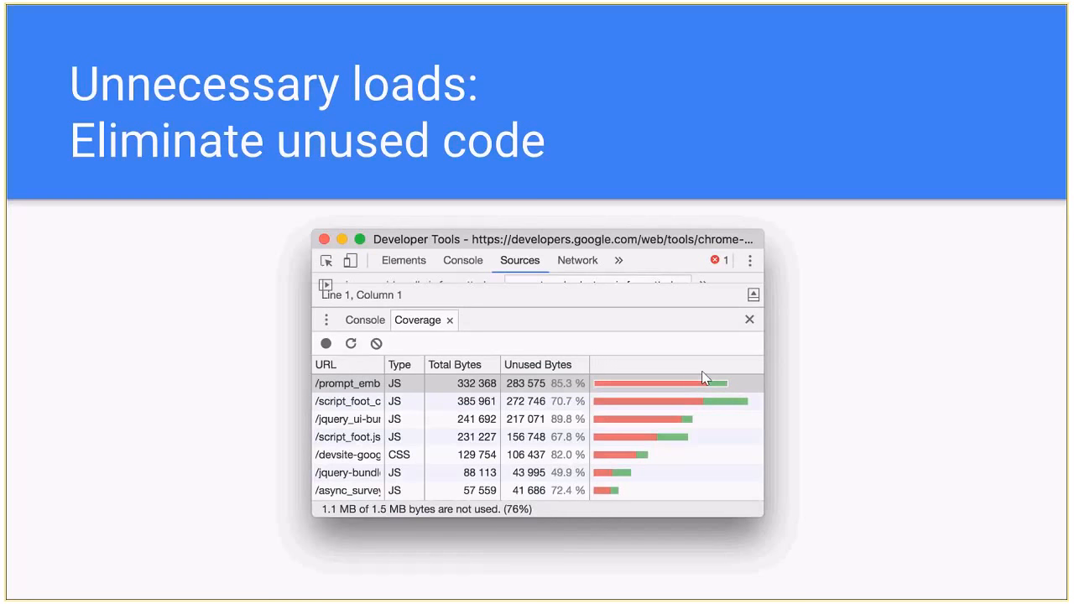
{"action": "mouse_move", "coordinate": [721, 382]}
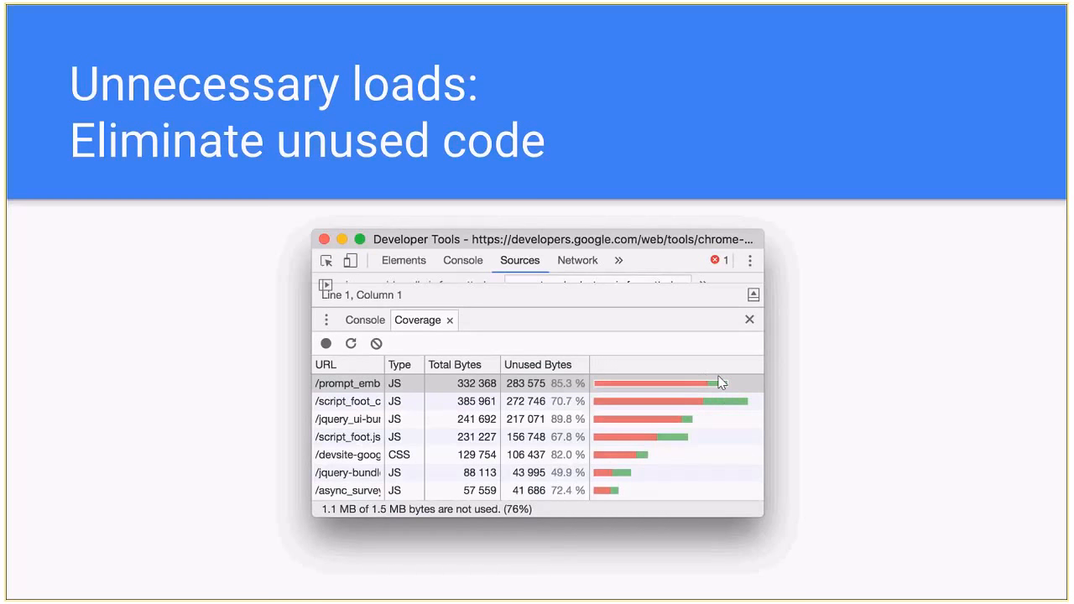
{"action": "mouse_move", "coordinate": [720, 409]}
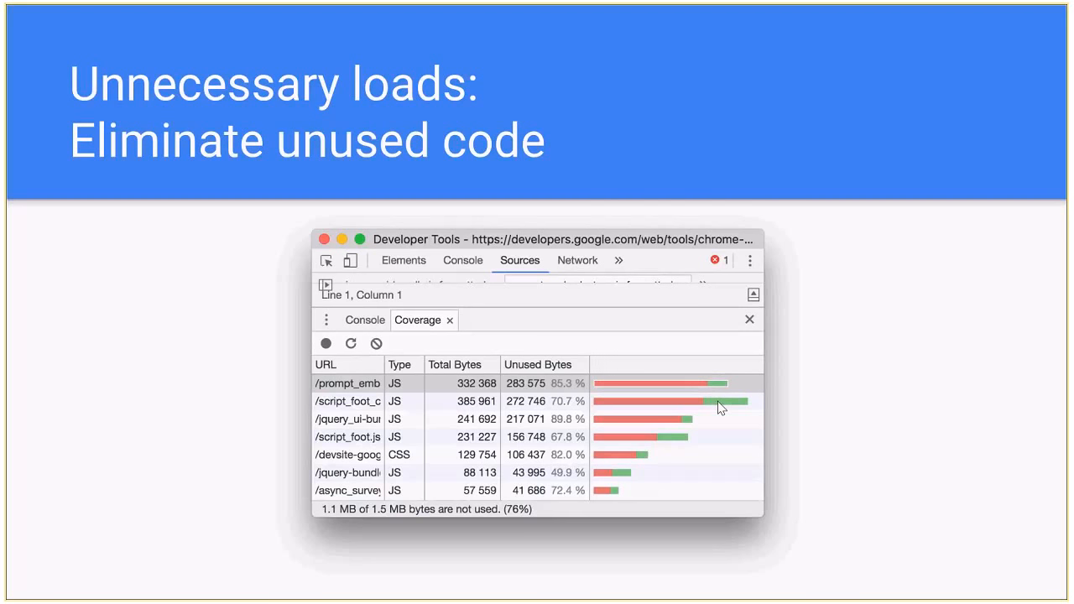
- Advance to slide 25, 'Unnecessary loads: Eliminate unused code'
{"action": "left_click", "coordinate": [348, 383]}
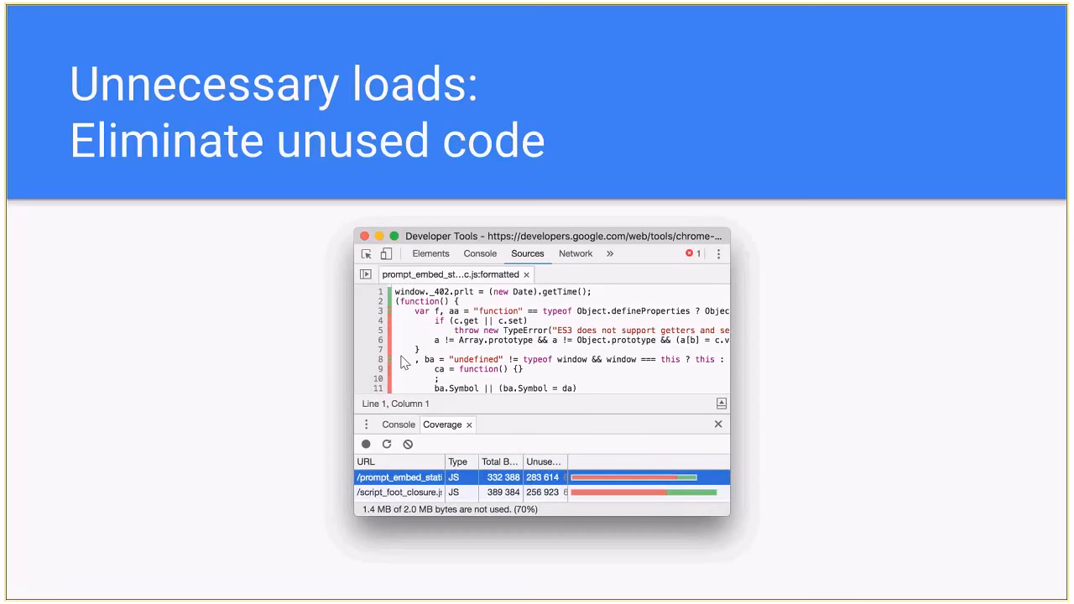
{"action": "mouse_move", "coordinate": [395, 340]}
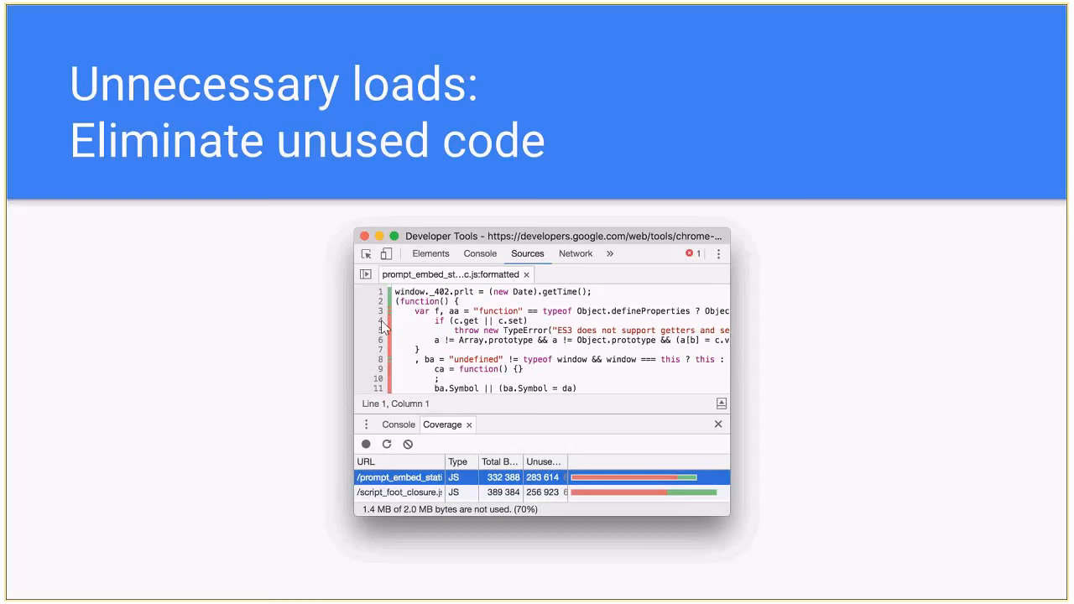
{"action": "mouse_move", "coordinate": [382, 327]}
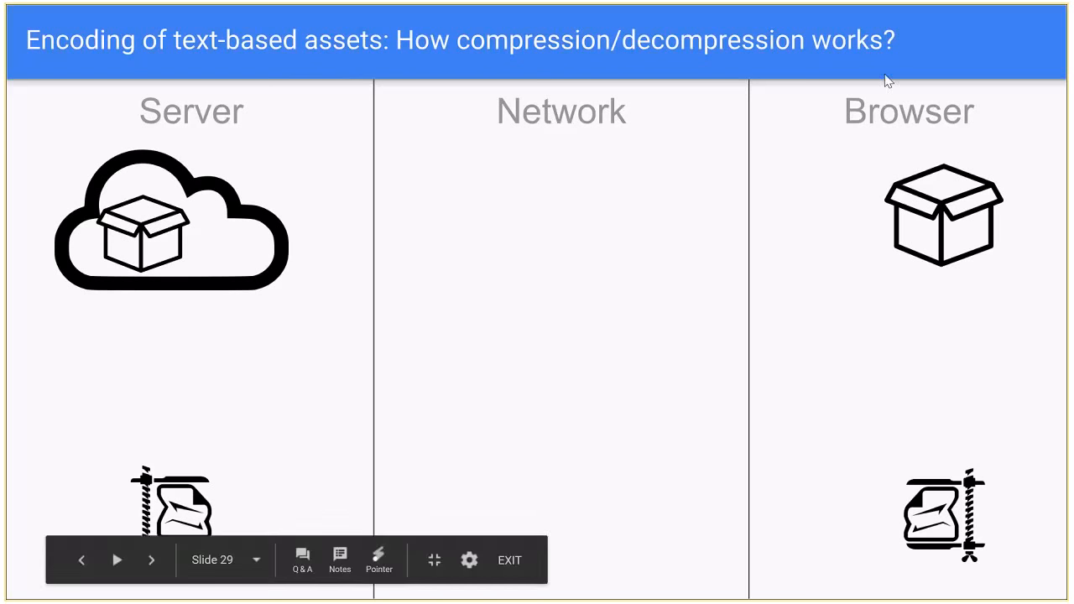
{"action": "mouse_move", "coordinate": [959, 303]}
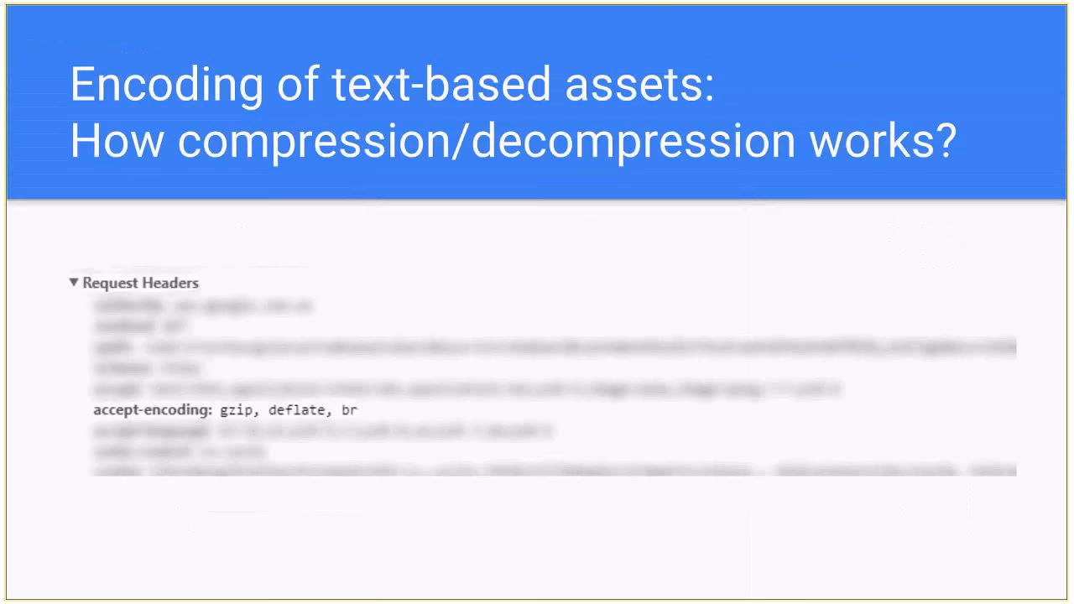
{"action": "mouse_move", "coordinate": [929, 337]}
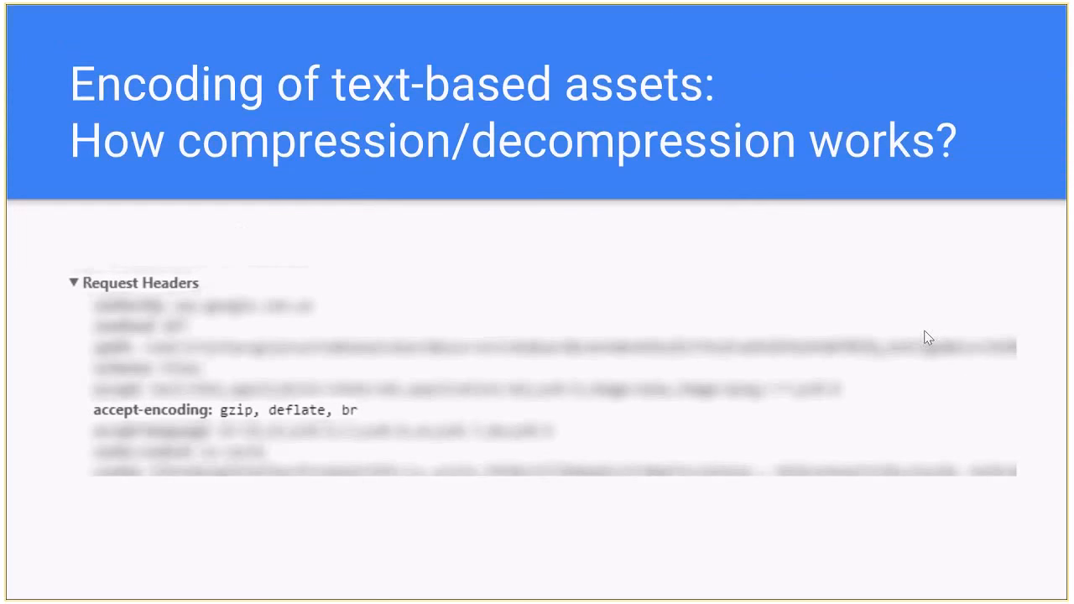
{"action": "mouse_move", "coordinate": [923, 289]}
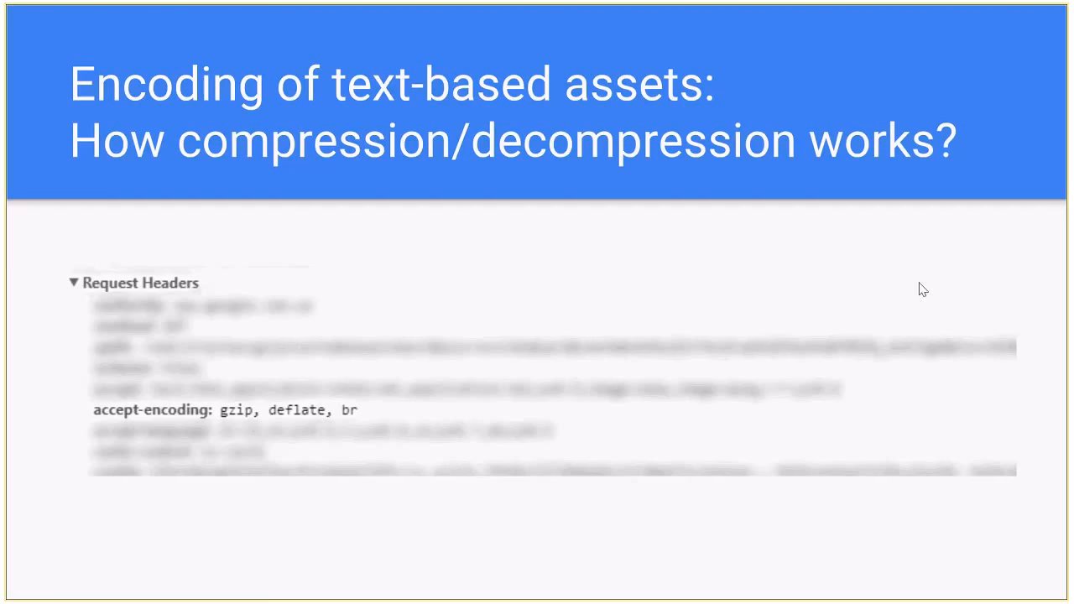
{"action": "mouse_move", "coordinate": [714, 320]}
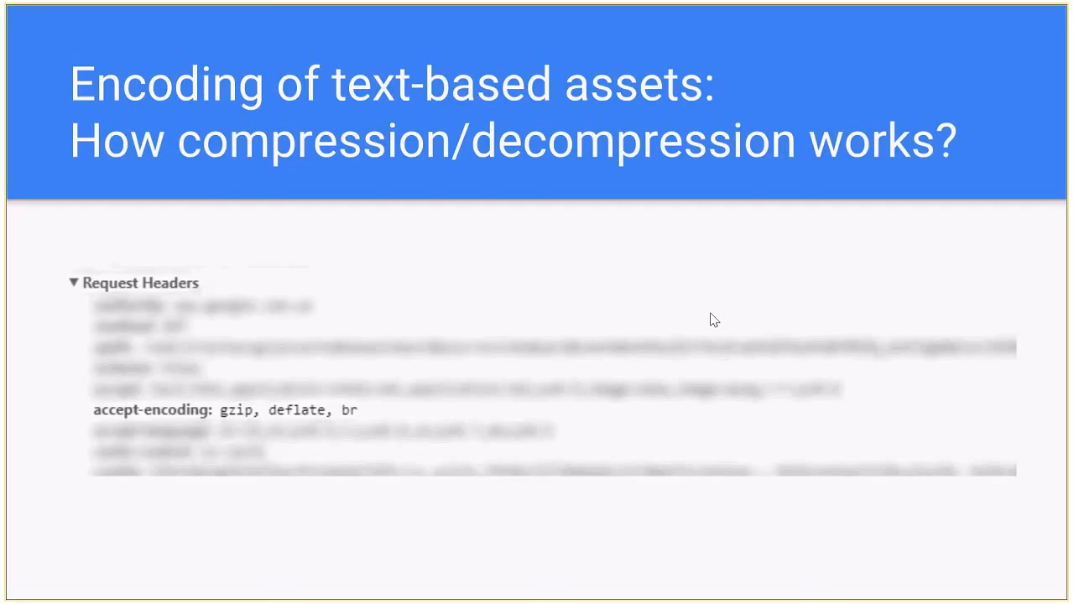
{"action": "mouse_move", "coordinate": [732, 327]}
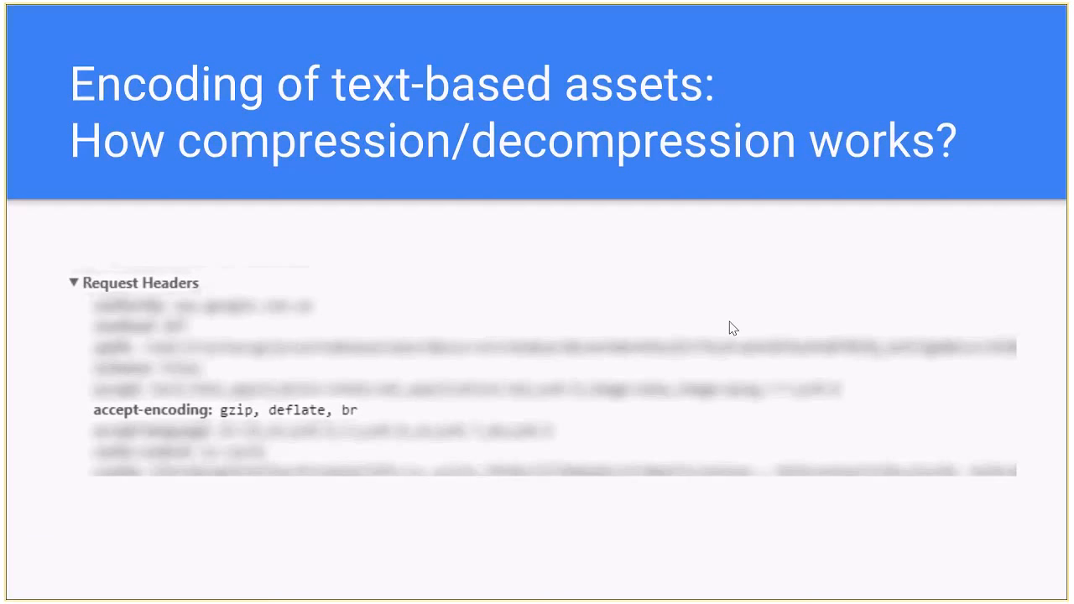
{"action": "mouse_move", "coordinate": [246, 272]}
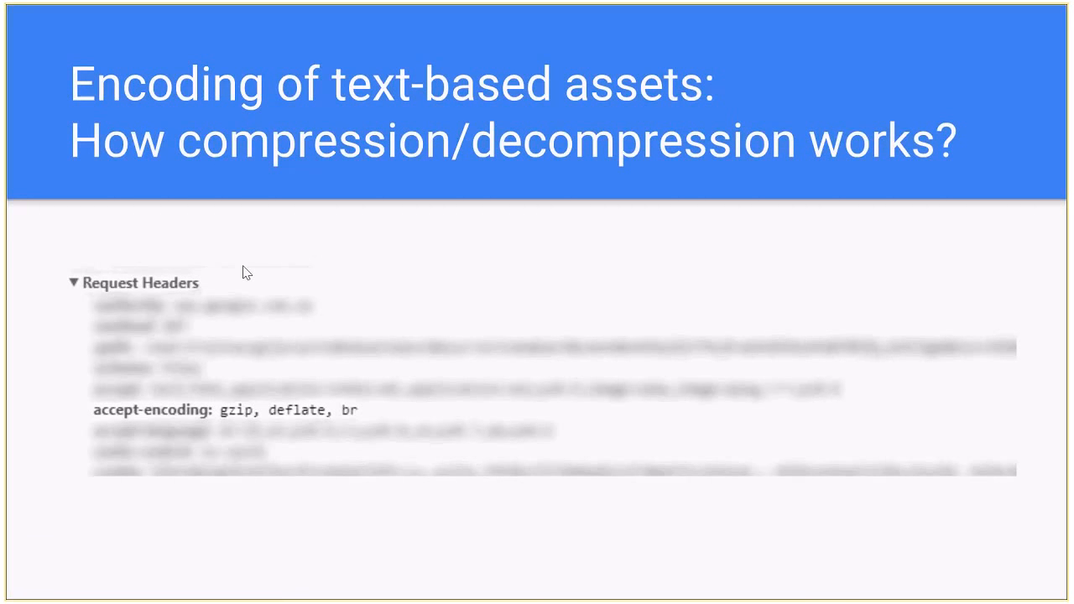
{"action": "mouse_move", "coordinate": [203, 453]}
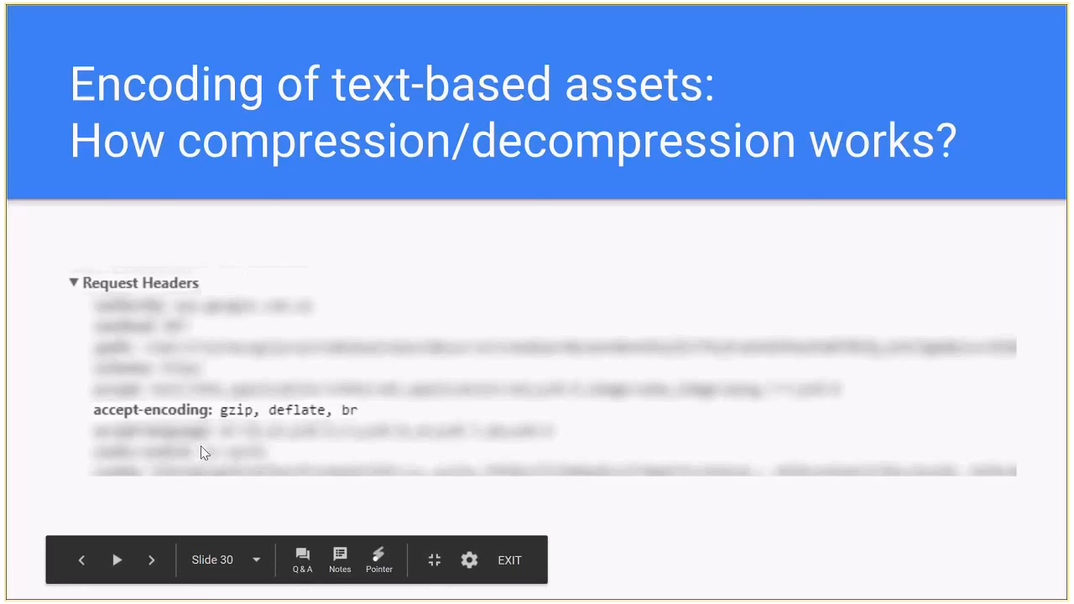
{"action": "mouse_move", "coordinate": [149, 400]}
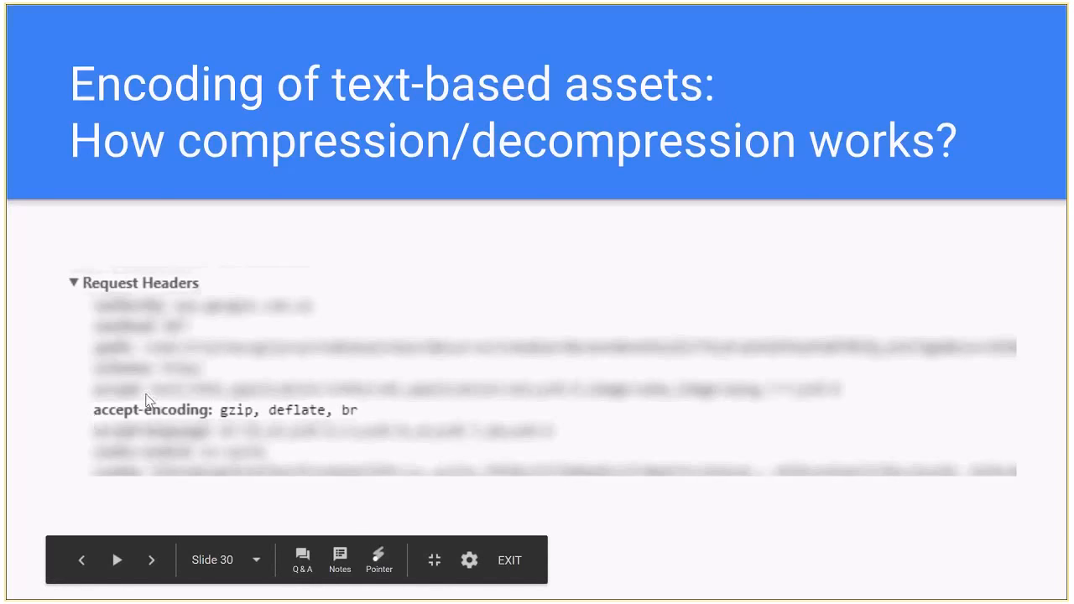
{"action": "mouse_move", "coordinate": [44, 265]}
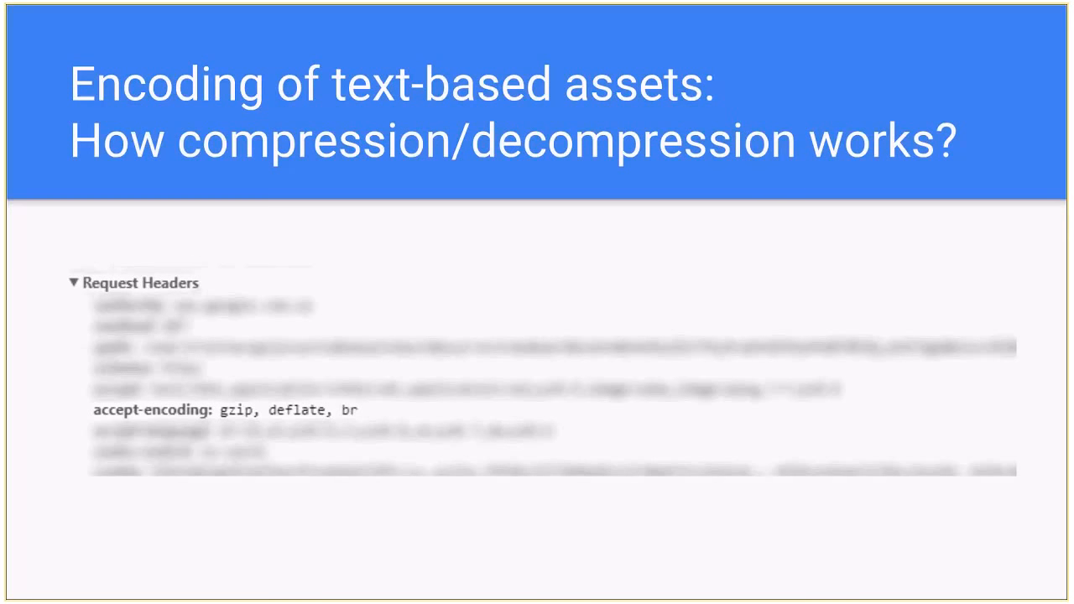
{"action": "mouse_move", "coordinate": [136, 420]}
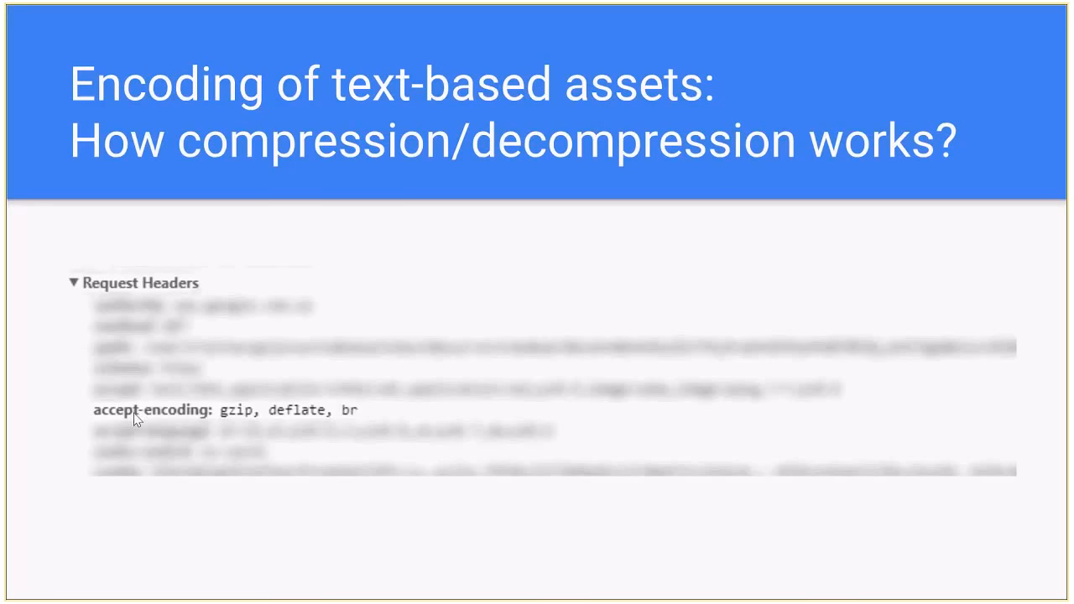
{"action": "mouse_move", "coordinate": [113, 431]}
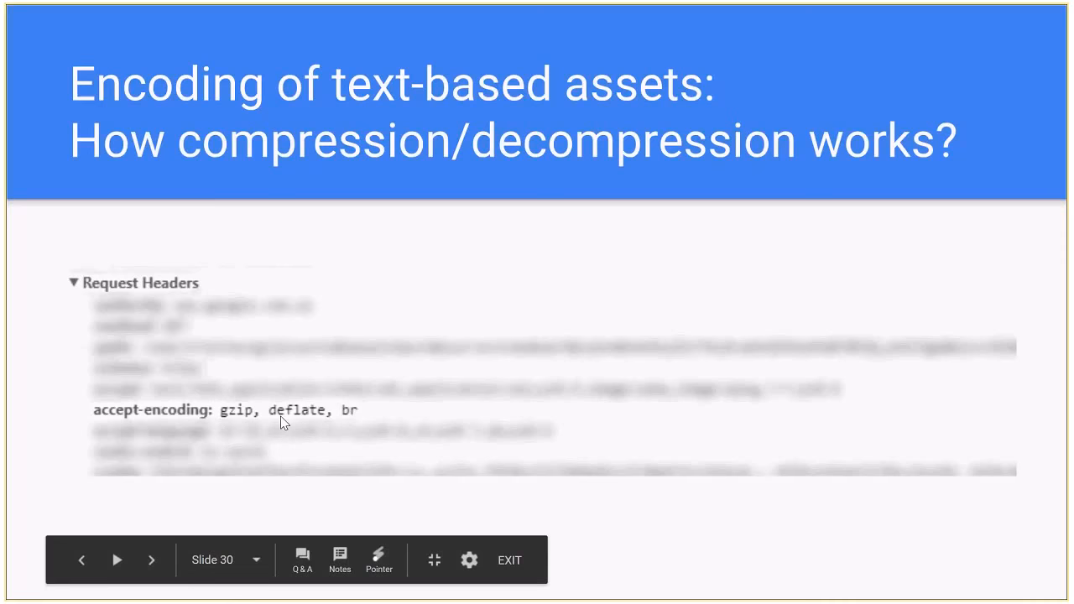
{"action": "mouse_move", "coordinate": [352, 416]}
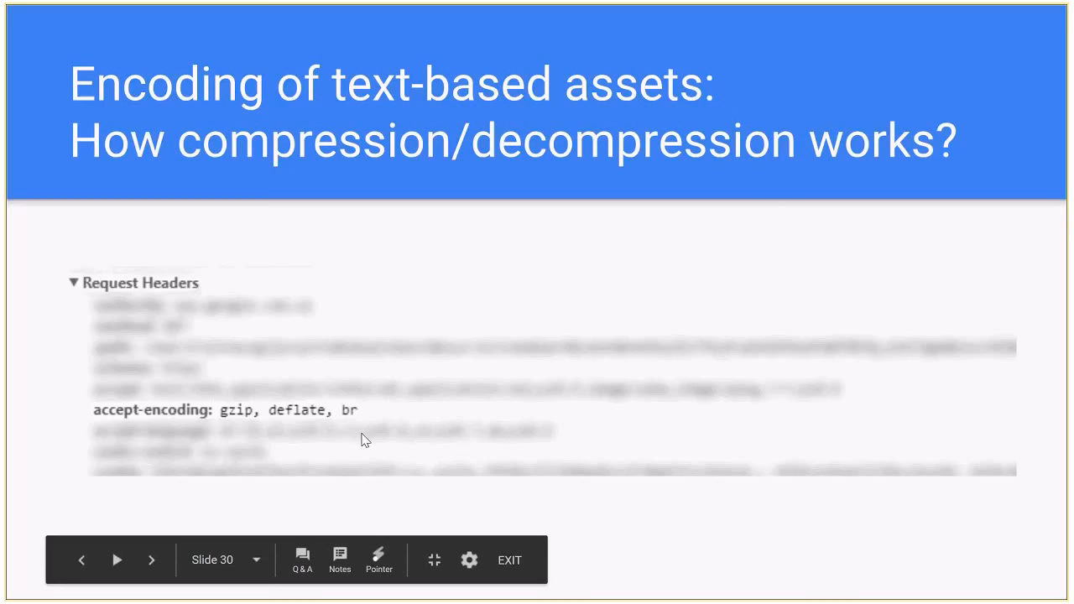
{"action": "mouse_move", "coordinate": [329, 437]}
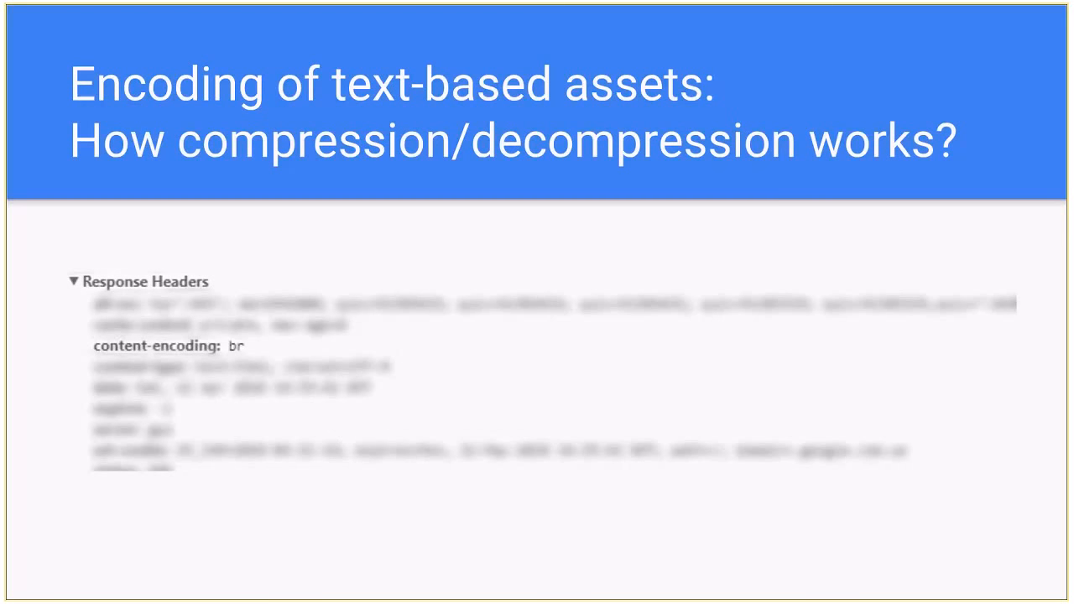
{"action": "mouse_move", "coordinate": [363, 395]}
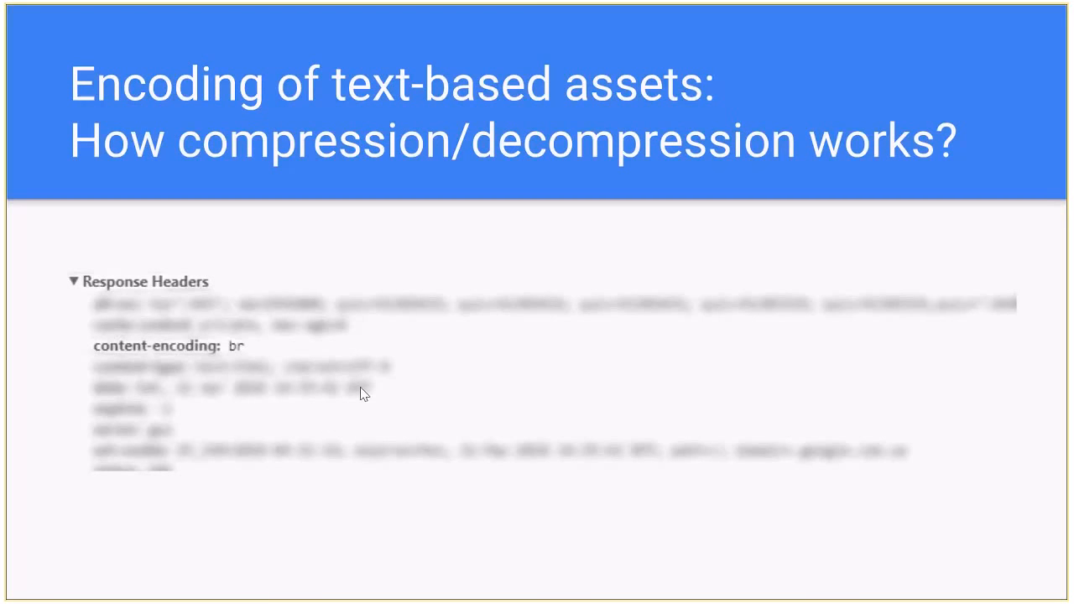
{"action": "mouse_move", "coordinate": [249, 359]}
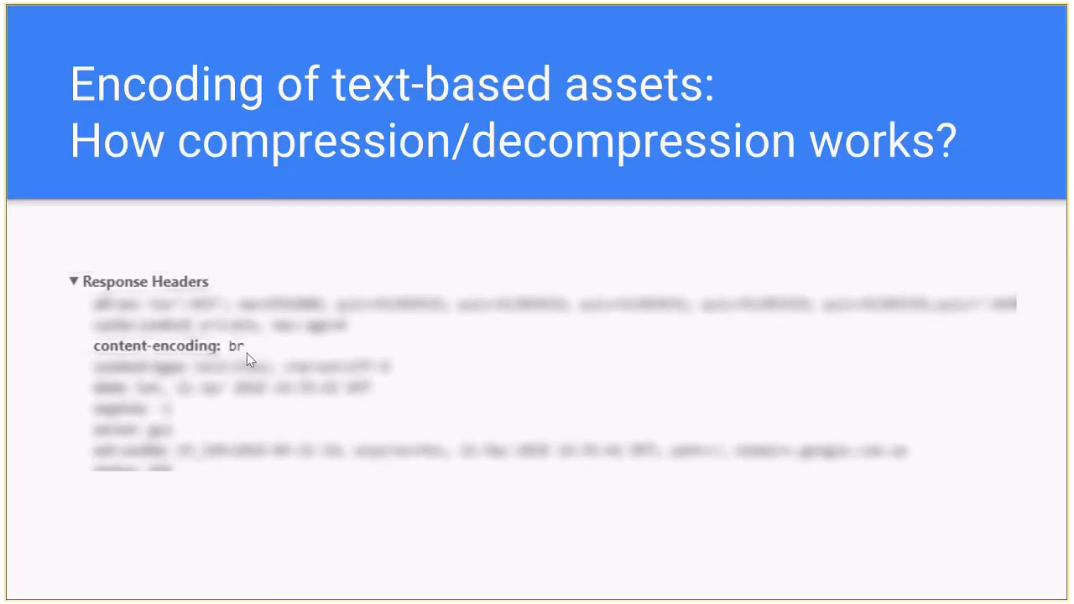
{"action": "mouse_move", "coordinate": [113, 360]}
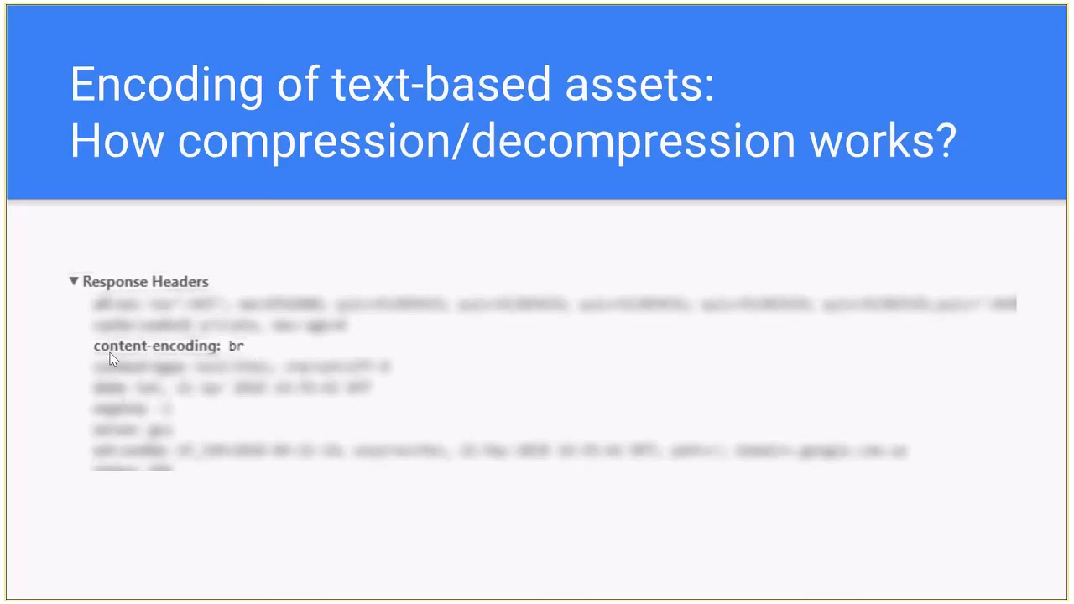
{"action": "mouse_move", "coordinate": [225, 351]}
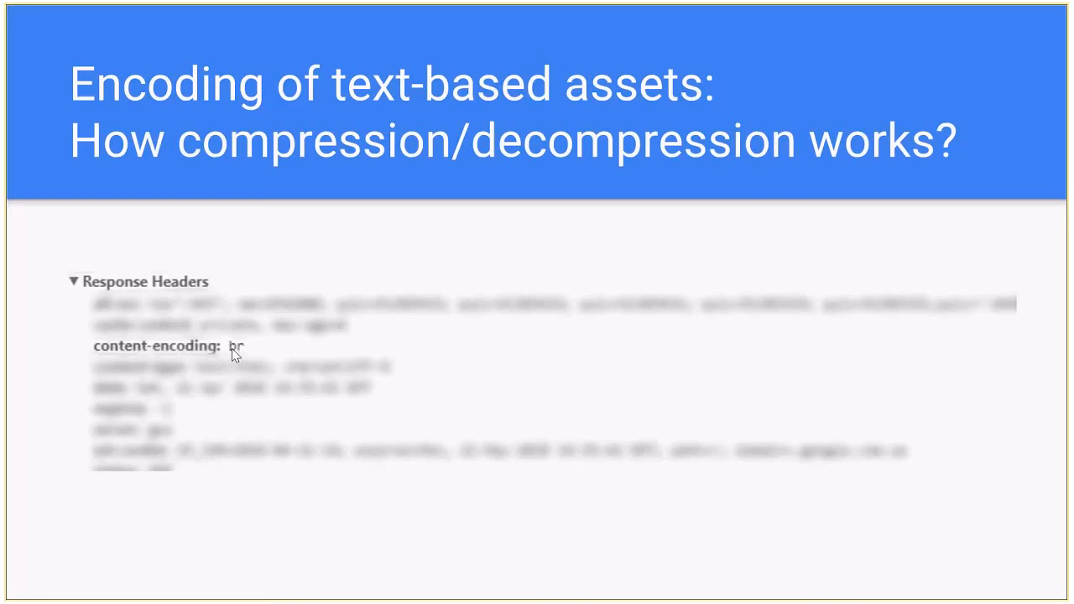
{"action": "mouse_move", "coordinate": [170, 376]}
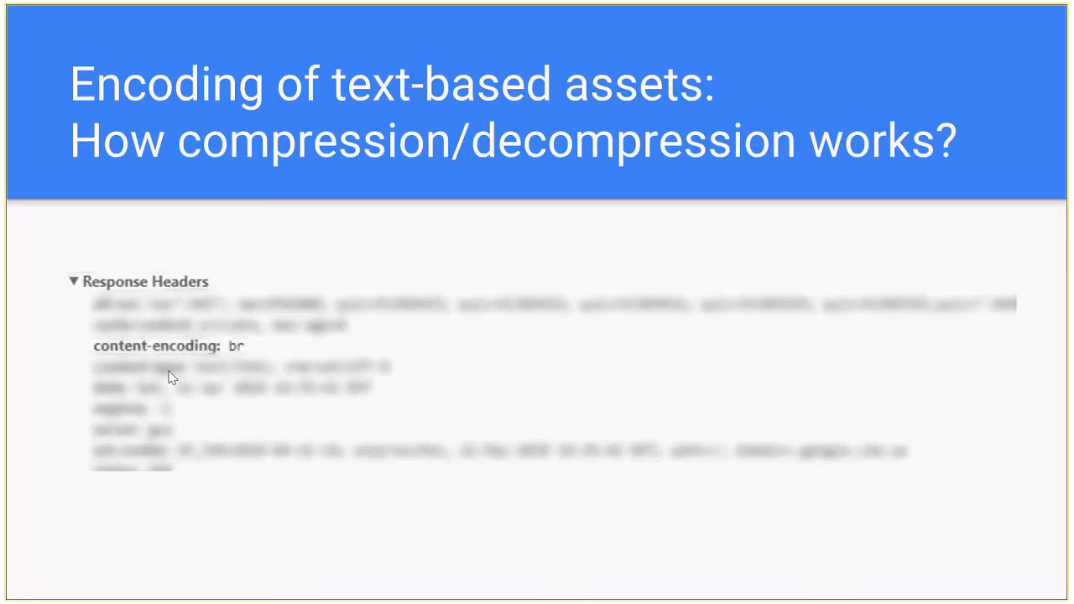
{"action": "mouse_move", "coordinate": [239, 350]}
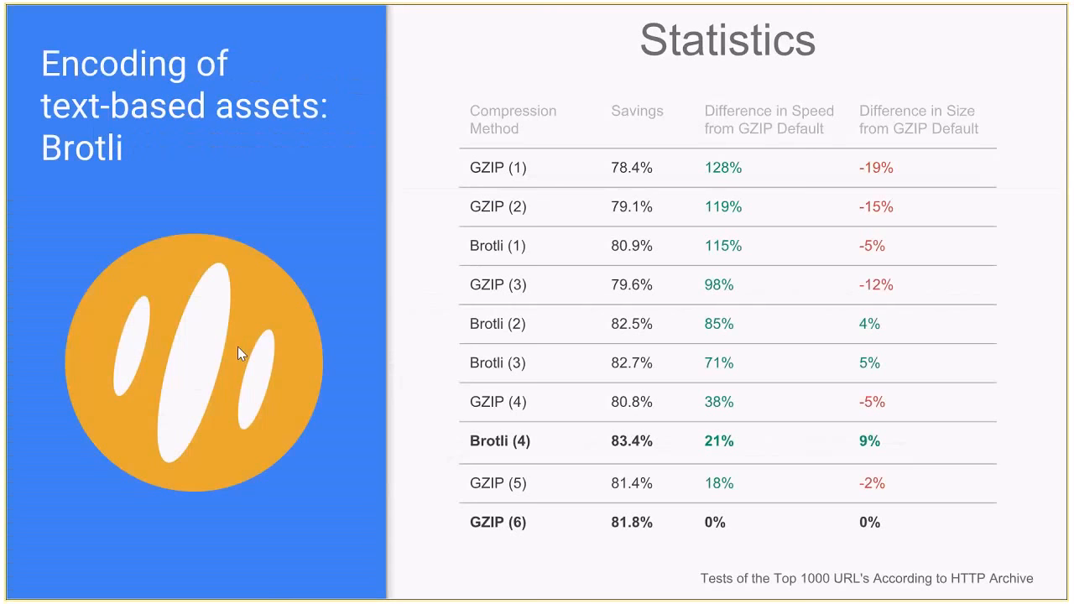
{"action": "mouse_move", "coordinate": [238, 352]}
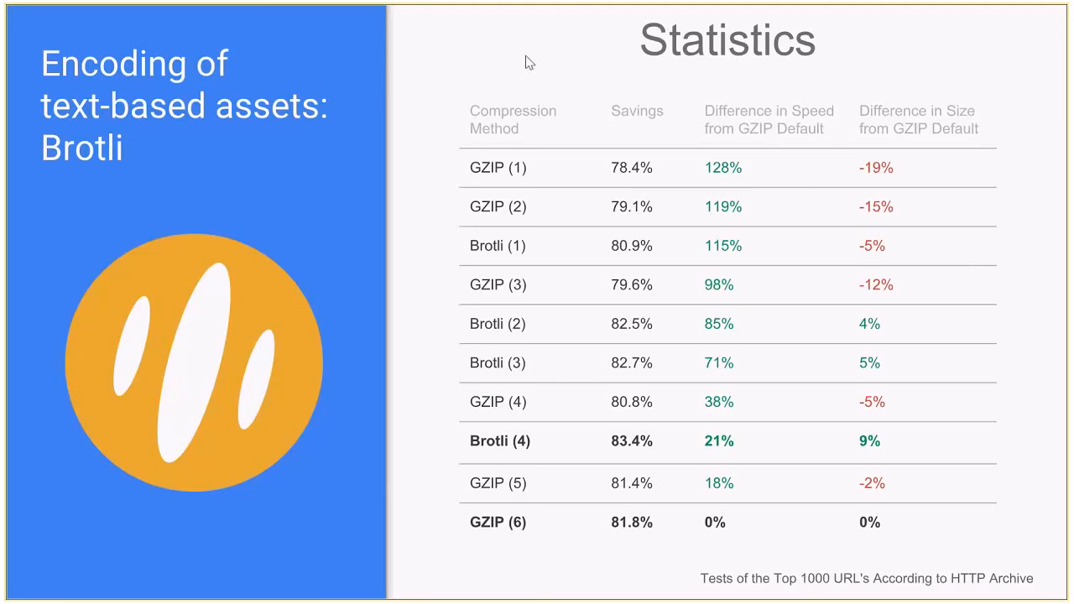
{"action": "mouse_move", "coordinate": [690, 118]}
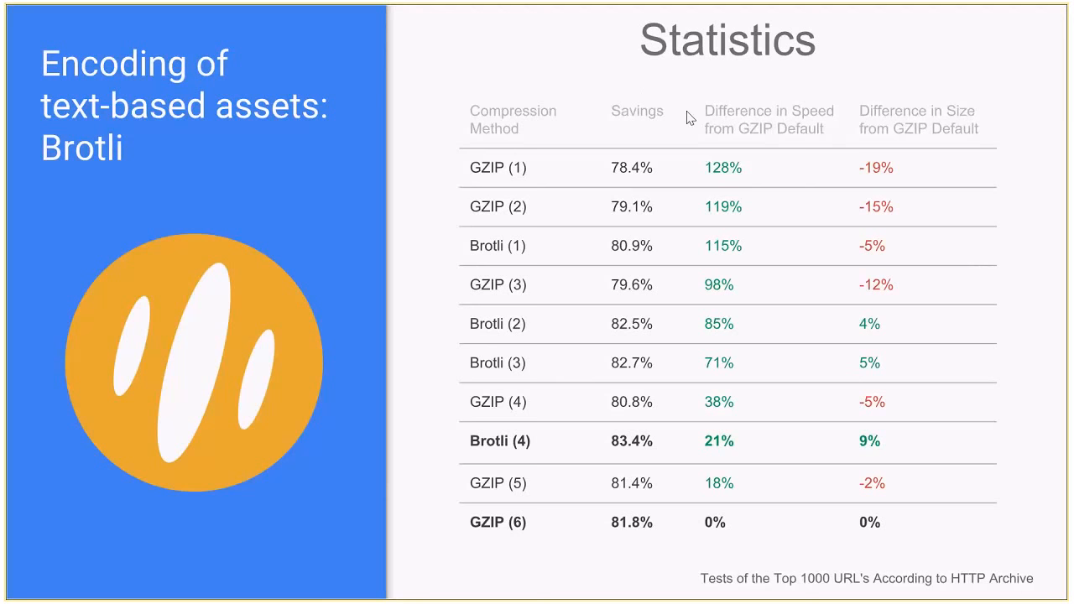
{"action": "mouse_move", "coordinate": [676, 488]}
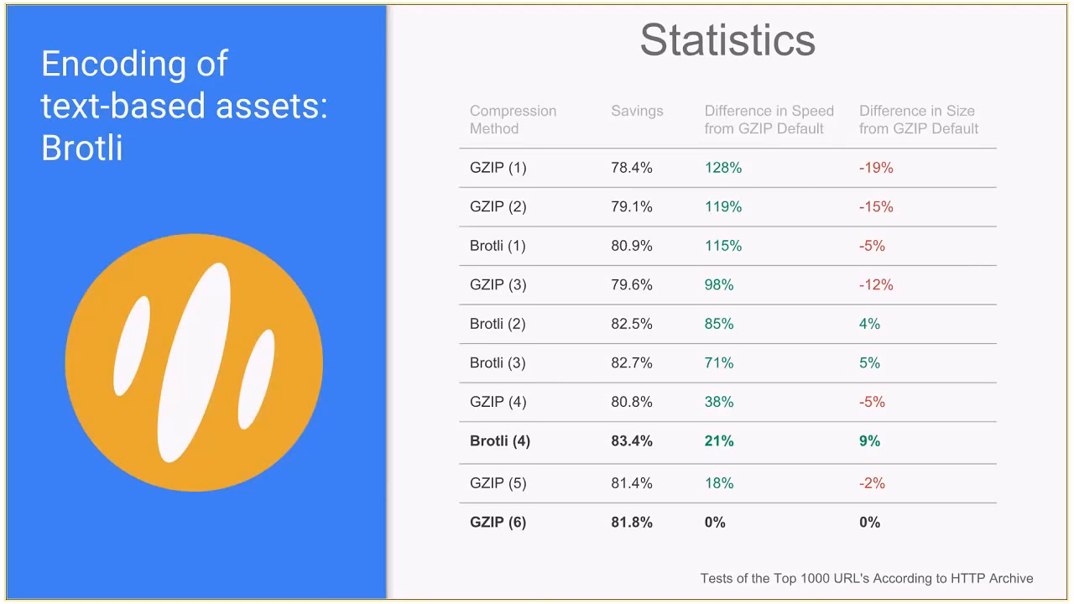
{"action": "mouse_move", "coordinate": [1009, 431]}
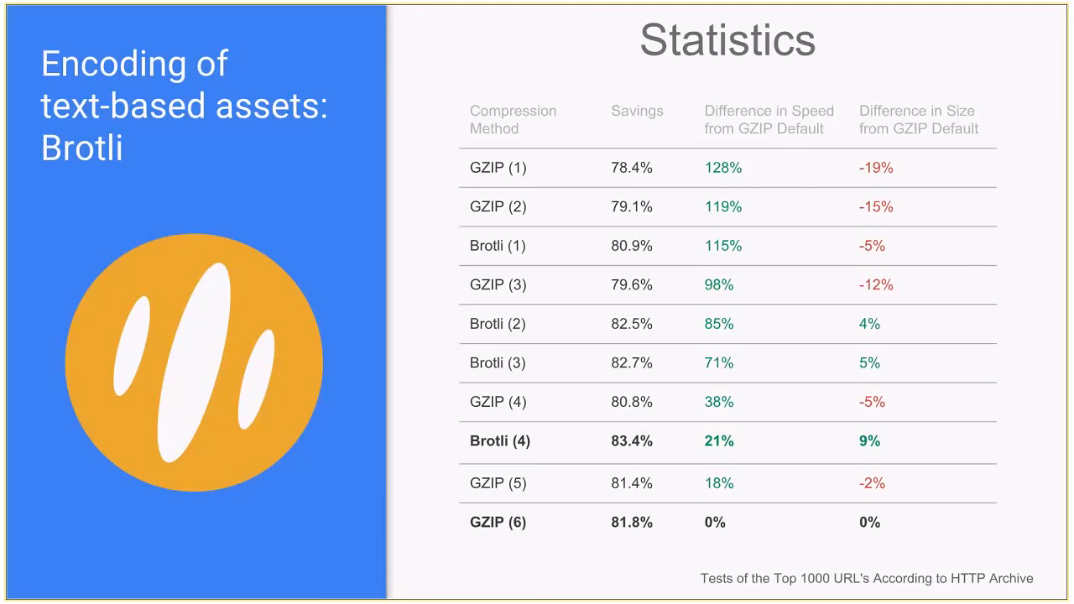
{"action": "mouse_move", "coordinate": [550, 315]}
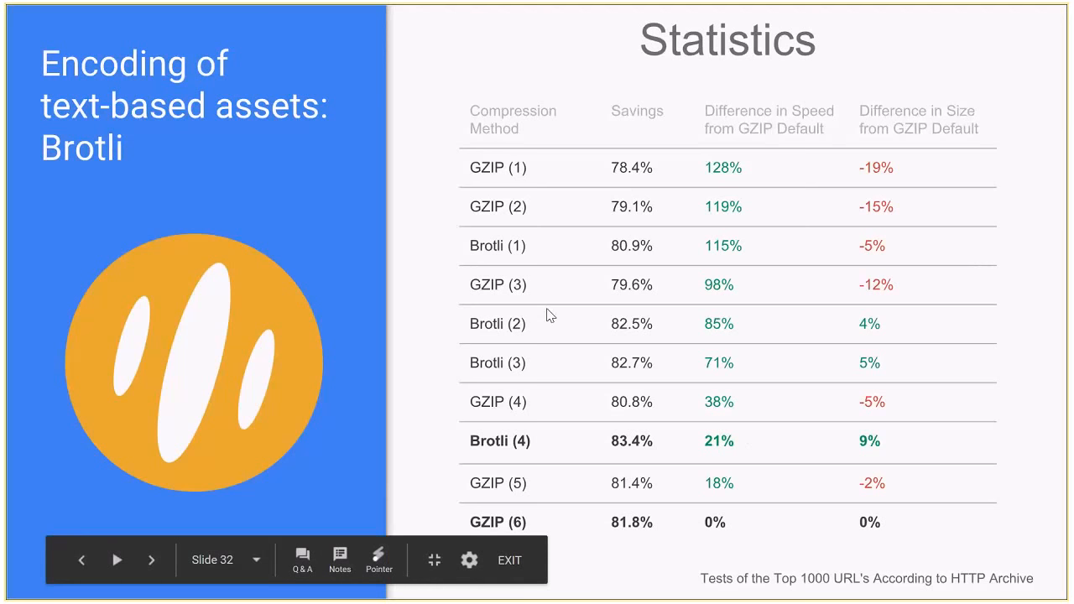
{"action": "mouse_move", "coordinate": [619, 442]}
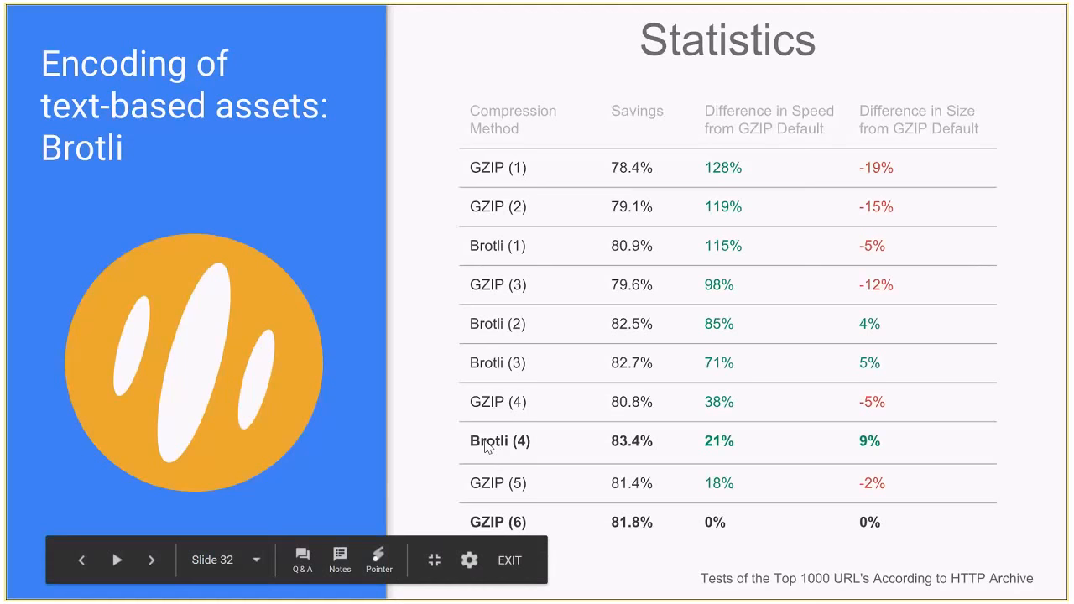
{"action": "mouse_move", "coordinate": [493, 449]}
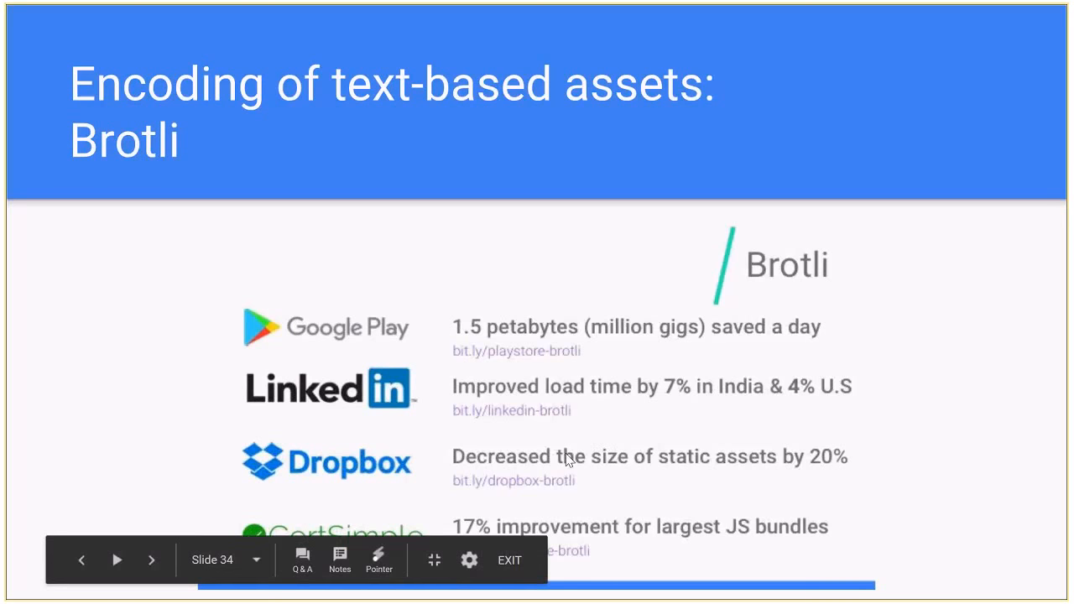
{"action": "mouse_move", "coordinate": [438, 472]}
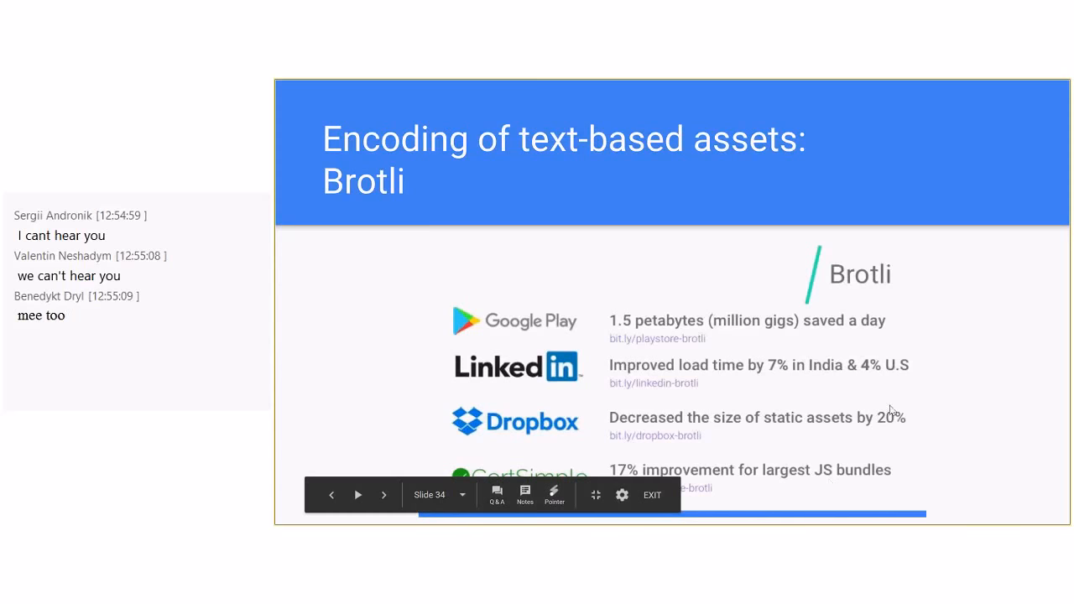
{"action": "mouse_move", "coordinate": [319, 400]}
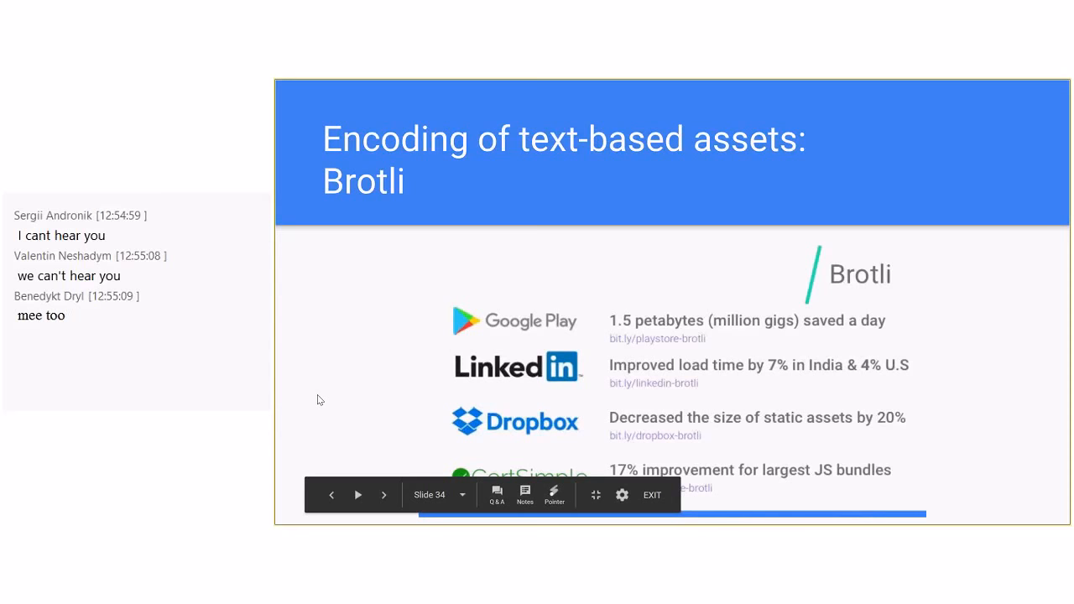
- Advance the slideshow to slide 34, 'Encoding of text-based assets: Brotli'
{"action": "left_click", "coordinate": [384, 495]}
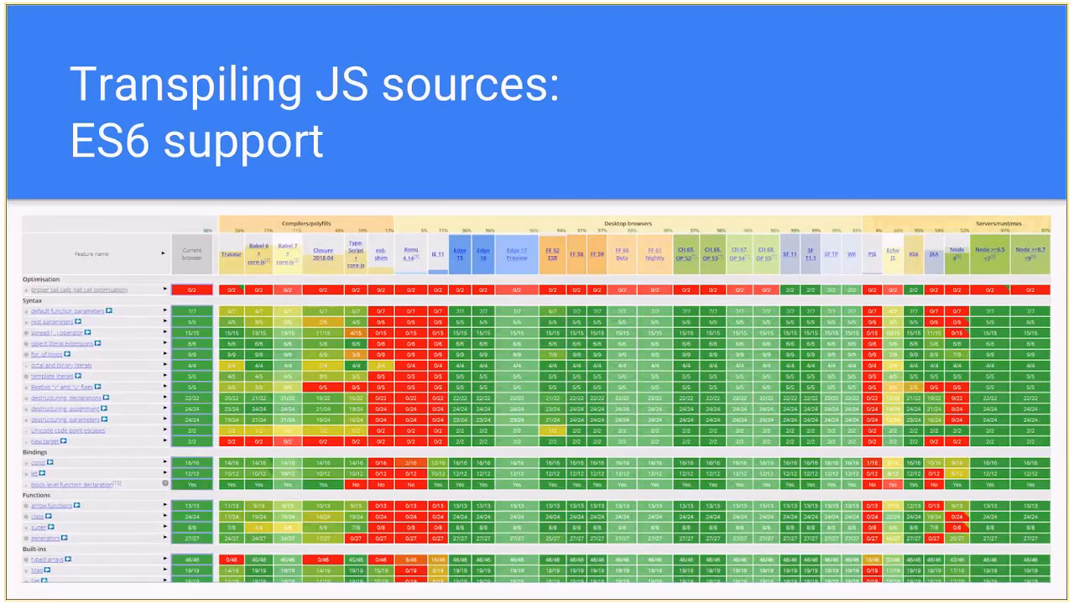
{"action": "mouse_move", "coordinate": [508, 531]}
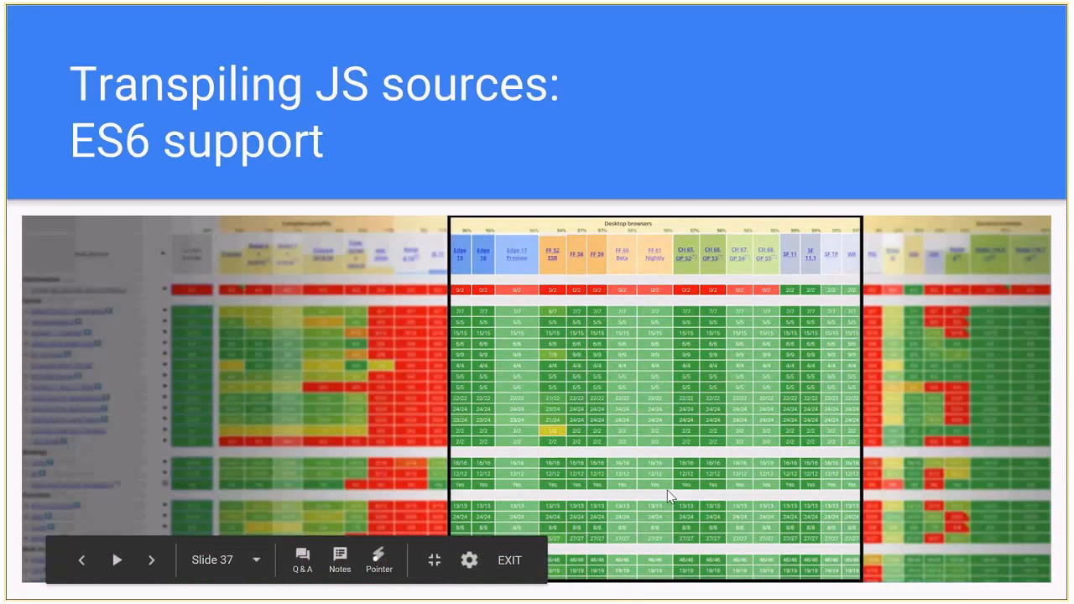
{"action": "mouse_move", "coordinate": [794, 431]}
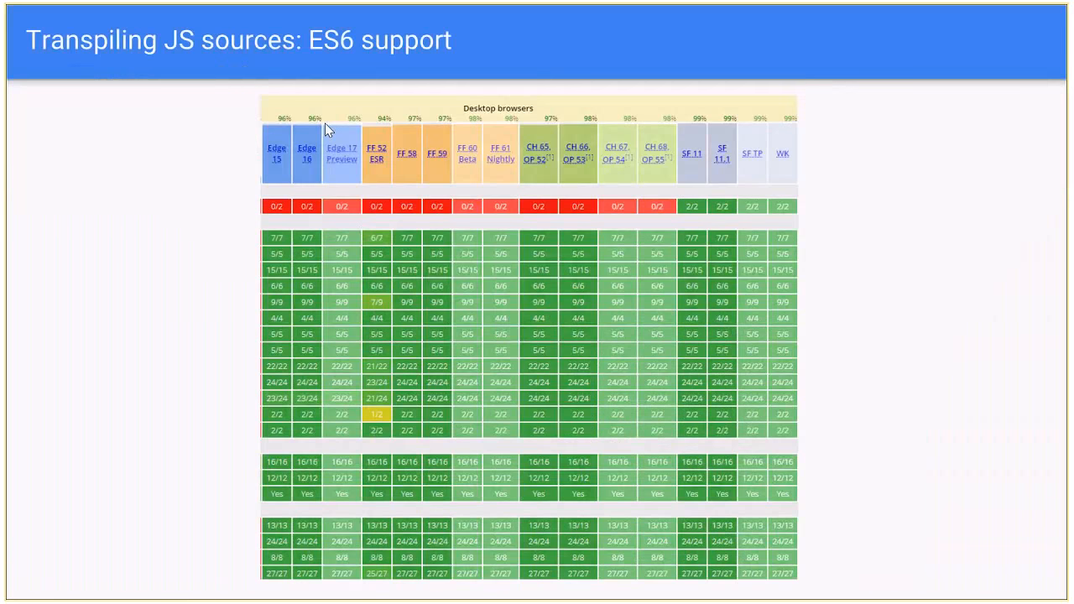
{"action": "mouse_move", "coordinate": [398, 177]}
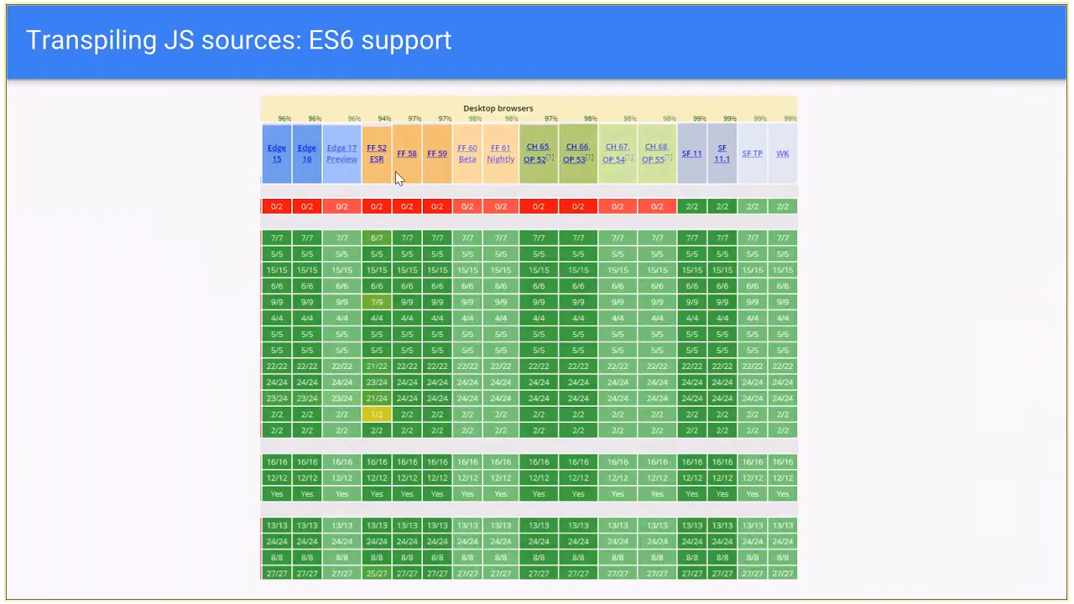
{"action": "mouse_move", "coordinate": [515, 164]}
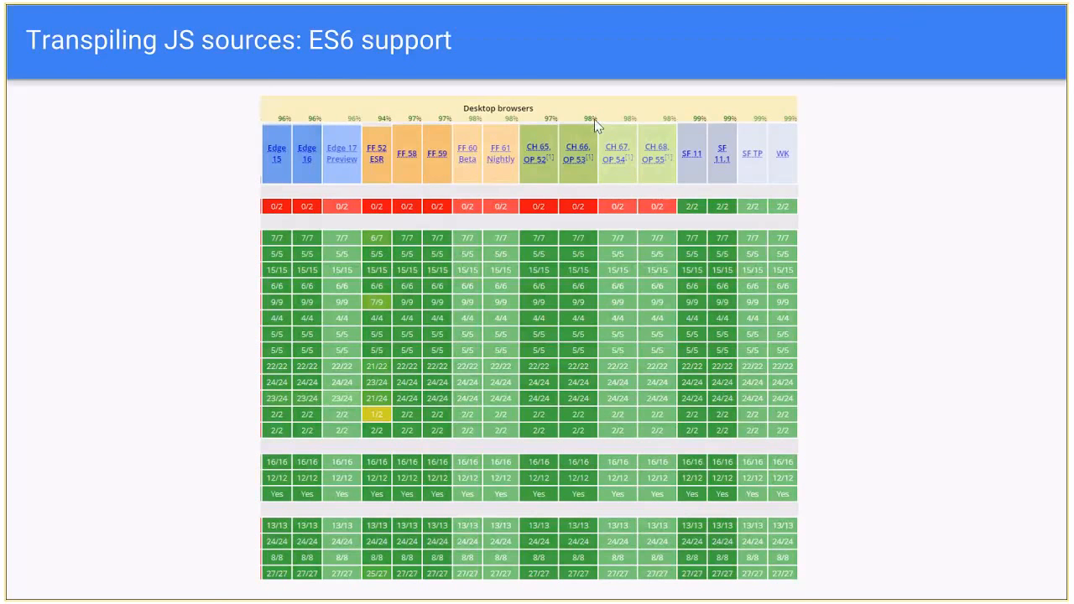
{"action": "mouse_move", "coordinate": [280, 132]}
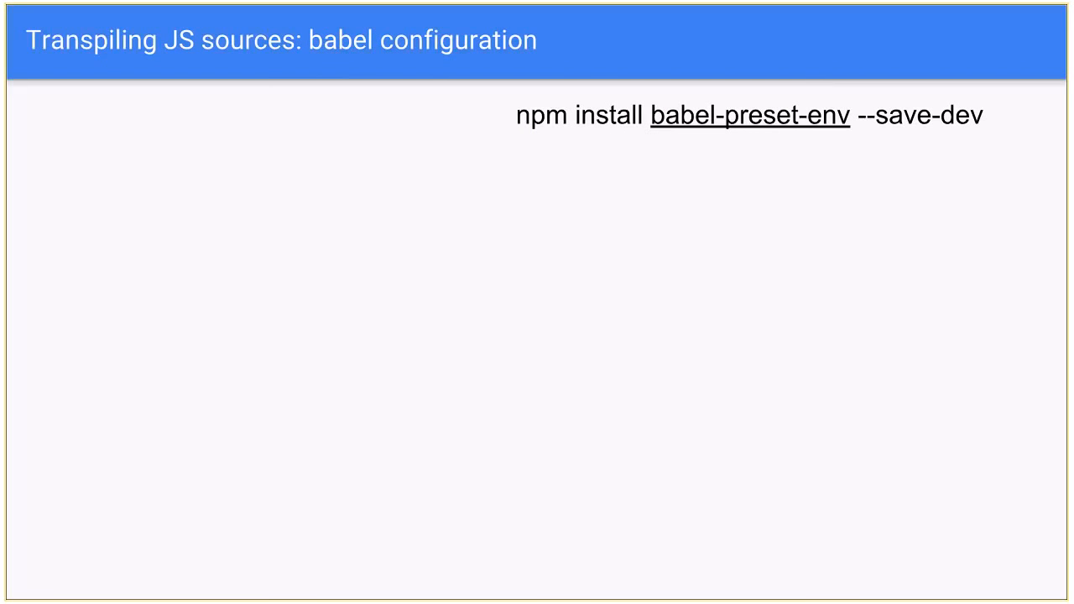
{"action": "mouse_move", "coordinate": [406, 389]}
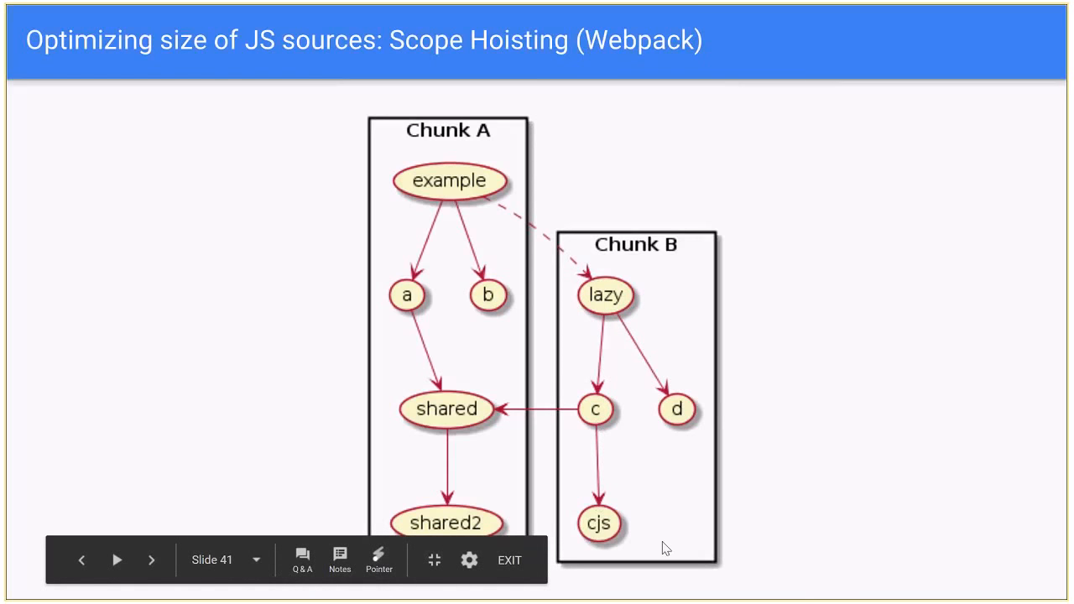
{"action": "mouse_move", "coordinate": [455, 442]}
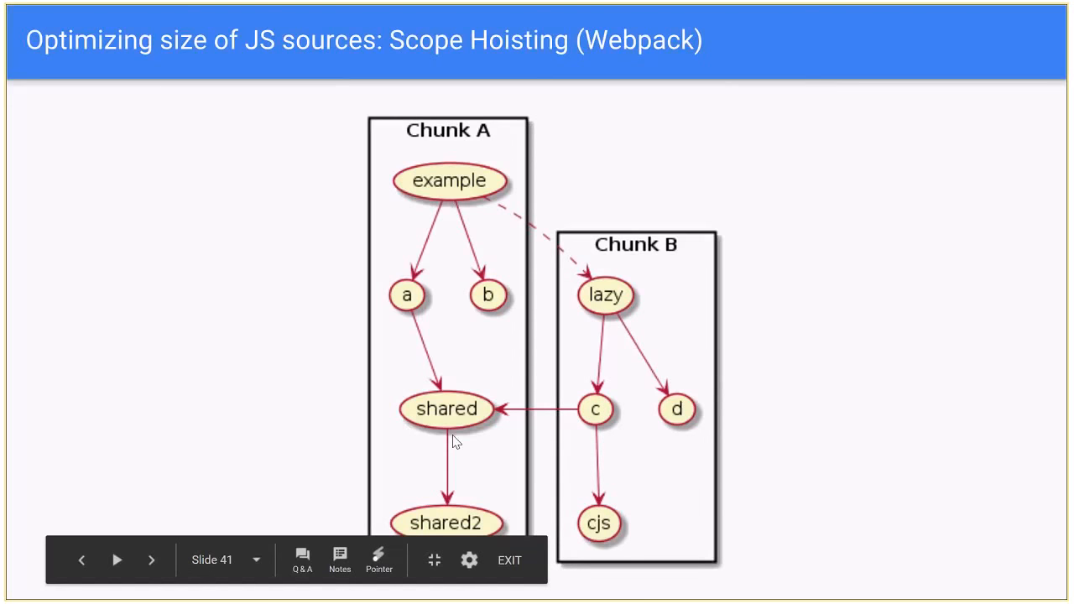
{"action": "mouse_move", "coordinate": [377, 290]}
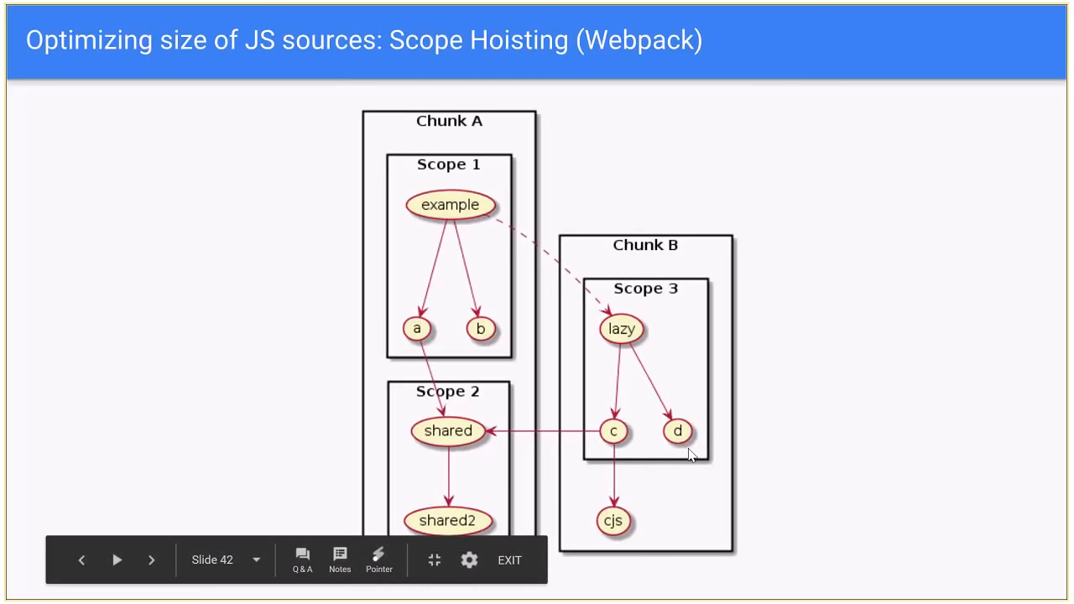
{"action": "mouse_move", "coordinate": [583, 286]}
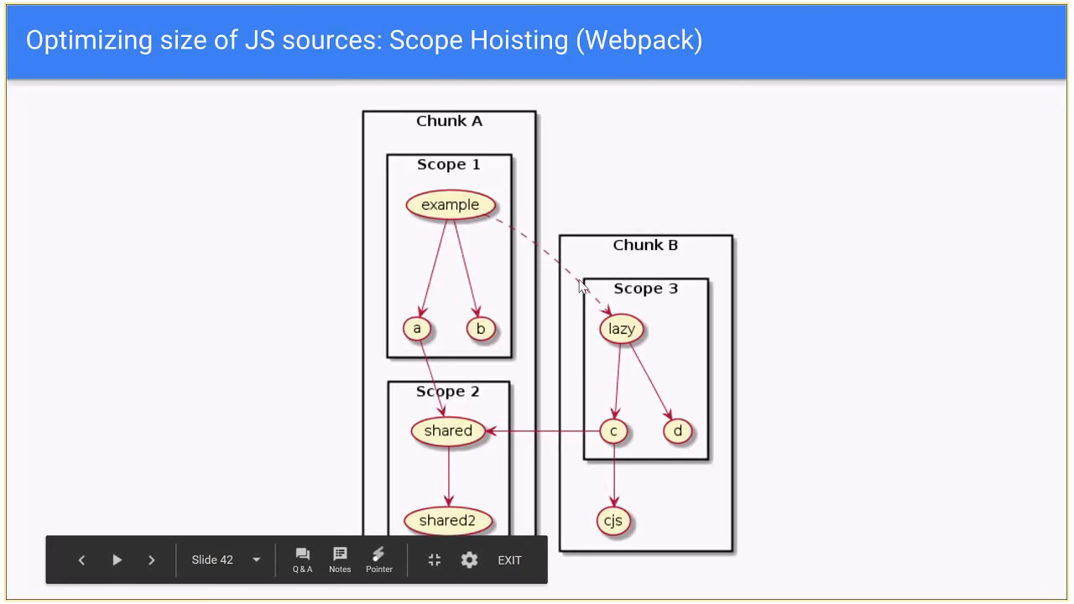
{"action": "mouse_move", "coordinate": [737, 436]}
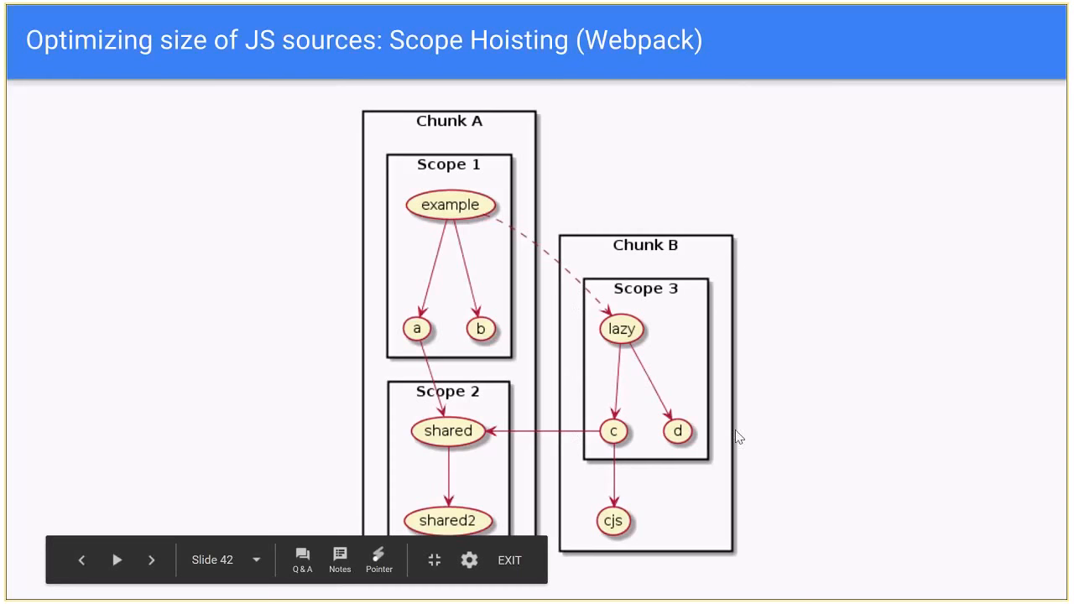
{"action": "mouse_move", "coordinate": [659, 292]}
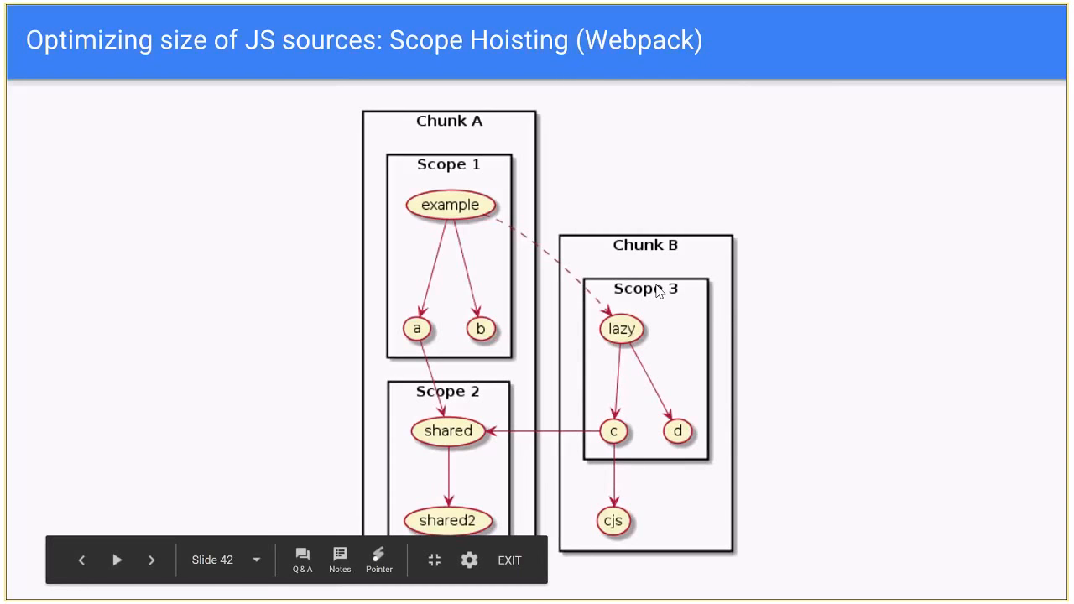
{"action": "mouse_move", "coordinate": [571, 398]}
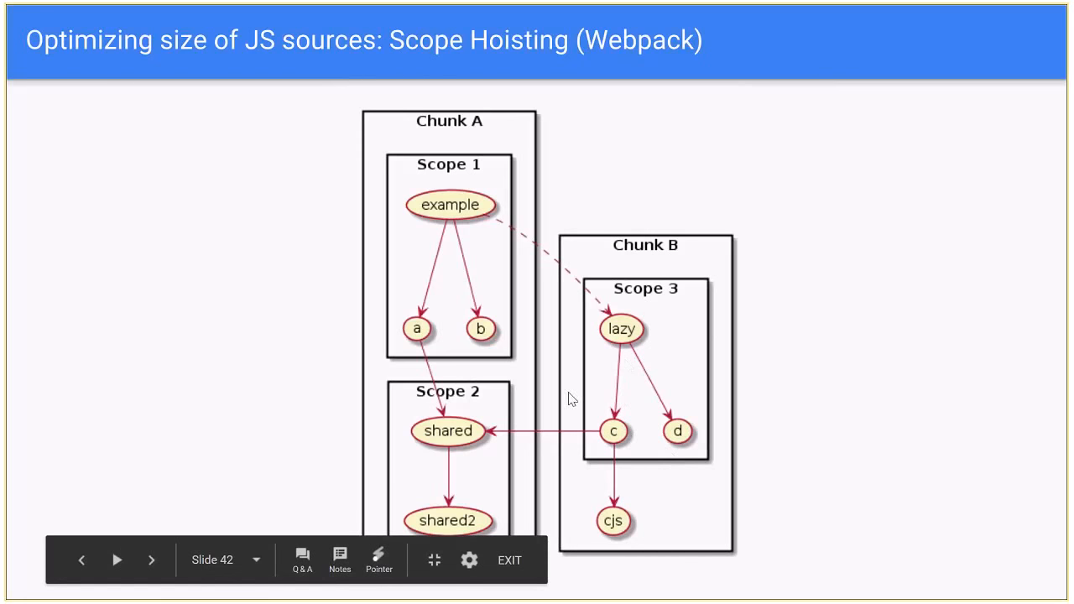
{"action": "mouse_move", "coordinate": [462, 424]}
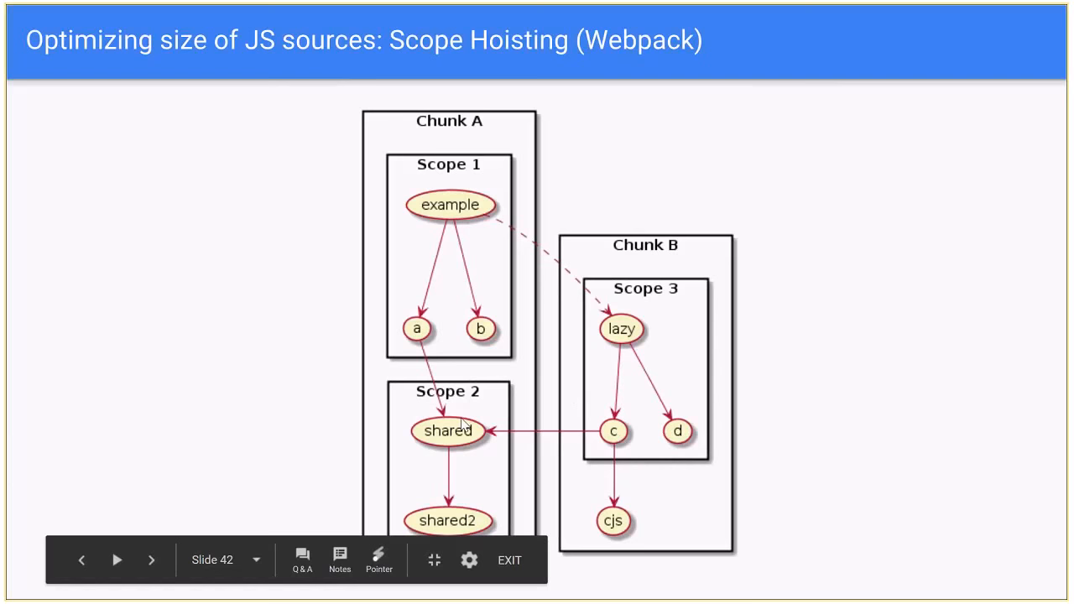
- Advance to slide 42, the diagram grouping modules into Scope 1, 2 and 3
{"action": "left_click", "coordinate": [152, 560]}
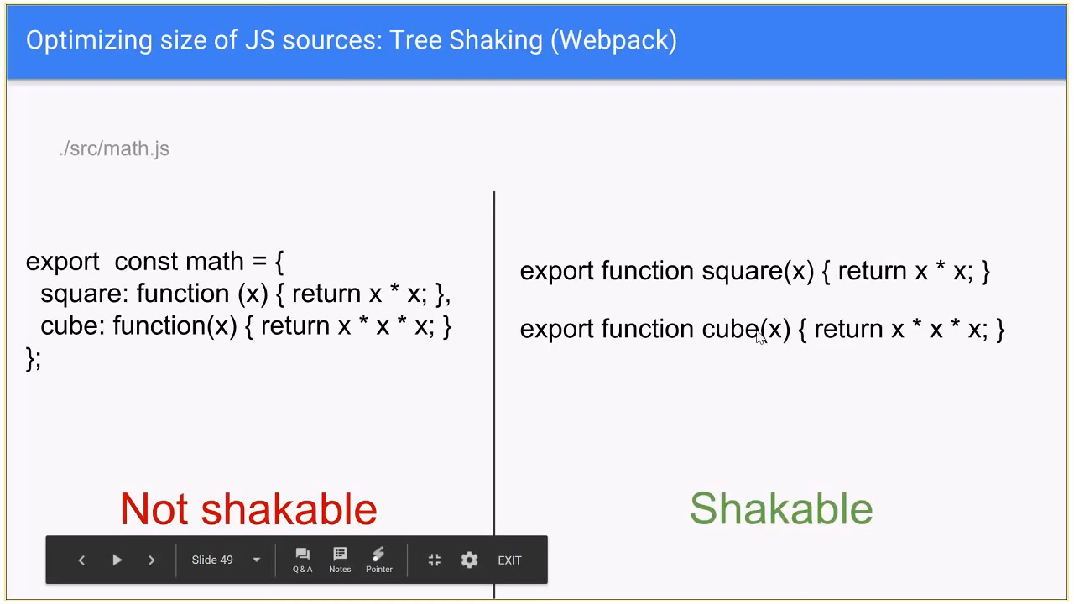
{"action": "mouse_move", "coordinate": [747, 307]}
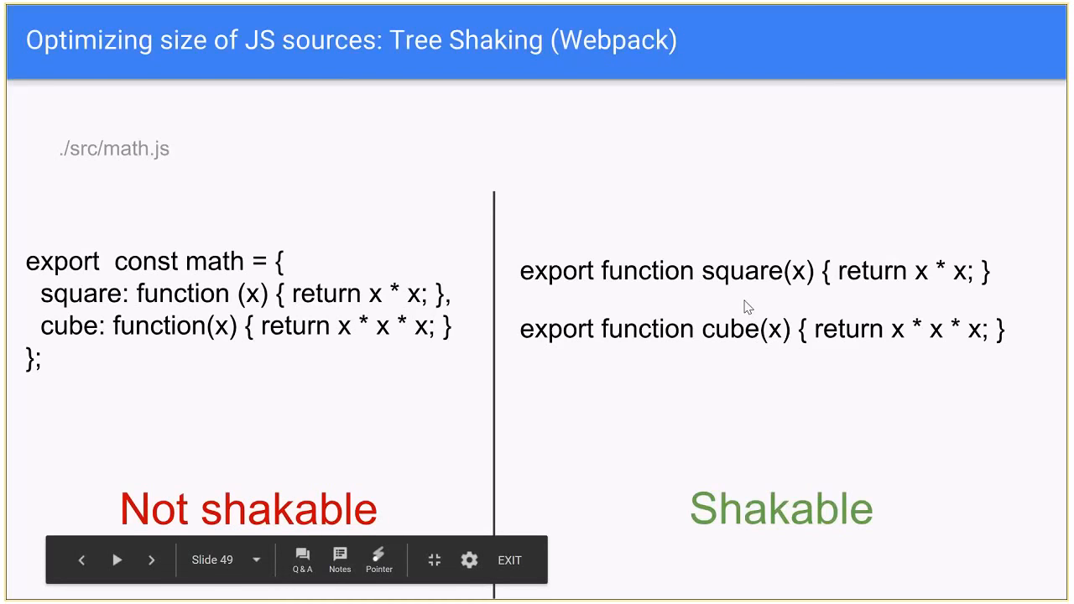
{"action": "mouse_move", "coordinate": [736, 278]}
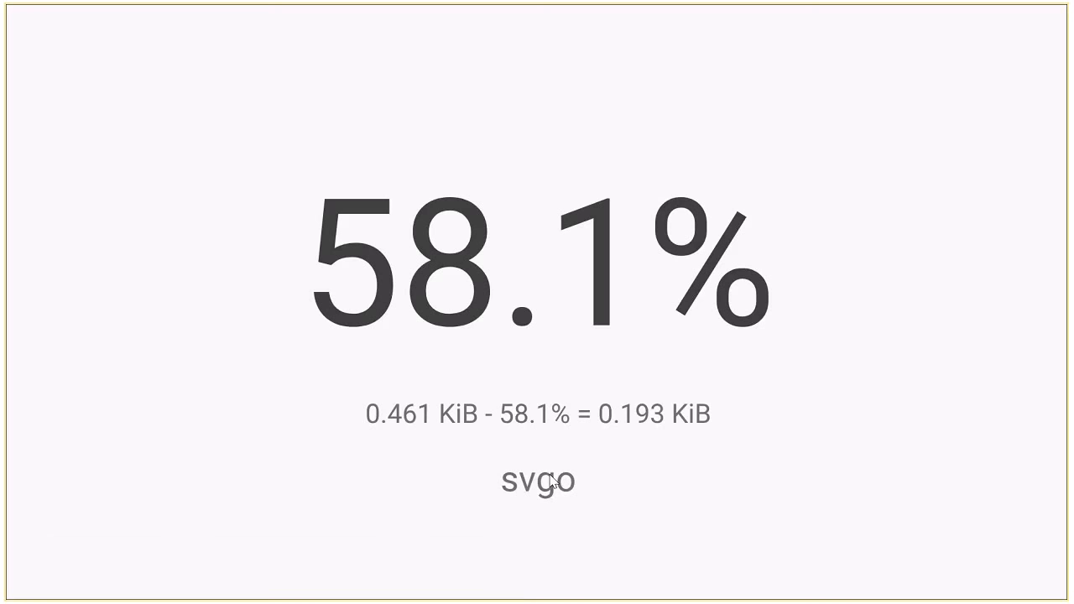
{"action": "mouse_move", "coordinate": [552, 481]}
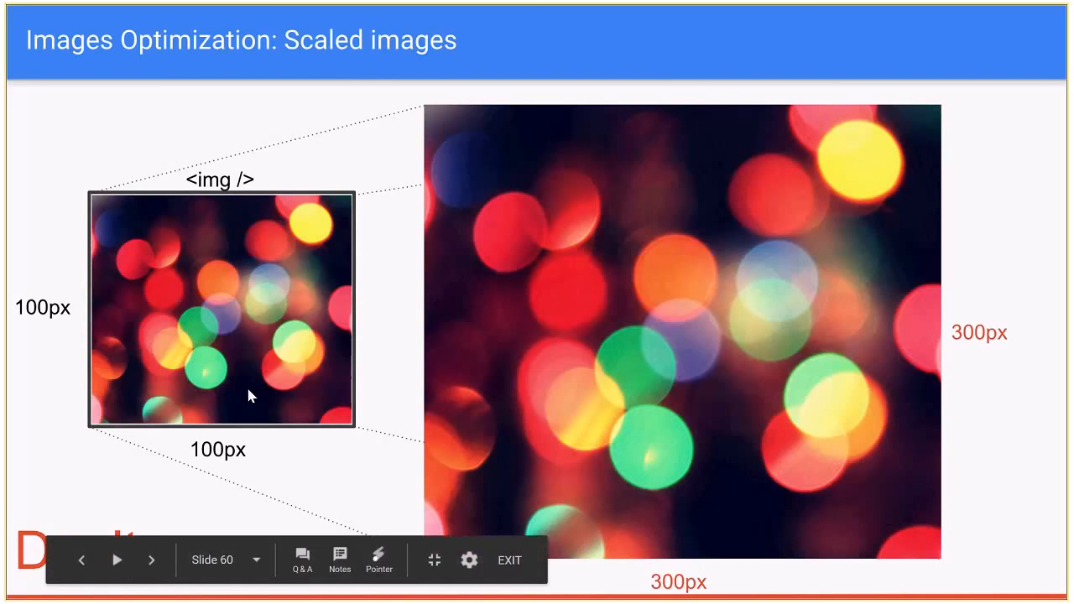
{"action": "mouse_move", "coordinate": [210, 391]}
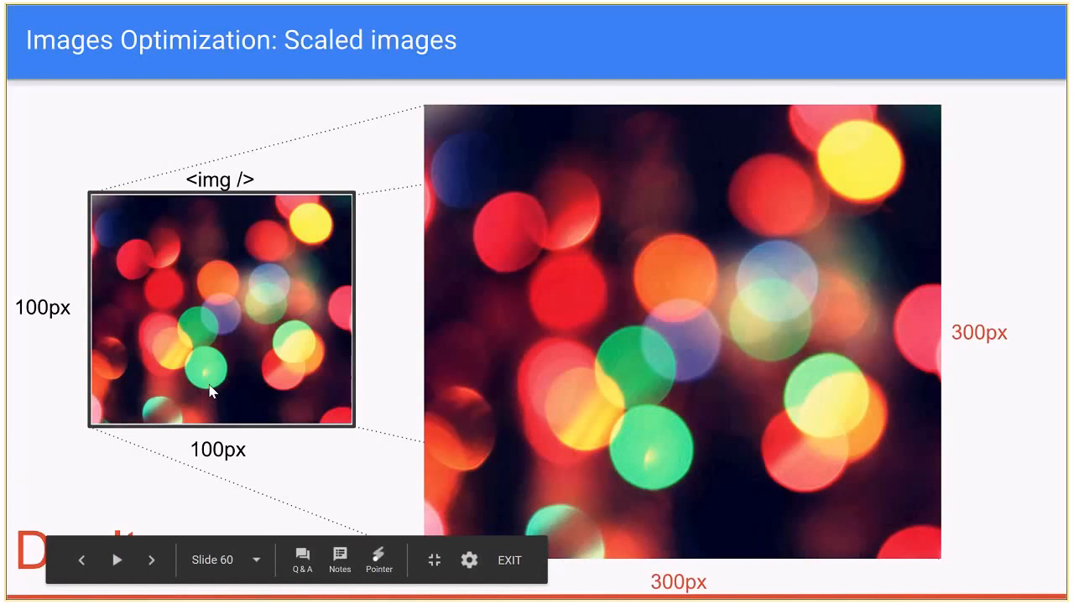
{"action": "mouse_move", "coordinate": [672, 558]}
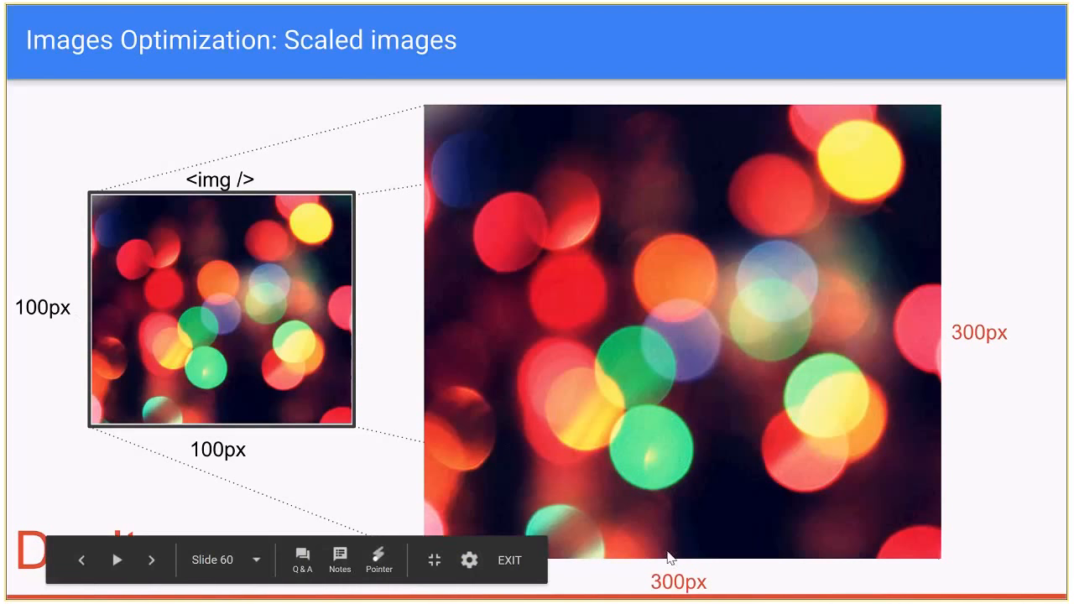
{"action": "mouse_move", "coordinate": [659, 575]}
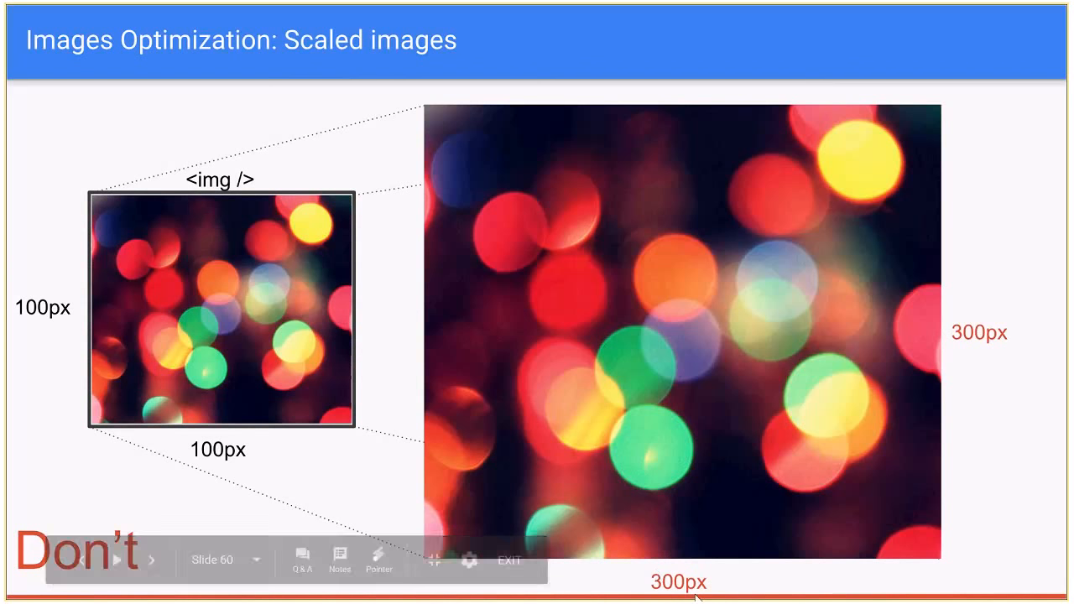
{"action": "mouse_move", "coordinate": [434, 117]}
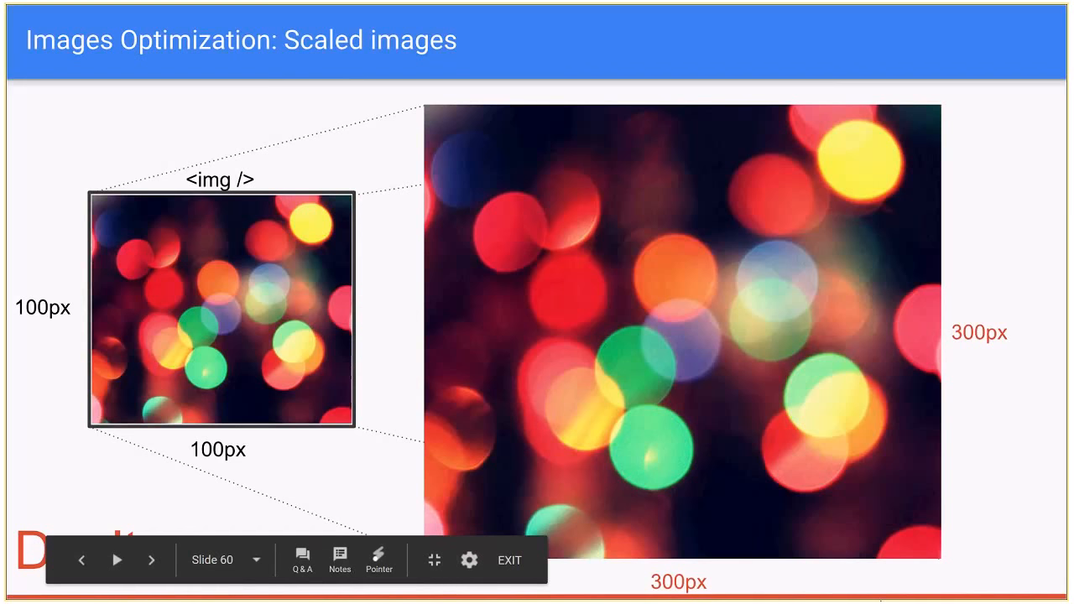
{"action": "mouse_move", "coordinate": [920, 251]}
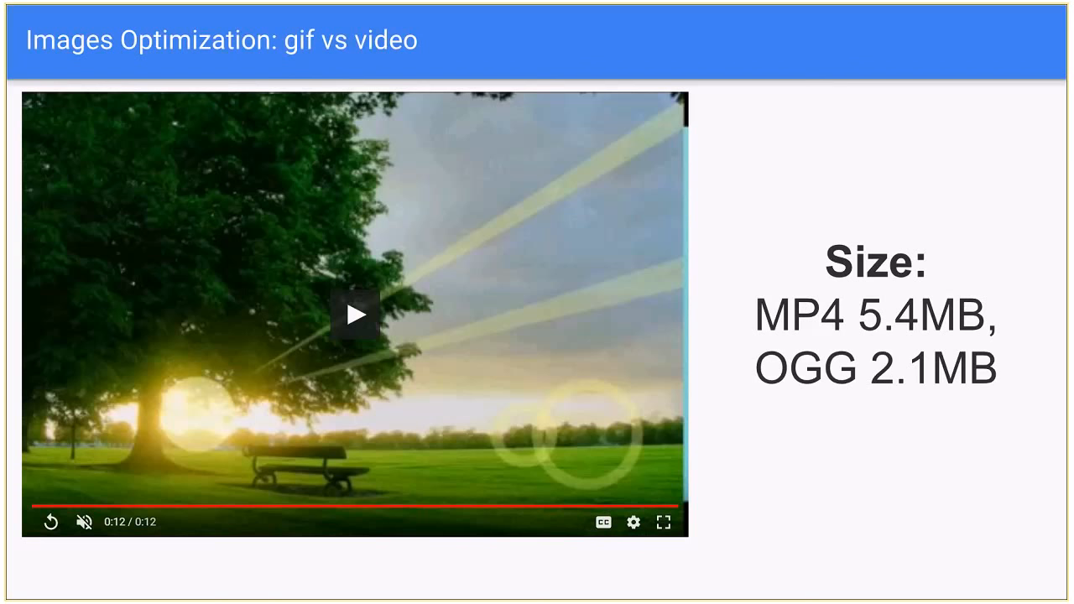
{"action": "mouse_move", "coordinate": [842, 265]}
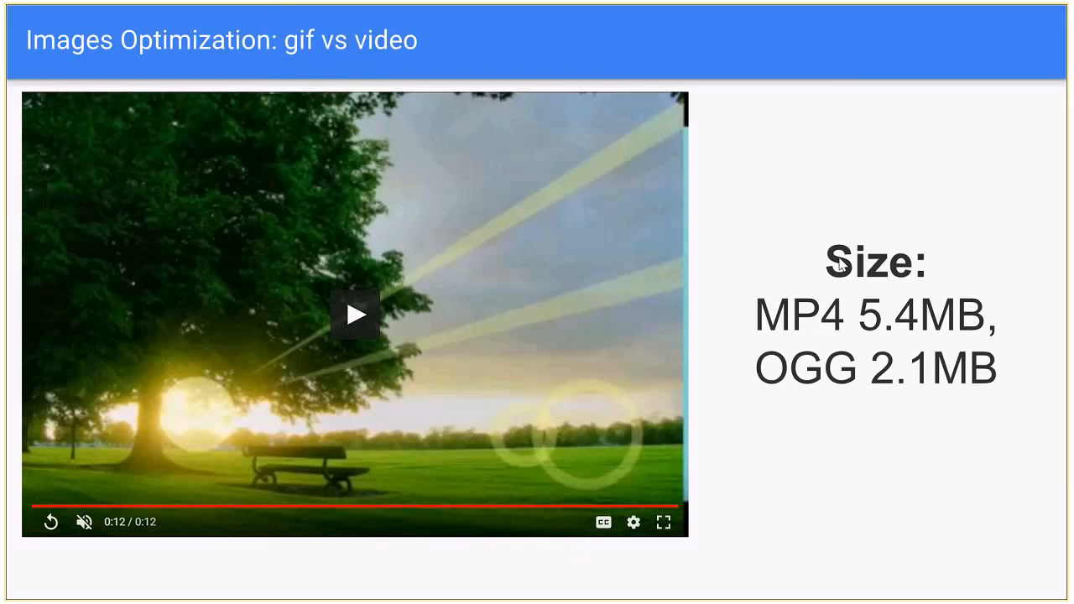
{"action": "mouse_move", "coordinate": [831, 272]}
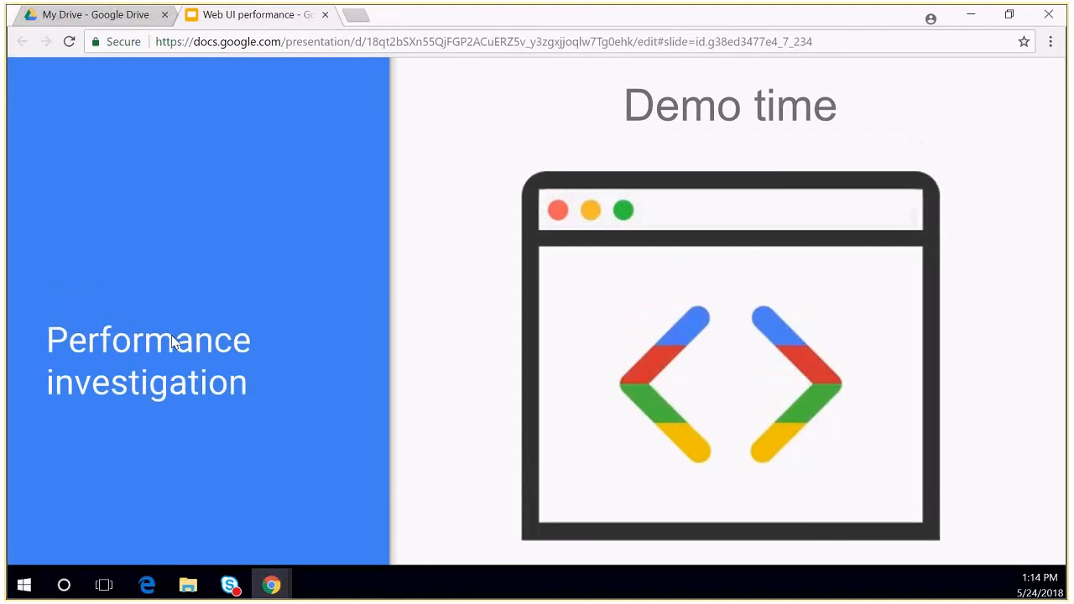
- Load youtube.com in a new tab and inspect it in the DevTools Elements panel
{"action": "left_click", "coordinate": [380, 14]}
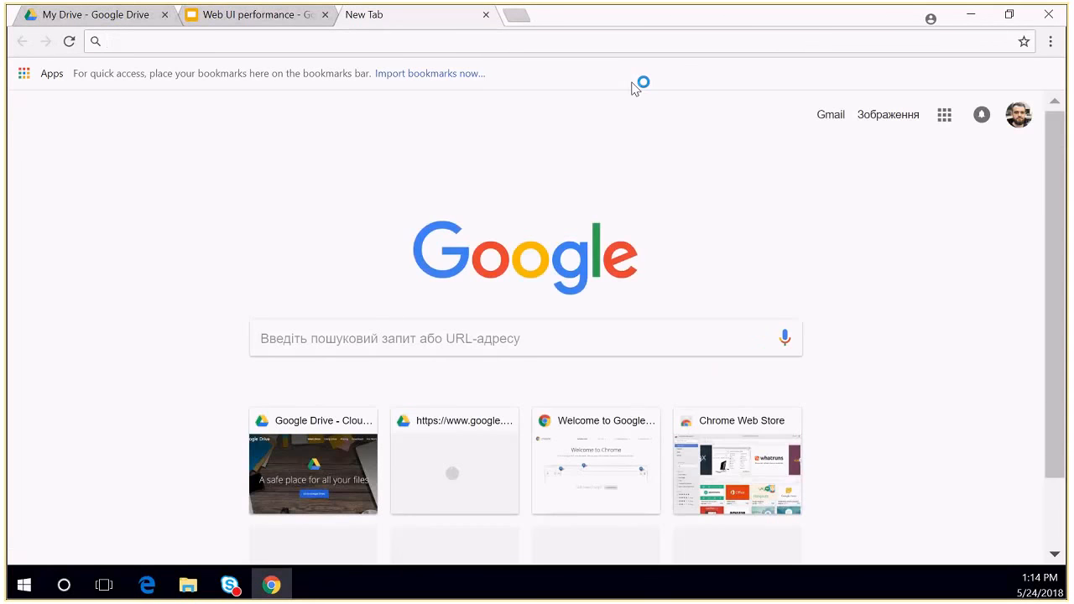
{"action": "type", "text": "youtube.com"}
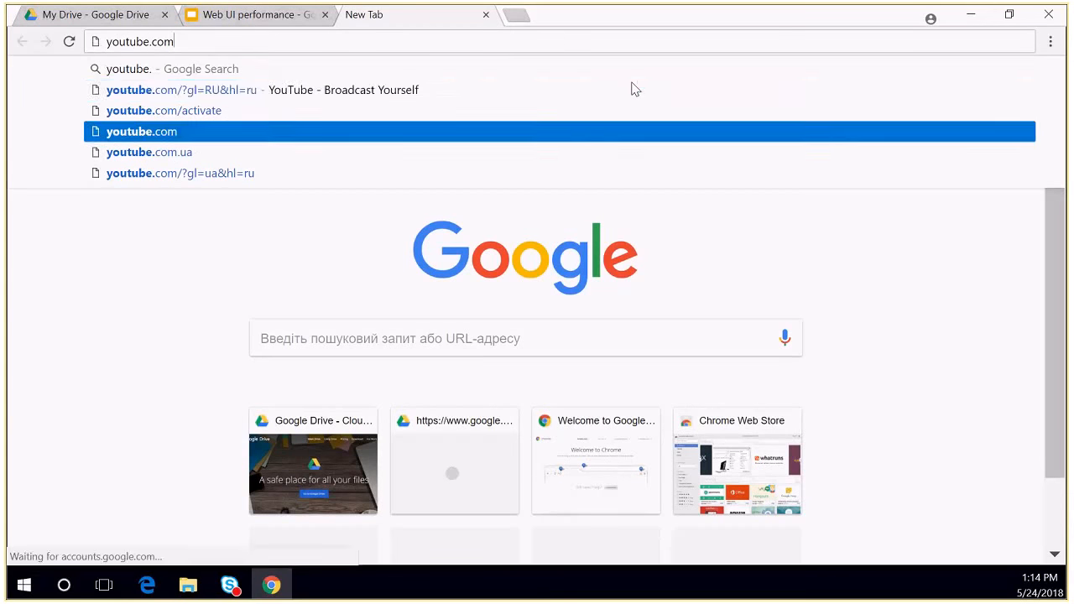
{"action": "right_click", "coordinate": [764, 126]}
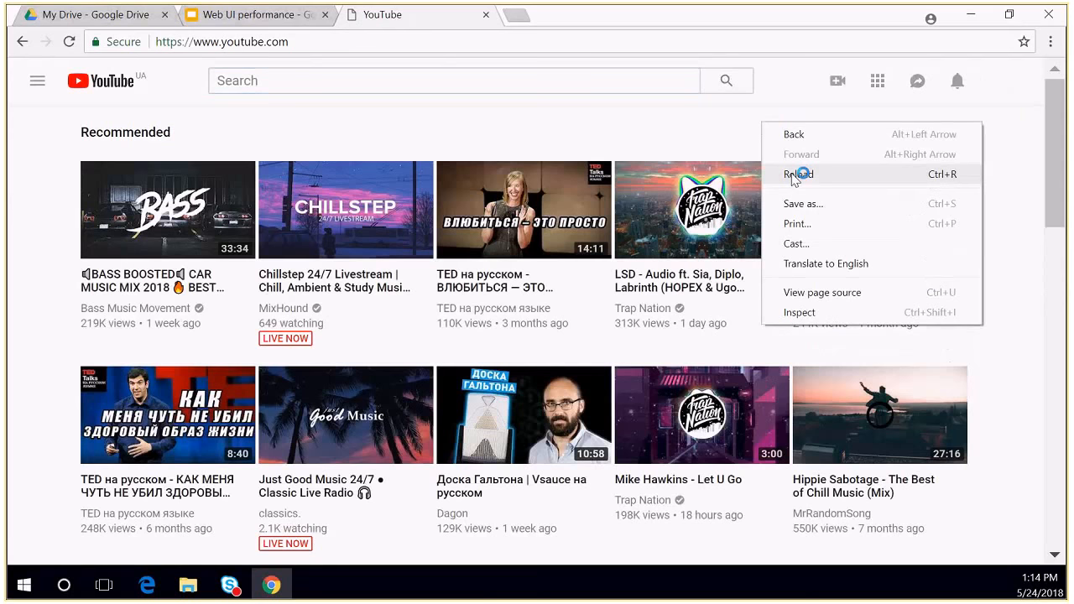
{"action": "left_click", "coordinate": [799, 174]}
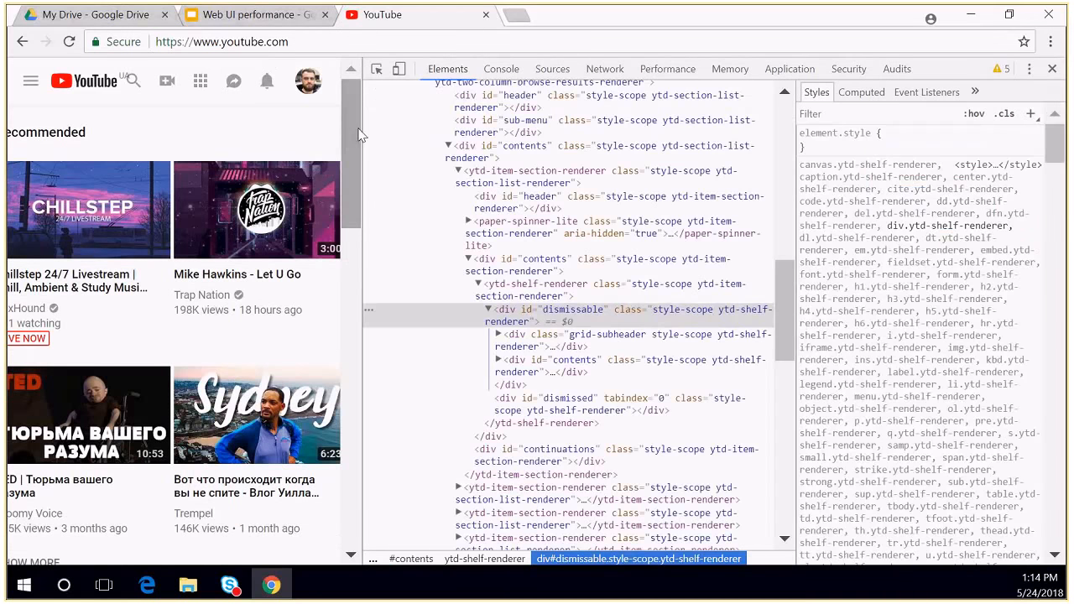
- Widen DevTools, reload the page and reveal the privacy error's advanced details
{"action": "left_click_drag", "start_coordinate": [360, 135], "coordinate": [274, 136]}
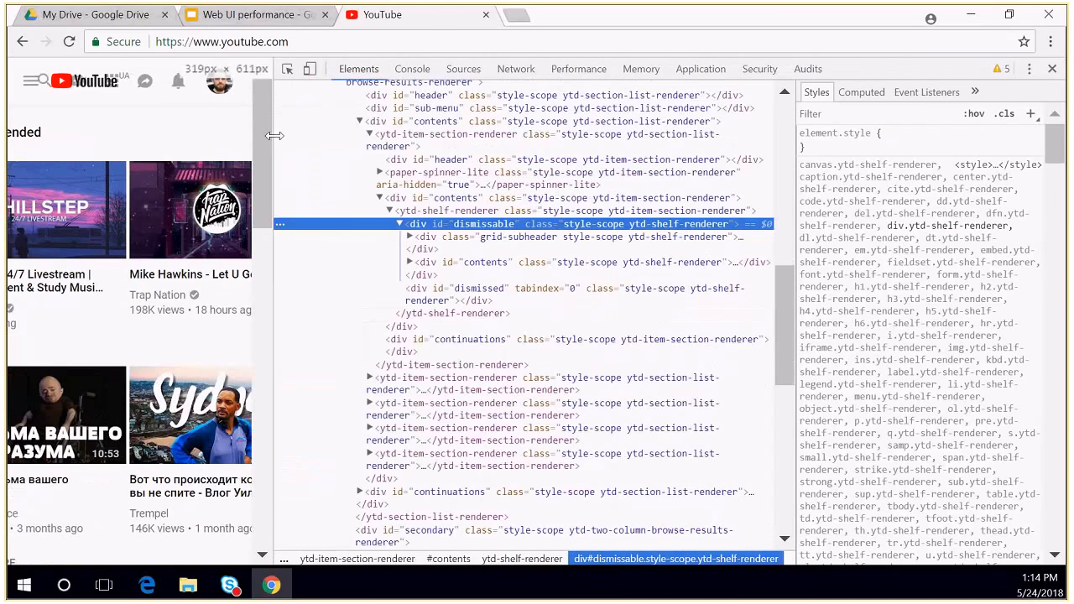
{"action": "left_click", "coordinate": [69, 41]}
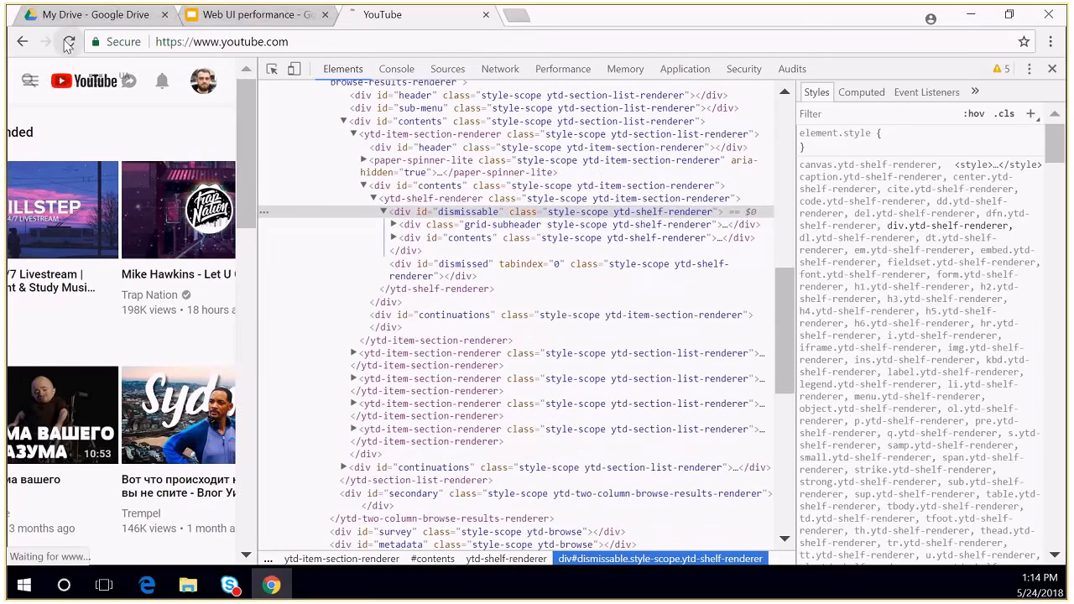
{"action": "left_click", "coordinate": [69, 42]}
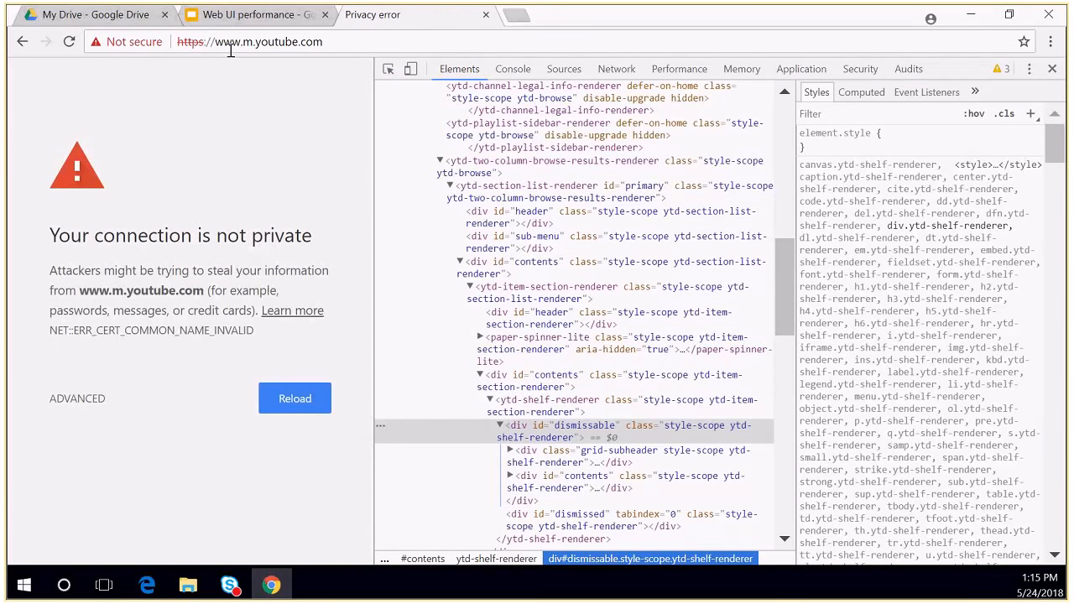
{"action": "left_click", "coordinate": [76, 398]}
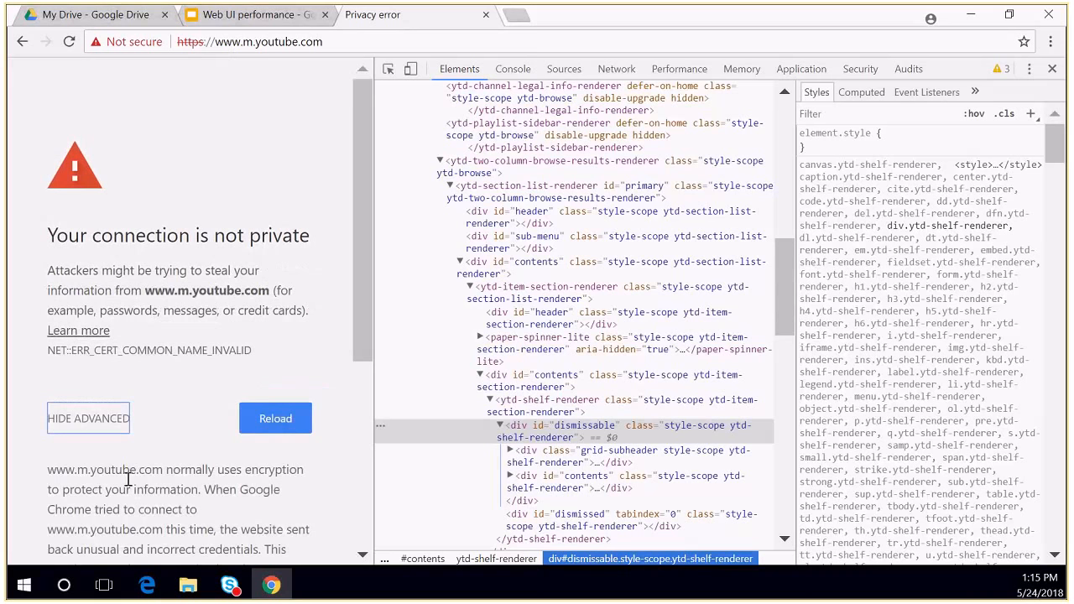
{"action": "mouse_move", "coordinate": [12, 90]}
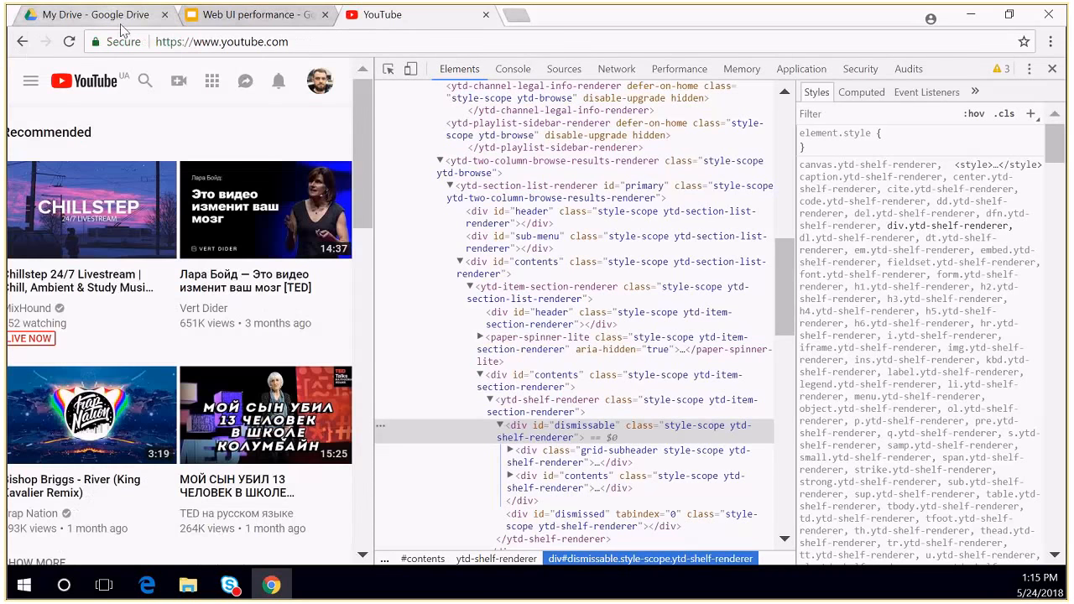
- Open account options, pick a page element, then view the Network request log
{"action": "left_click", "coordinate": [319, 80]}
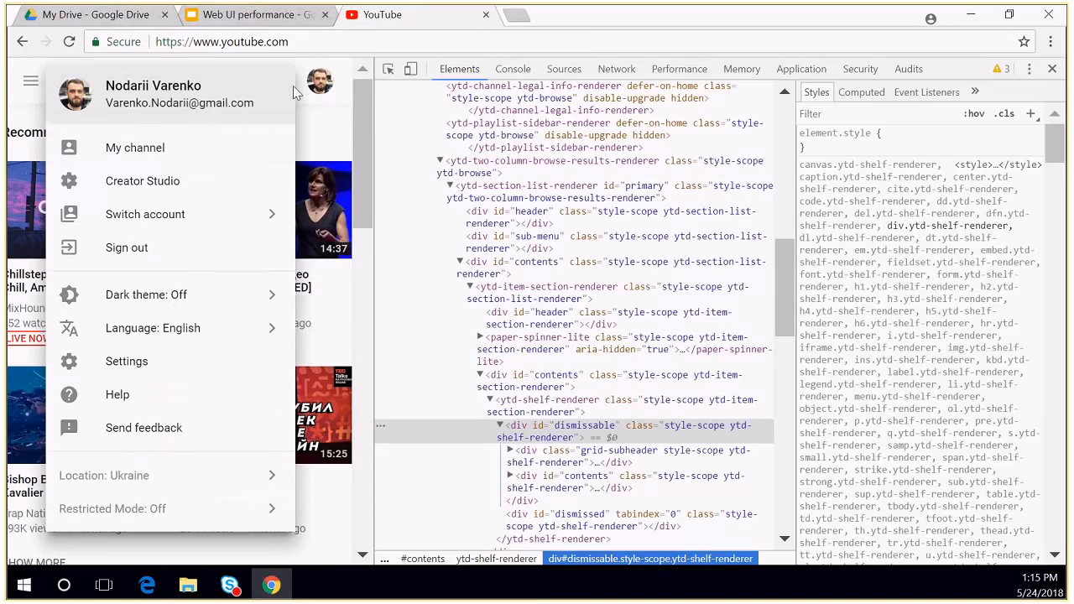
{"action": "mouse_move", "coordinate": [229, 317]}
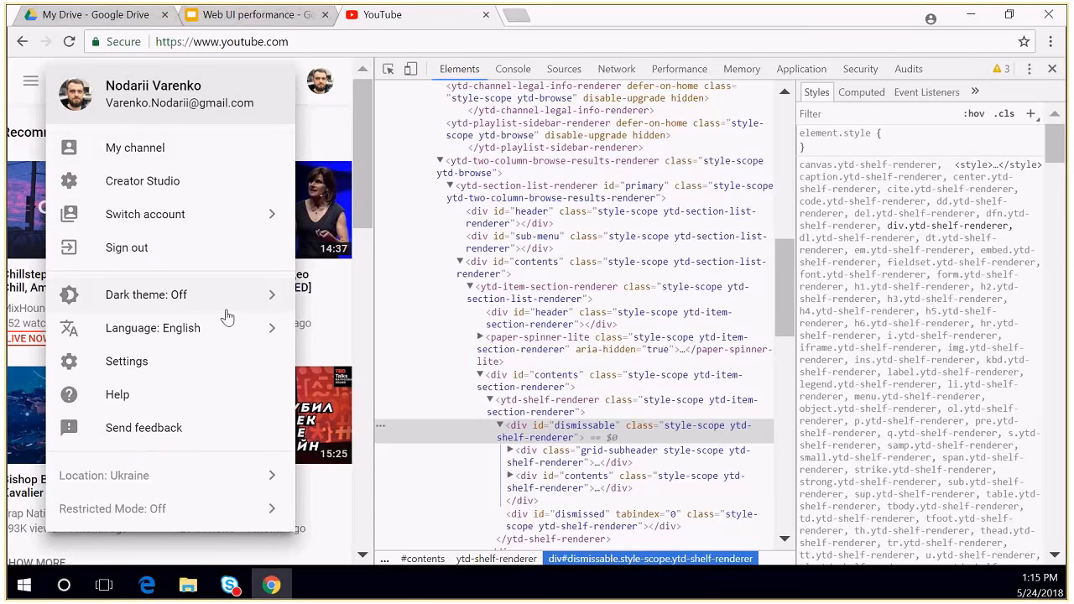
{"action": "mouse_move", "coordinate": [253, 527]}
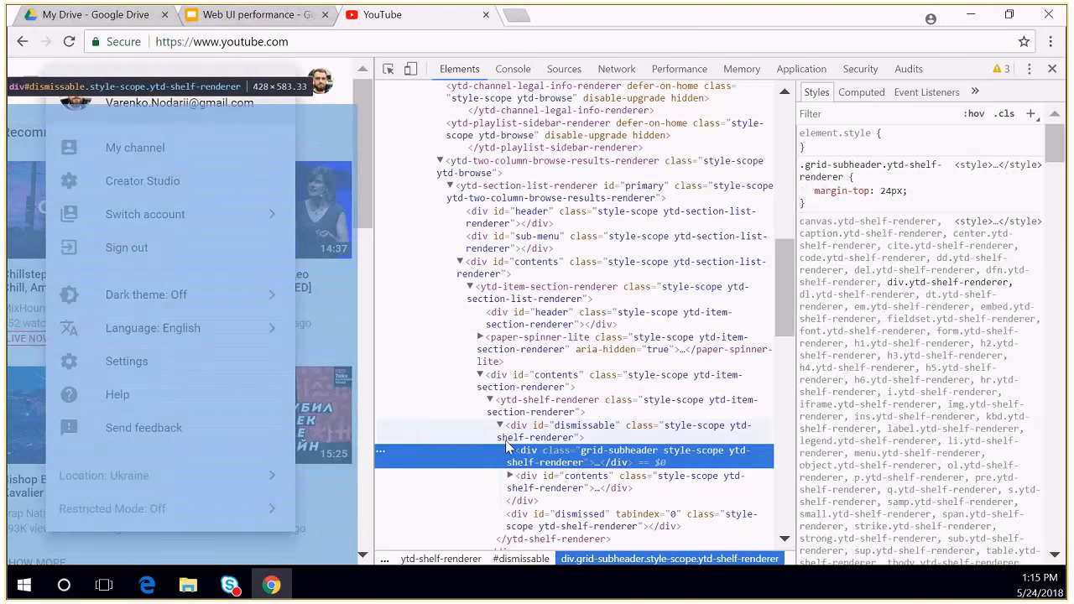
{"action": "left_click", "coordinate": [584, 425]}
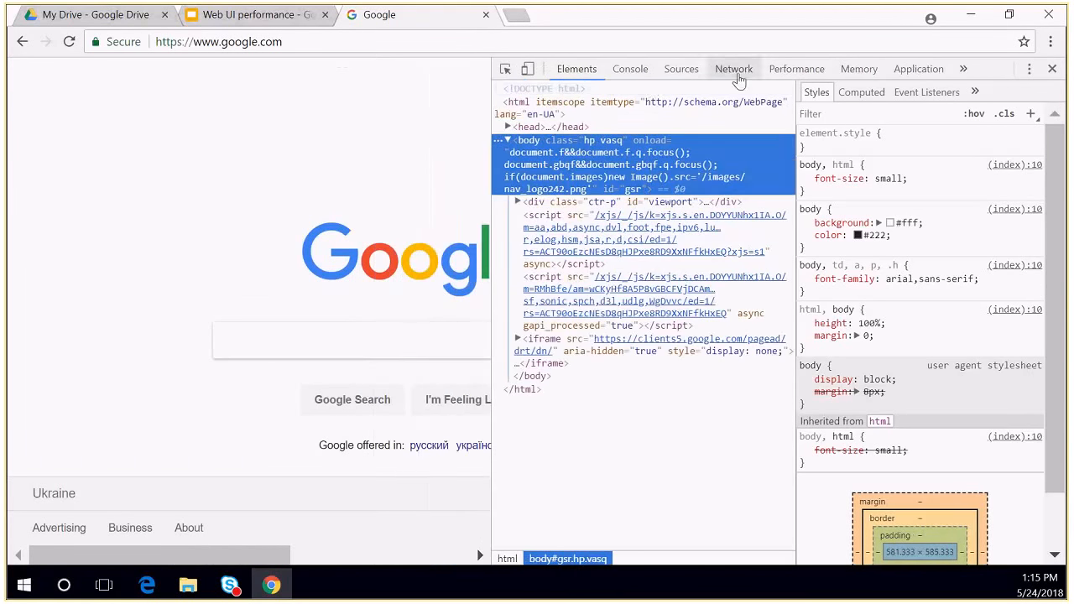
{"action": "left_click", "coordinate": [733, 69]}
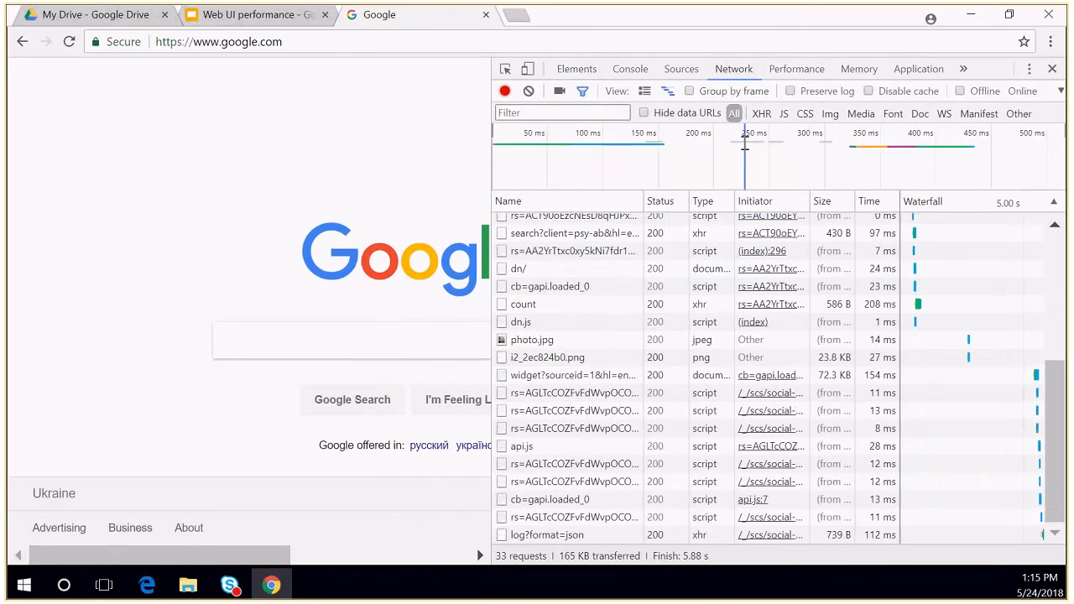
{"action": "mouse_move", "coordinate": [423, 107]}
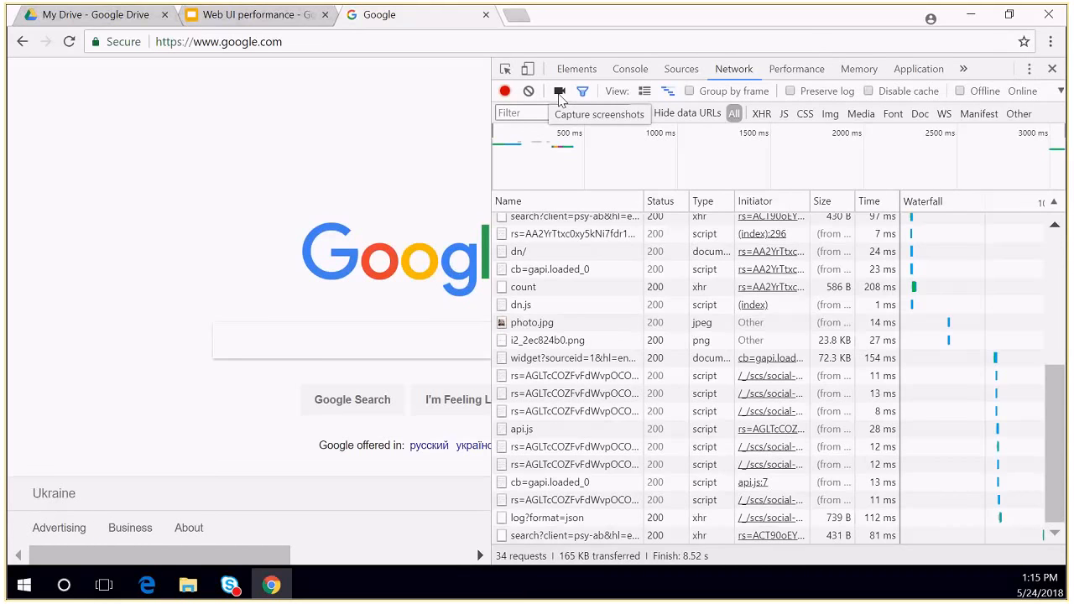
- Switch on Capture screenshots in the Network panel to record a filmstrip
{"action": "left_click", "coordinate": [559, 91]}
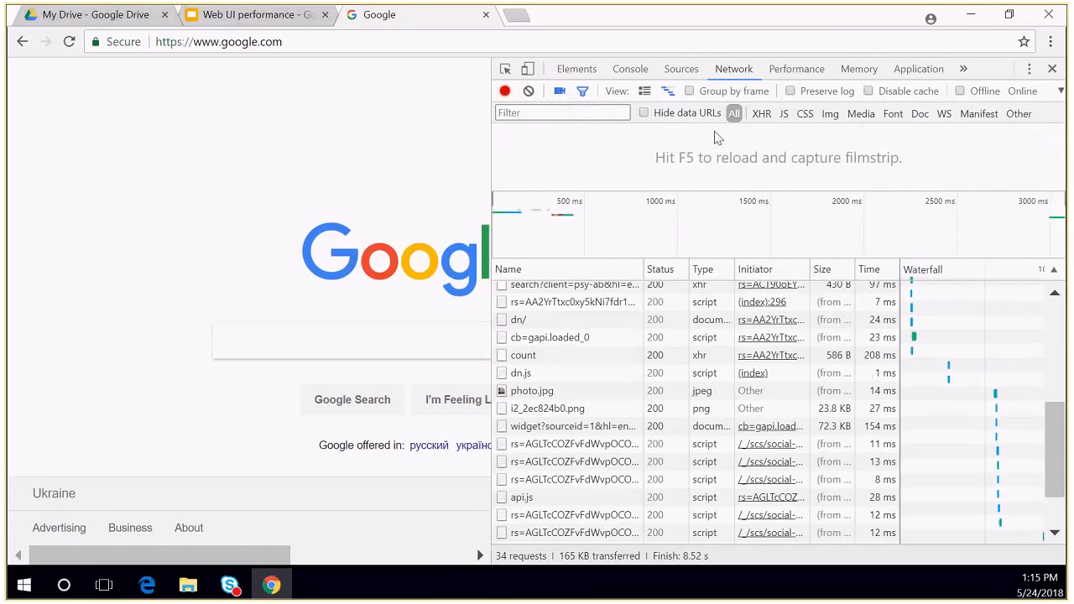
{"action": "mouse_move", "coordinate": [420, 83]}
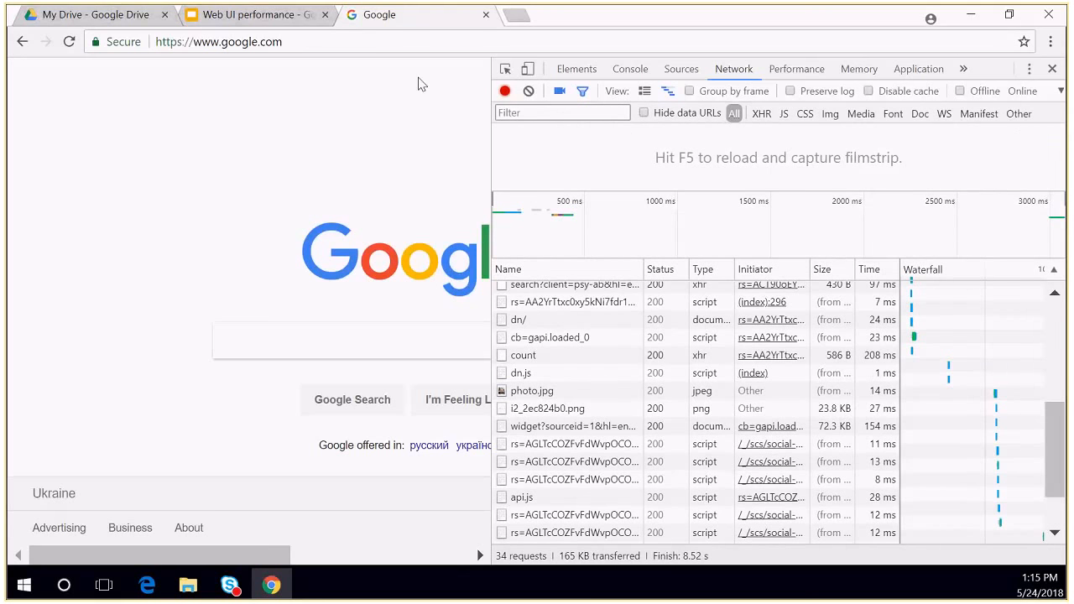
{"action": "mouse_move", "coordinate": [562, 186]}
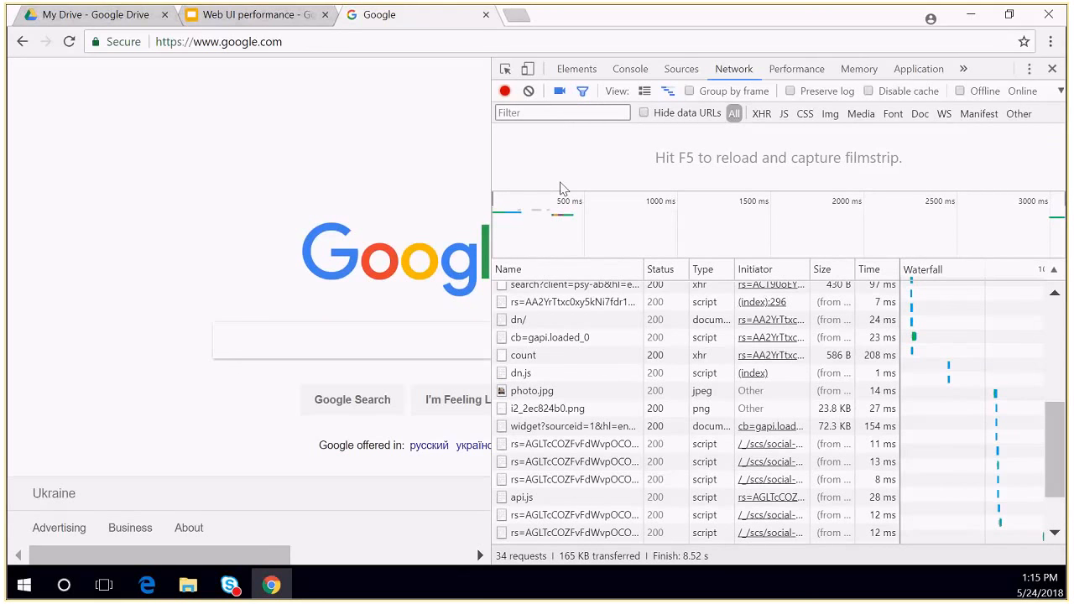
{"action": "mouse_move", "coordinate": [516, 143]}
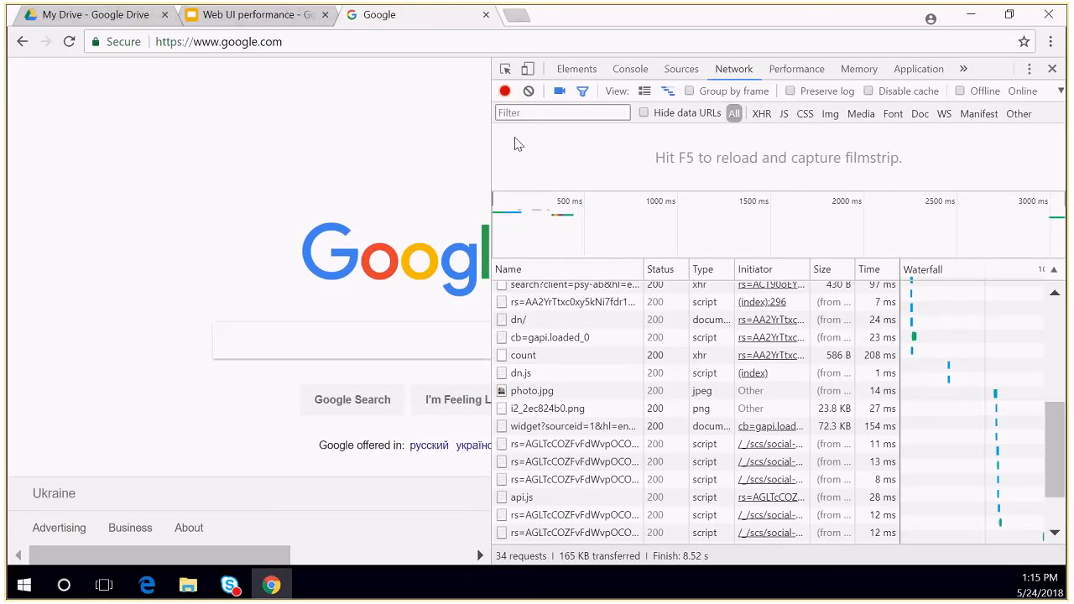
{"action": "mouse_move", "coordinate": [606, 235]}
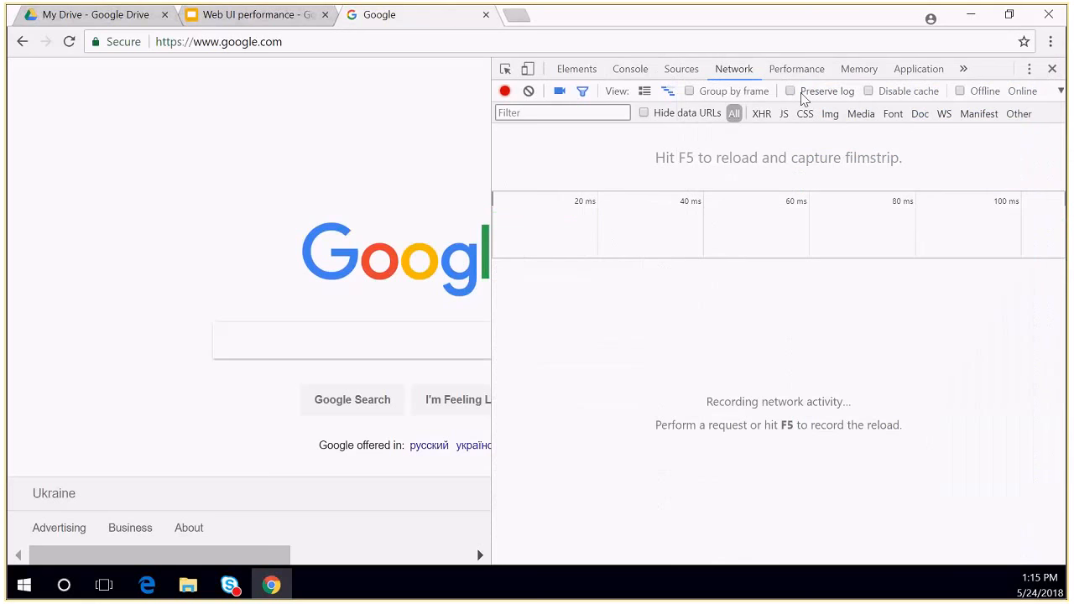
{"action": "mouse_move", "coordinate": [1037, 105]}
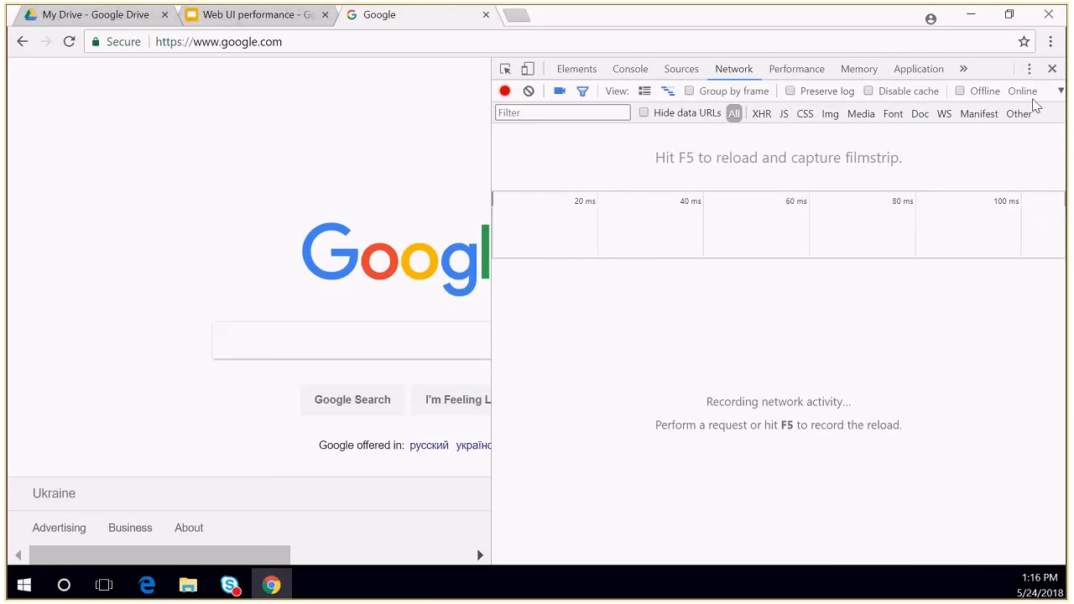
- Change network throttling from Online to Fast 3G
{"action": "left_click", "coordinate": [1041, 91]}
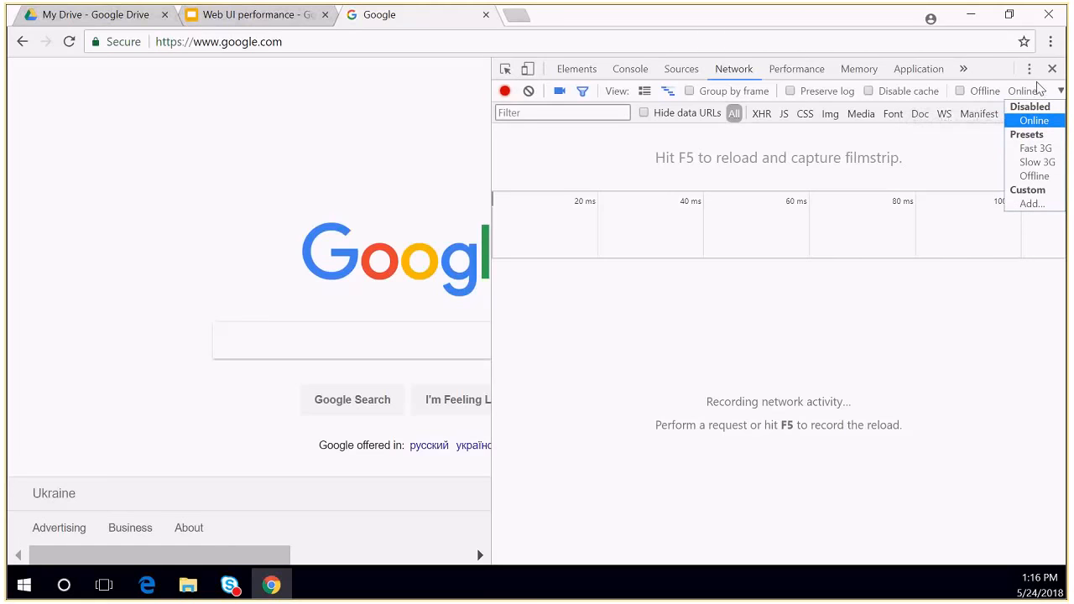
{"action": "mouse_move", "coordinate": [1035, 148]}
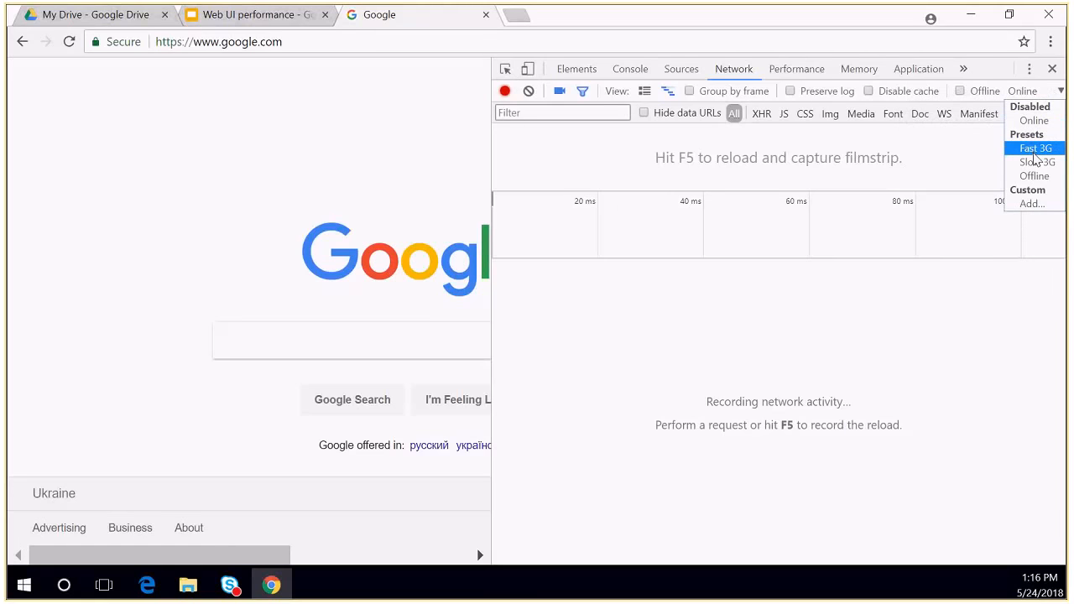
{"action": "left_click", "coordinate": [1035, 148]}
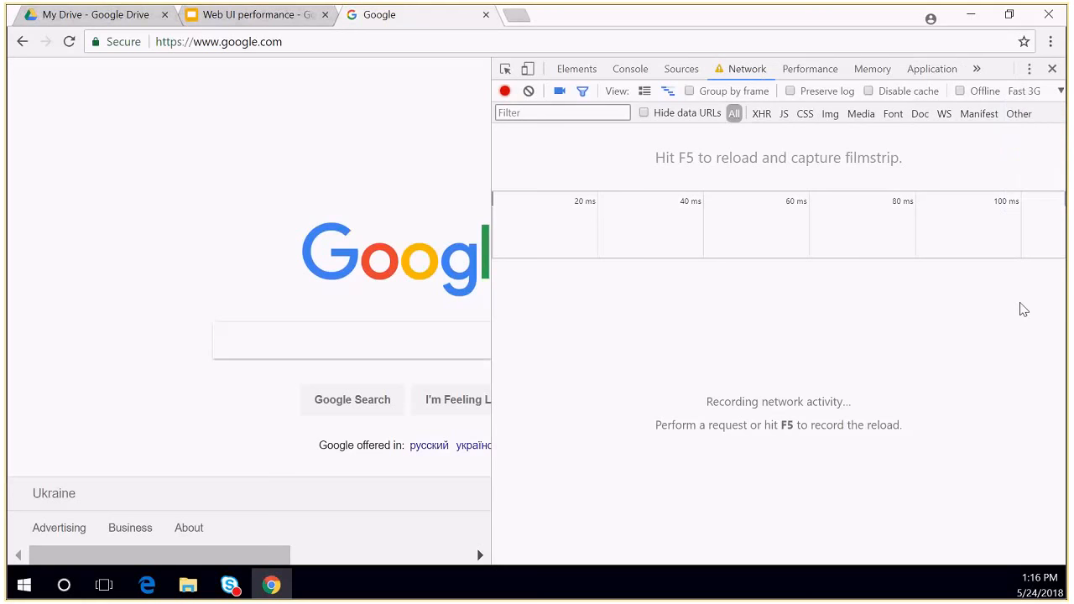
{"action": "mouse_move", "coordinate": [758, 113]}
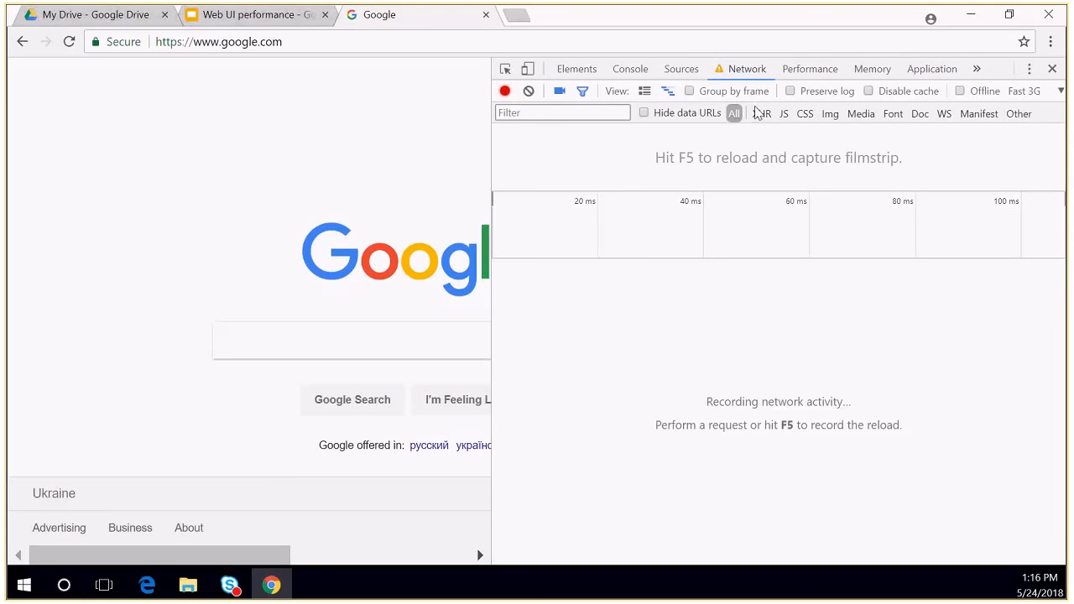
{"action": "mouse_move", "coordinate": [810, 69]}
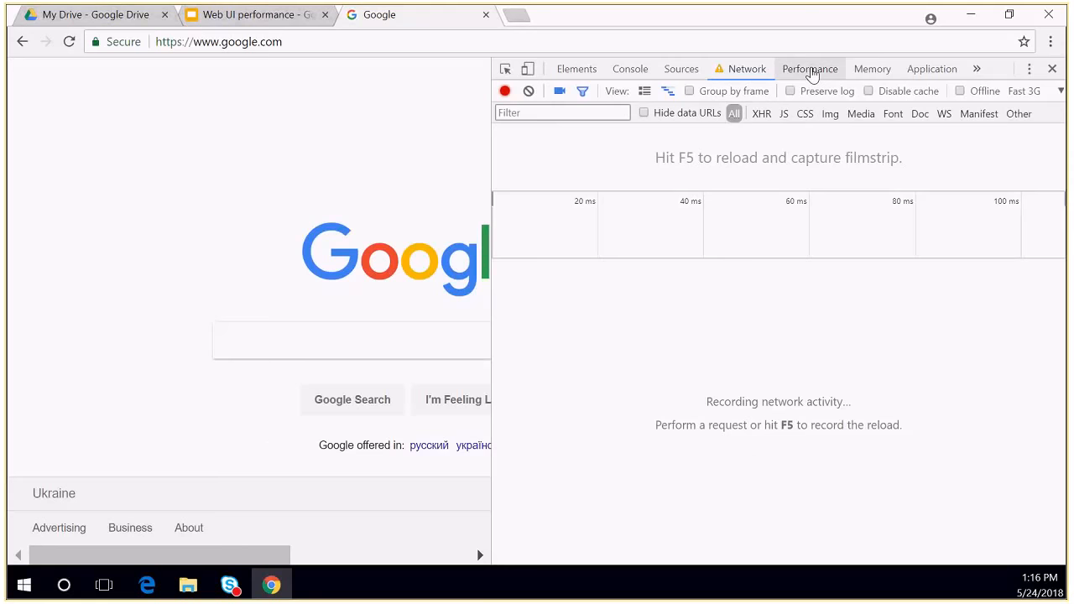
- Set CPU throttling to 4× slowdown in the Performance panel's capture settings
{"action": "left_click", "coordinate": [809, 69]}
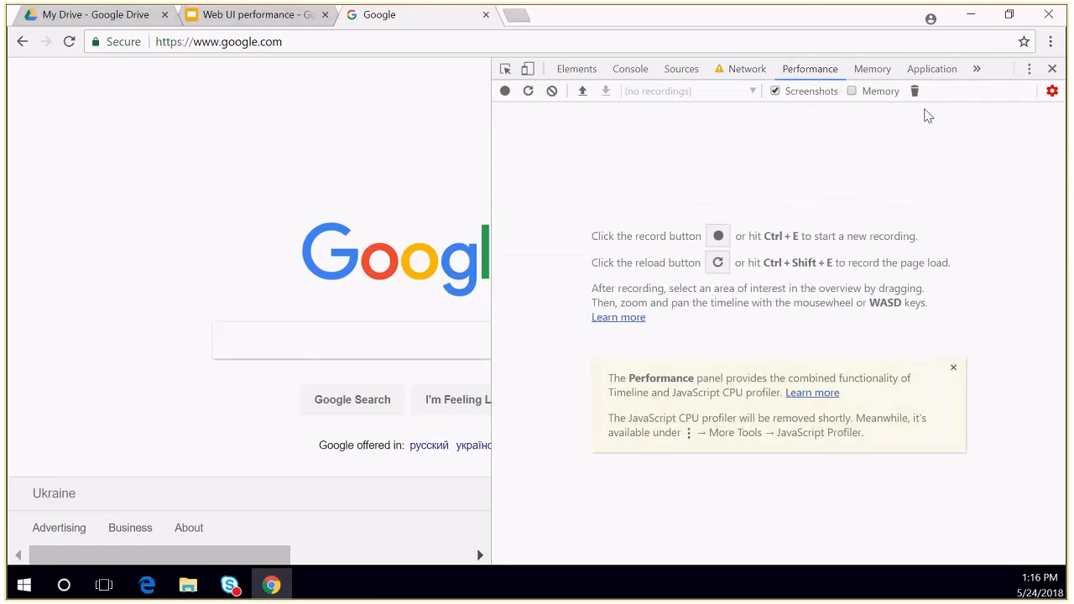
{"action": "left_click", "coordinate": [1052, 91]}
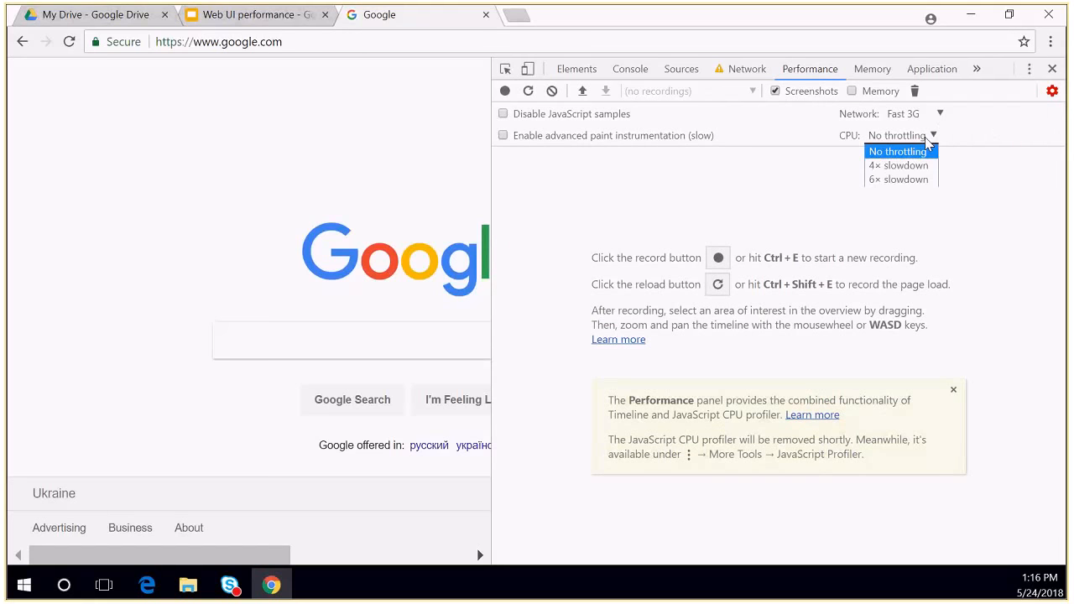
{"action": "mouse_move", "coordinate": [898, 166]}
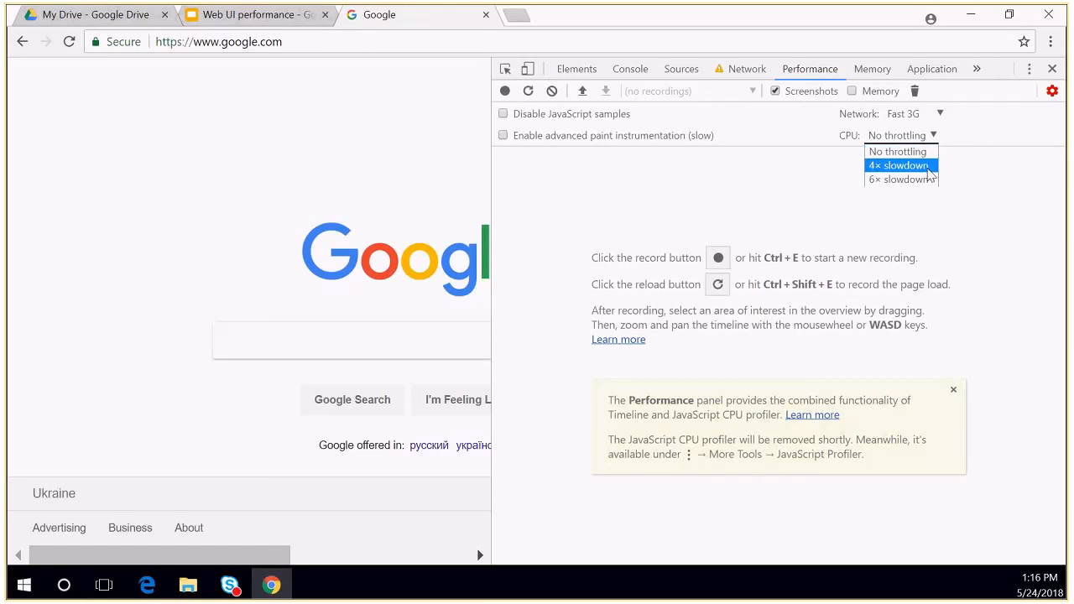
{"action": "left_click", "coordinate": [899, 166]}
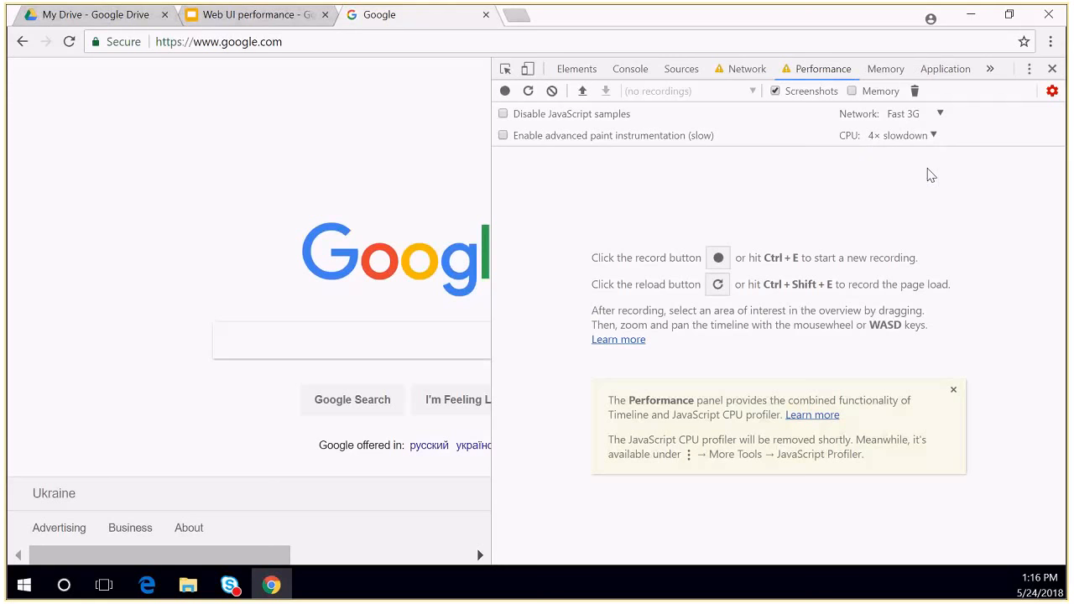
{"action": "mouse_move", "coordinate": [774, 136]}
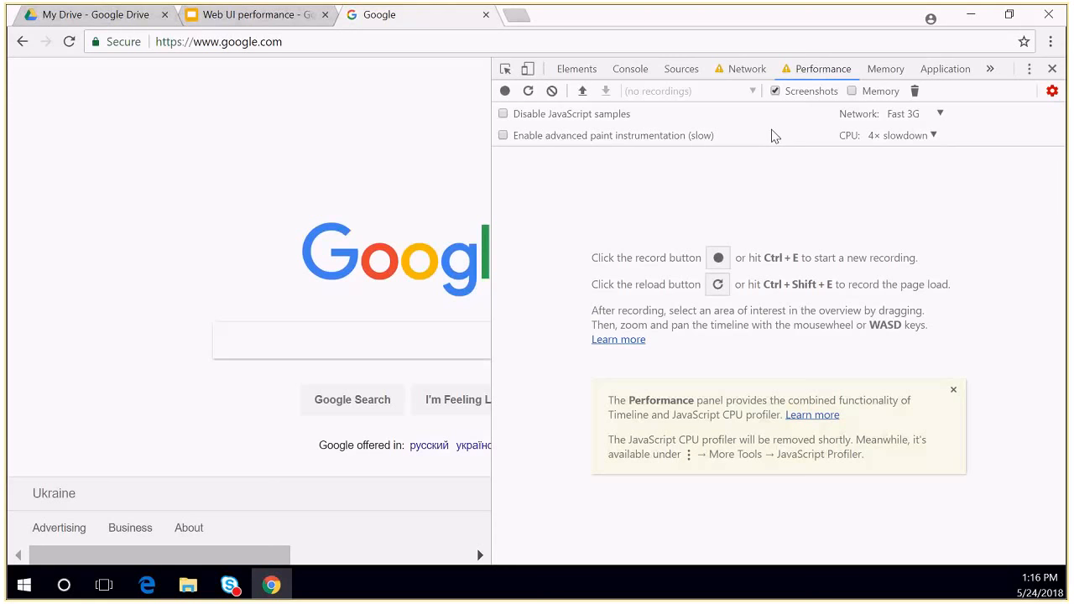
{"action": "mouse_move", "coordinate": [865, 146]}
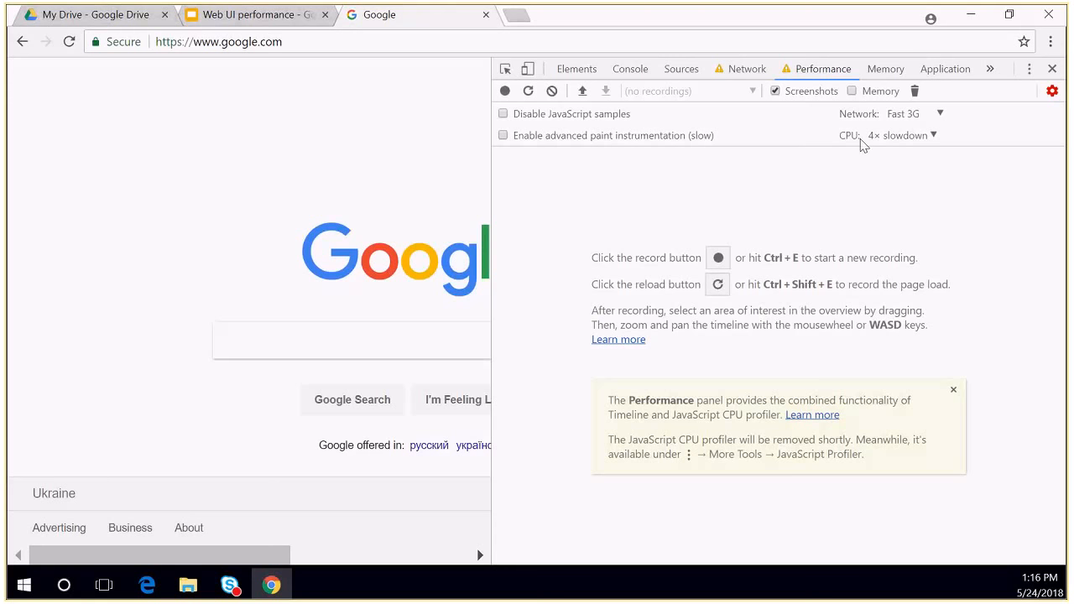
{"action": "mouse_move", "coordinate": [948, 149]}
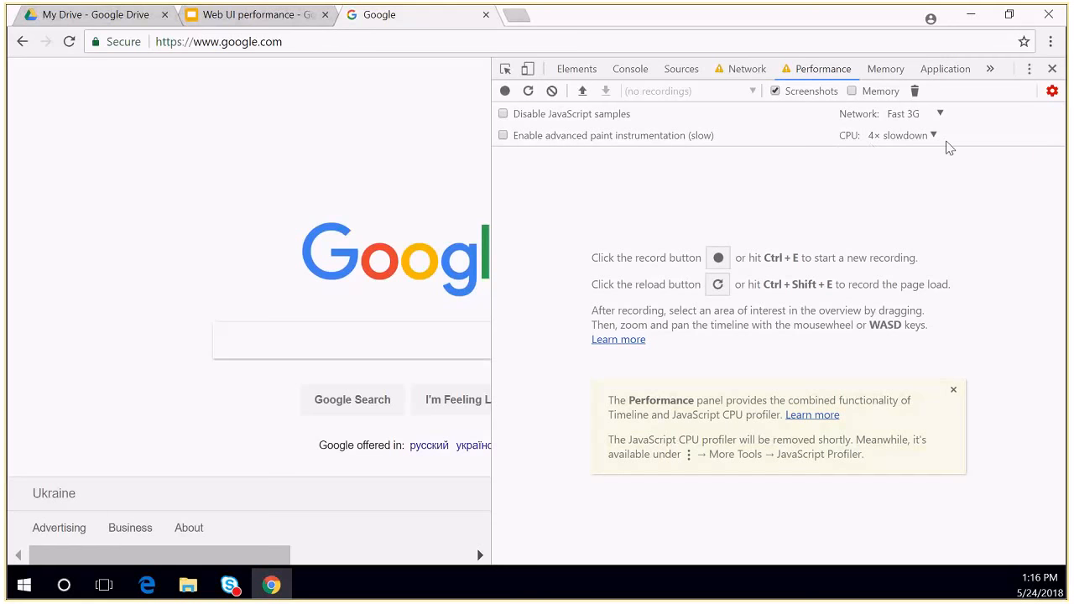
{"action": "mouse_move", "coordinate": [882, 192]}
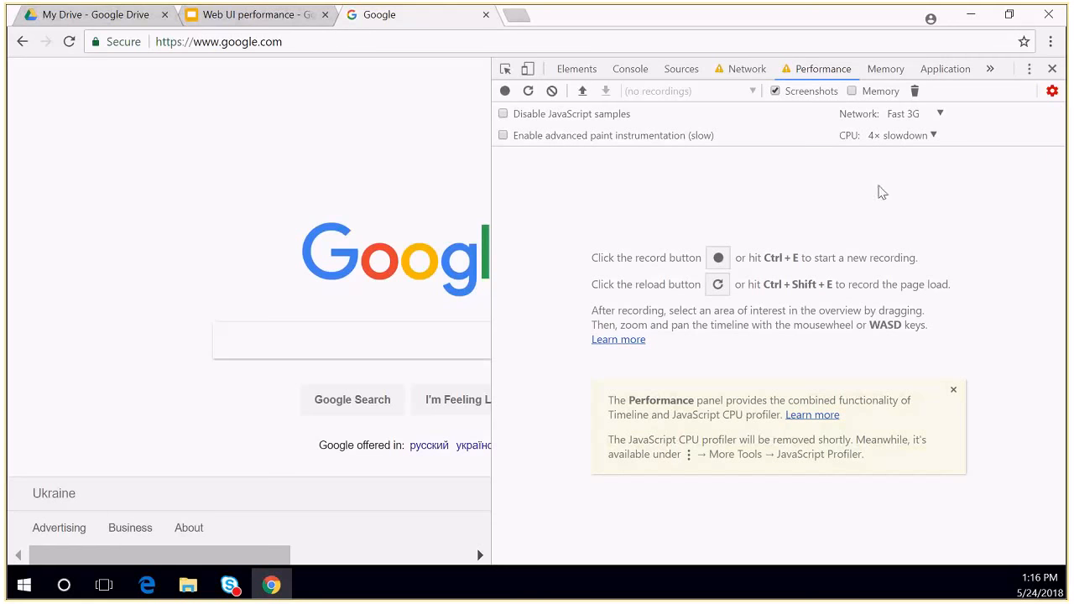
{"action": "mouse_move", "coordinate": [746, 69]}
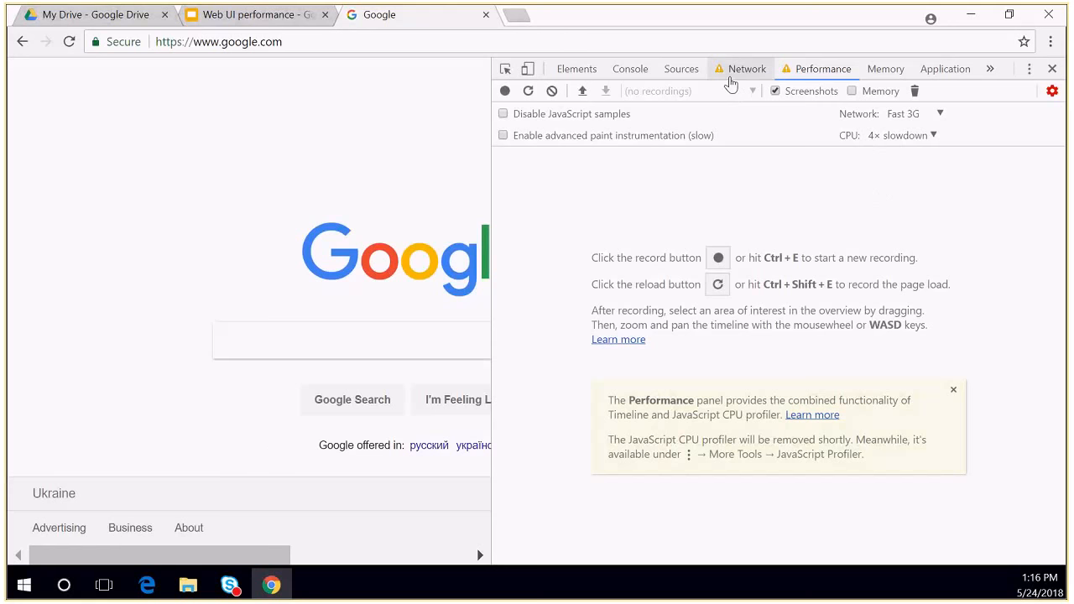
- Switch DevTools from the Performance panel to the Network panel
{"action": "left_click", "coordinate": [747, 69]}
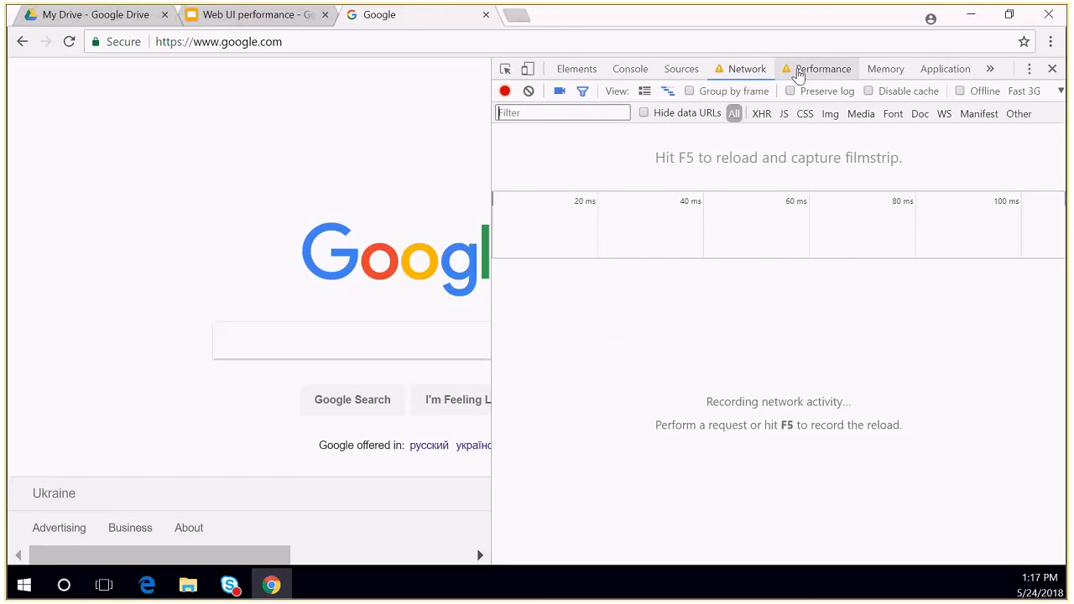
{"action": "left_click", "coordinate": [218, 41]}
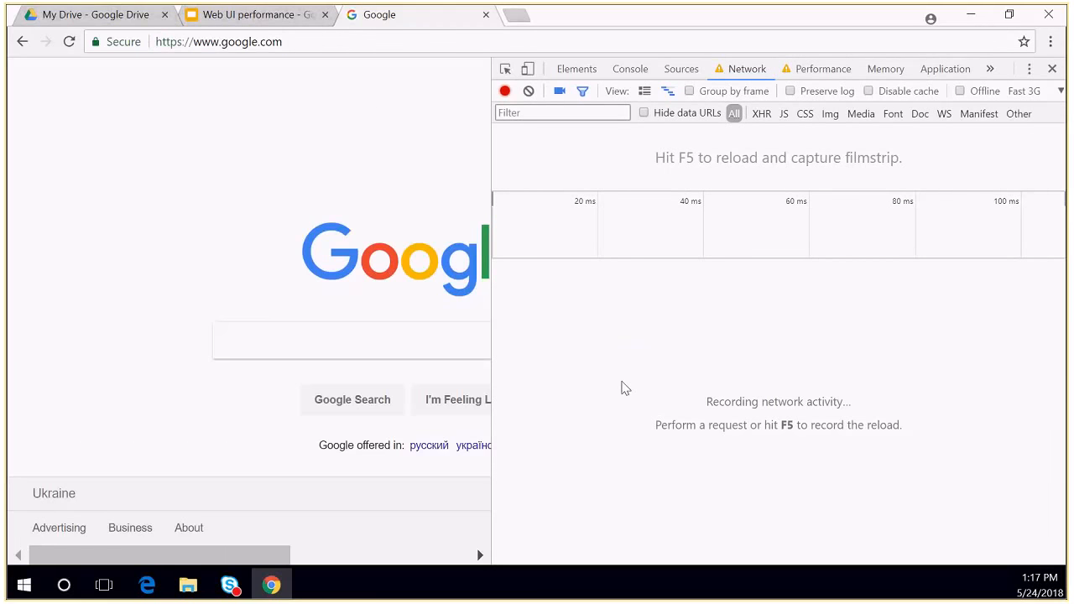
- Reload google.com under Fast 3G to capture its requests and filmstrip screenshots
{"action": "key", "text": "f5"}
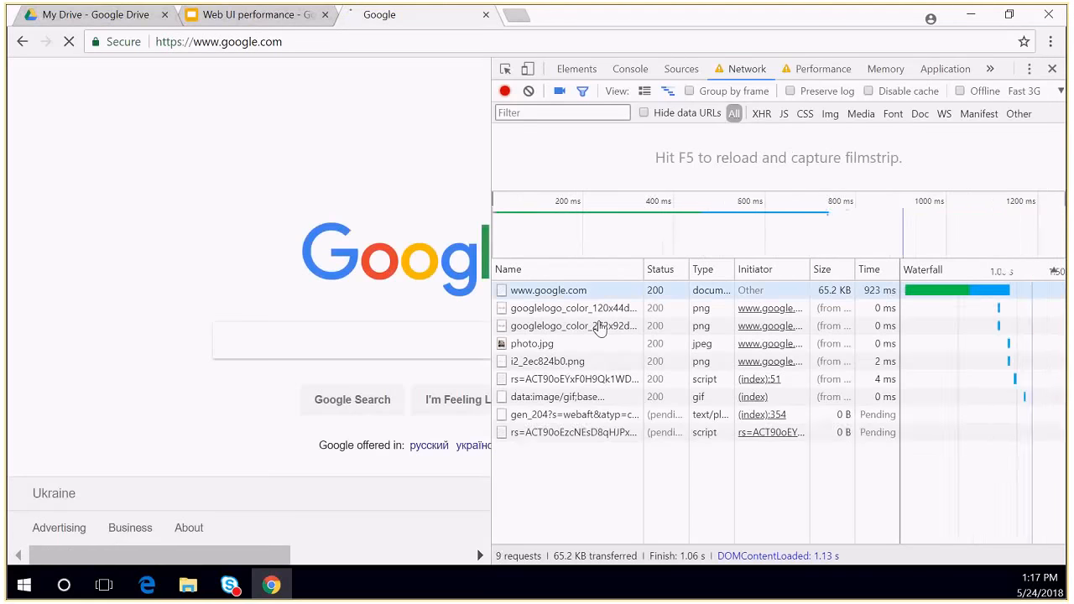
{"action": "key", "text": "f5"}
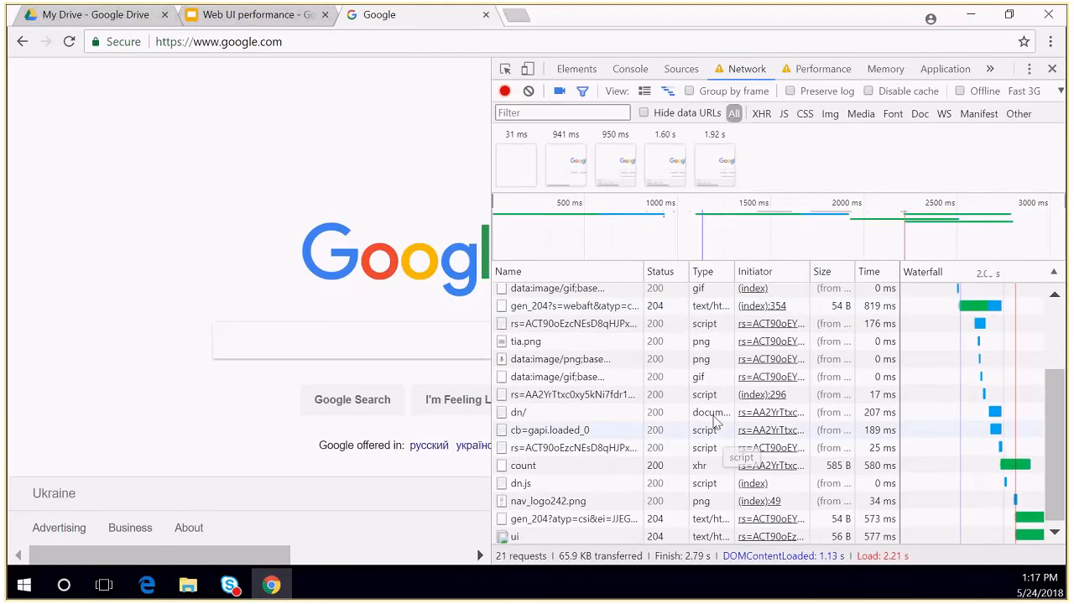
{"action": "mouse_move", "coordinate": [515, 166]}
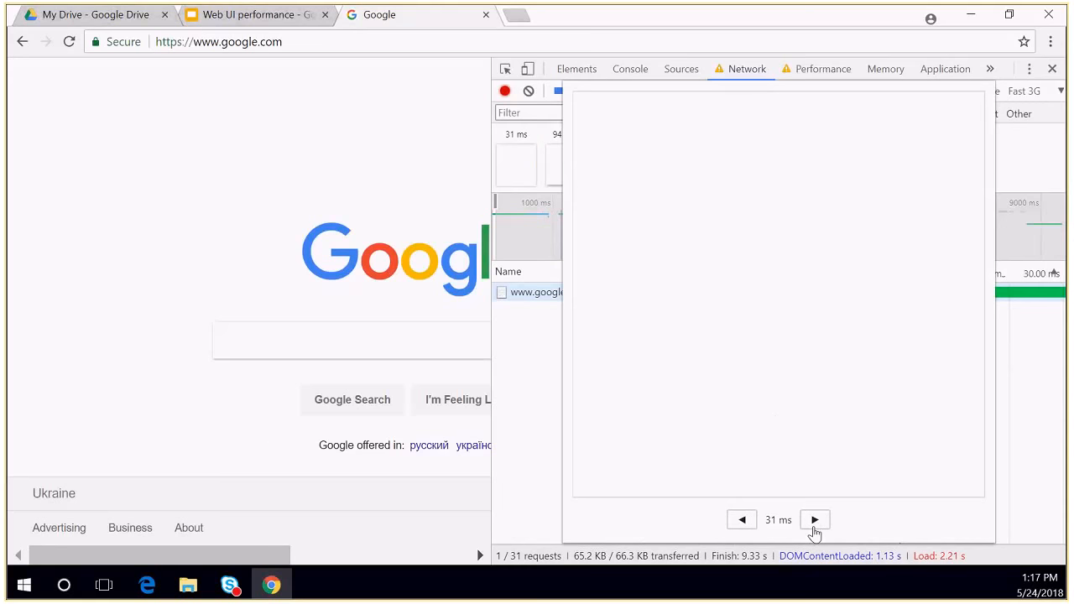
- Step the enlarged screenshot through 941 ms, 950 ms, 1.60 s and 1.92 s
{"action": "left_click", "coordinate": [816, 520]}
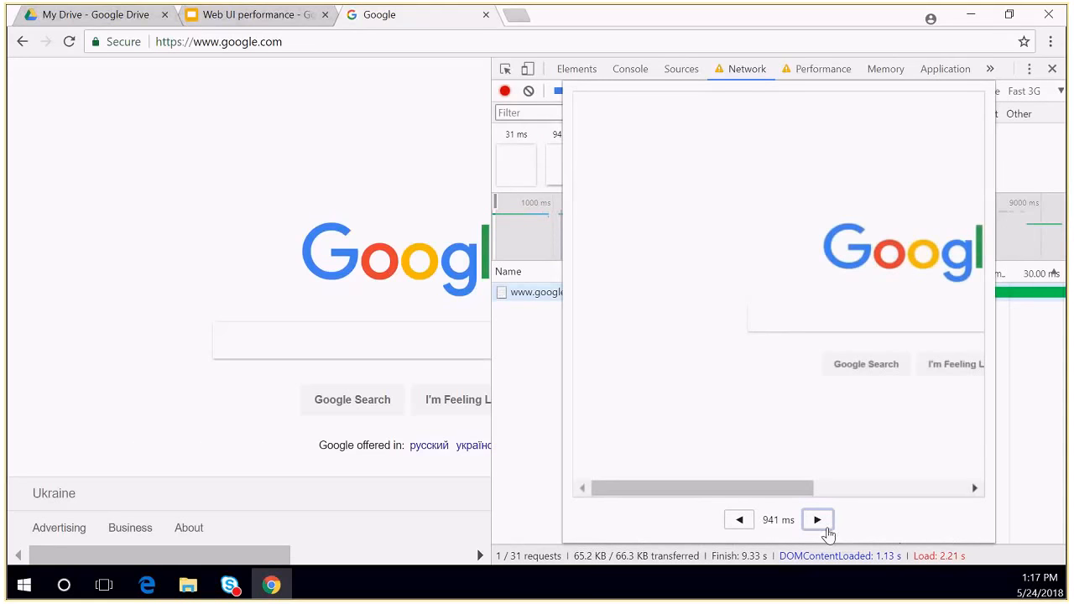
{"action": "mouse_move", "coordinate": [763, 527]}
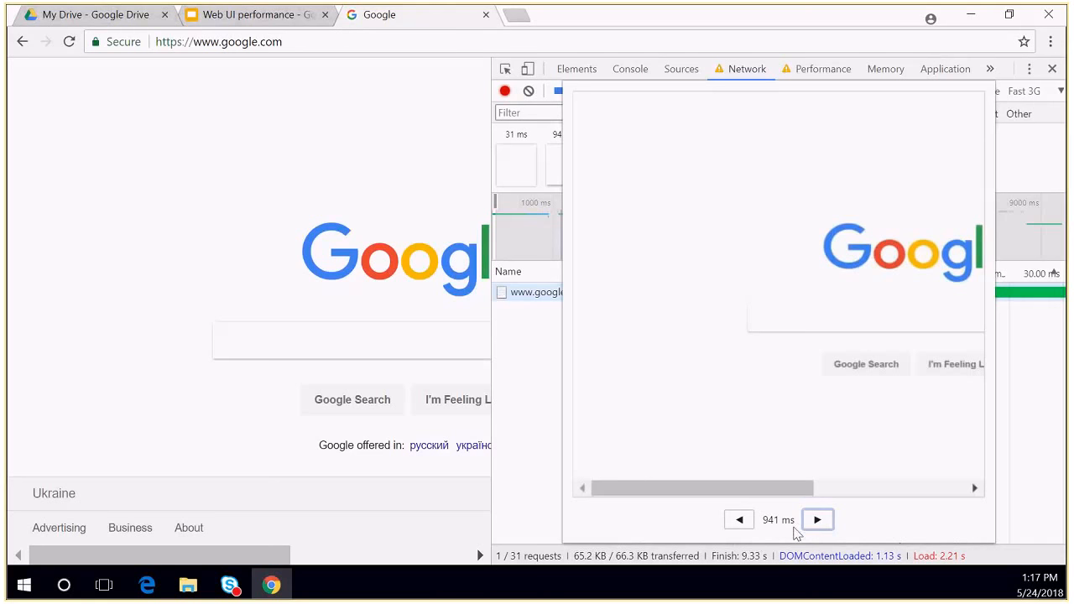
{"action": "left_click", "coordinate": [818, 519]}
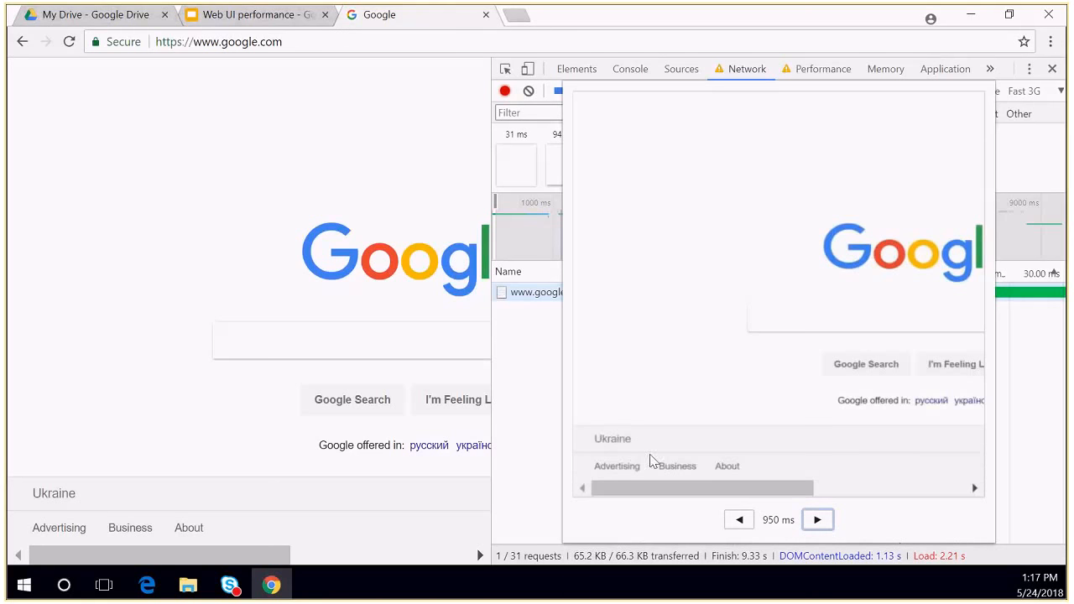
{"action": "left_click", "coordinate": [816, 520]}
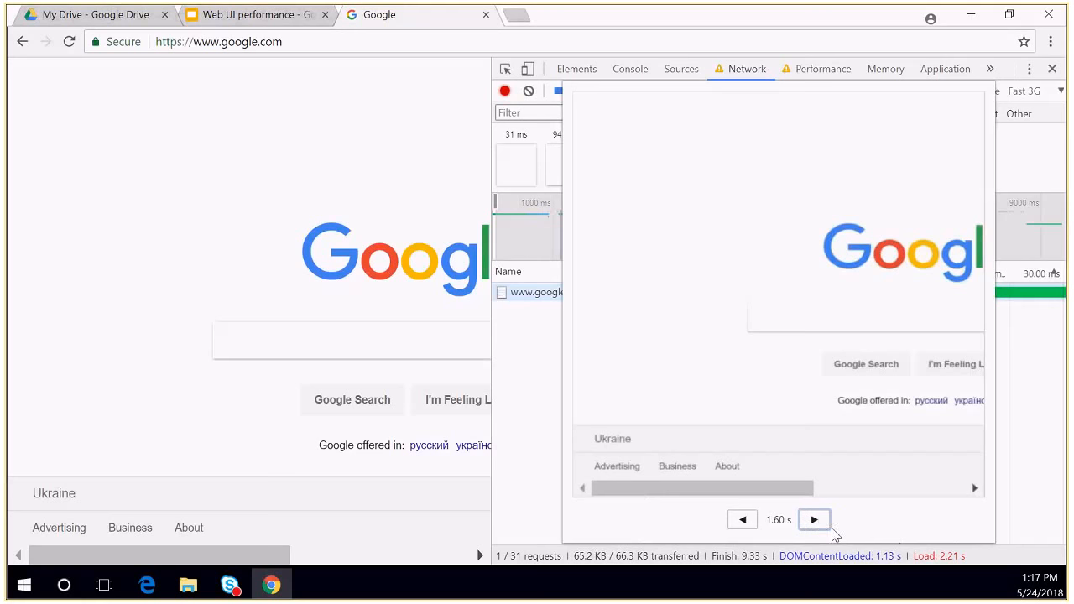
{"action": "left_click", "coordinate": [813, 520]}
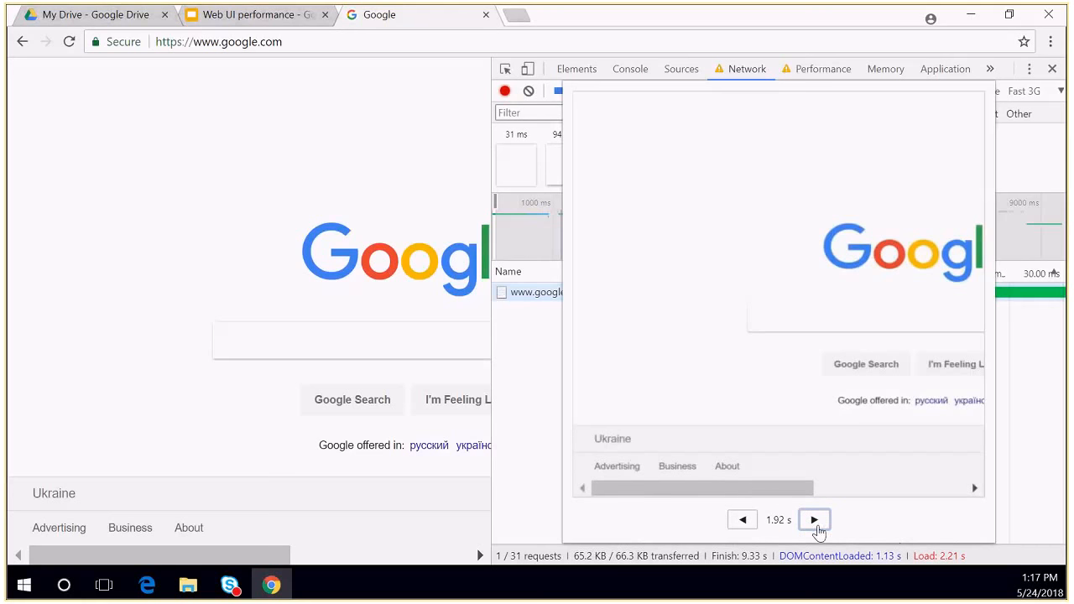
{"action": "mouse_move", "coordinate": [1034, 364]}
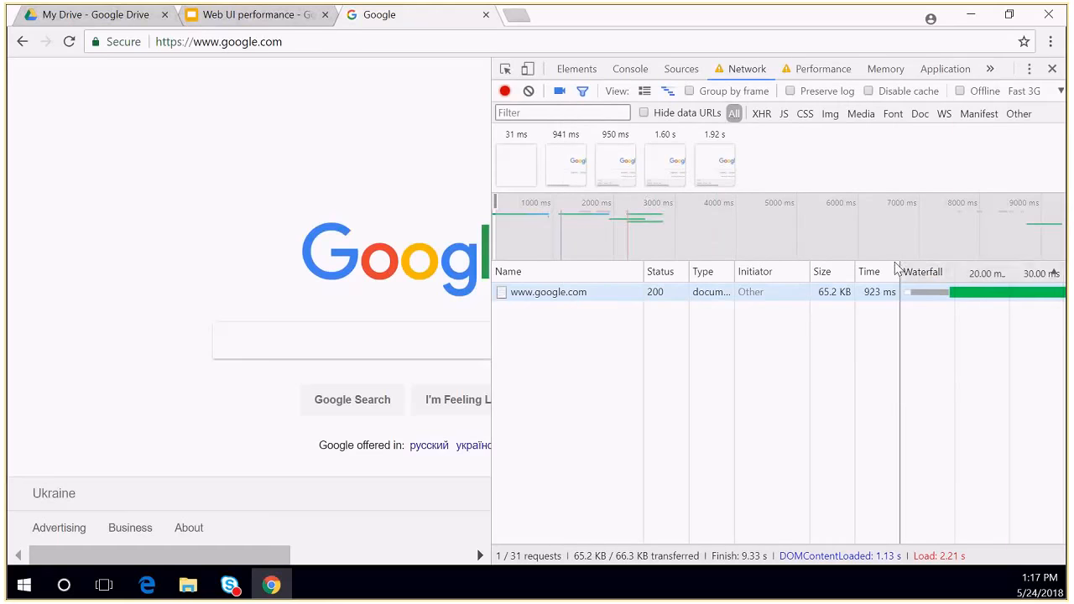
{"action": "mouse_move", "coordinate": [579, 168]}
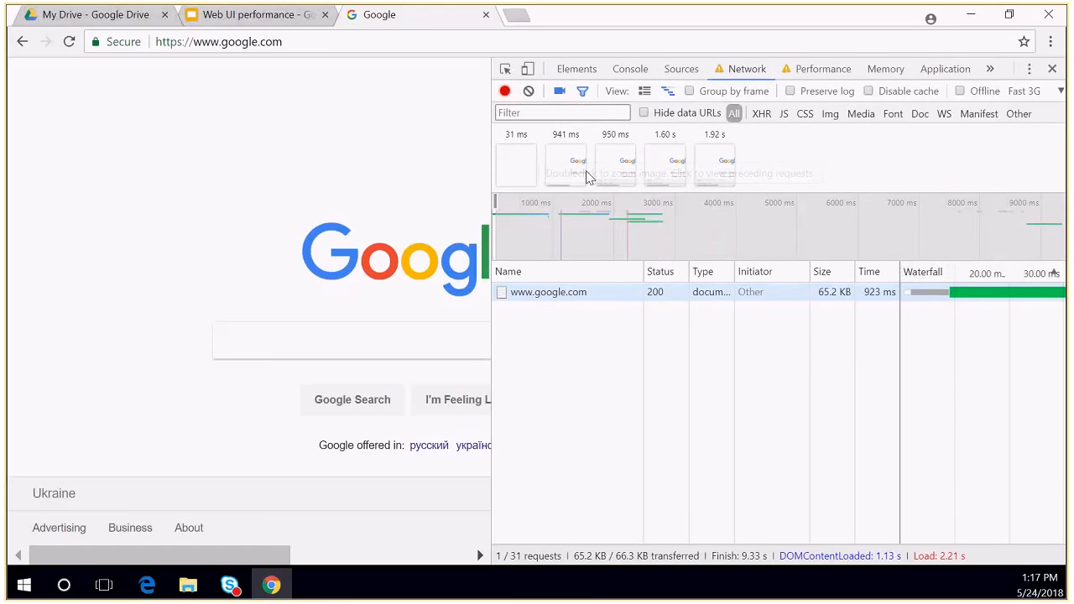
- Select a filmstrip screenshot to show only the 16 preceding requests
{"action": "left_click", "coordinate": [715, 166]}
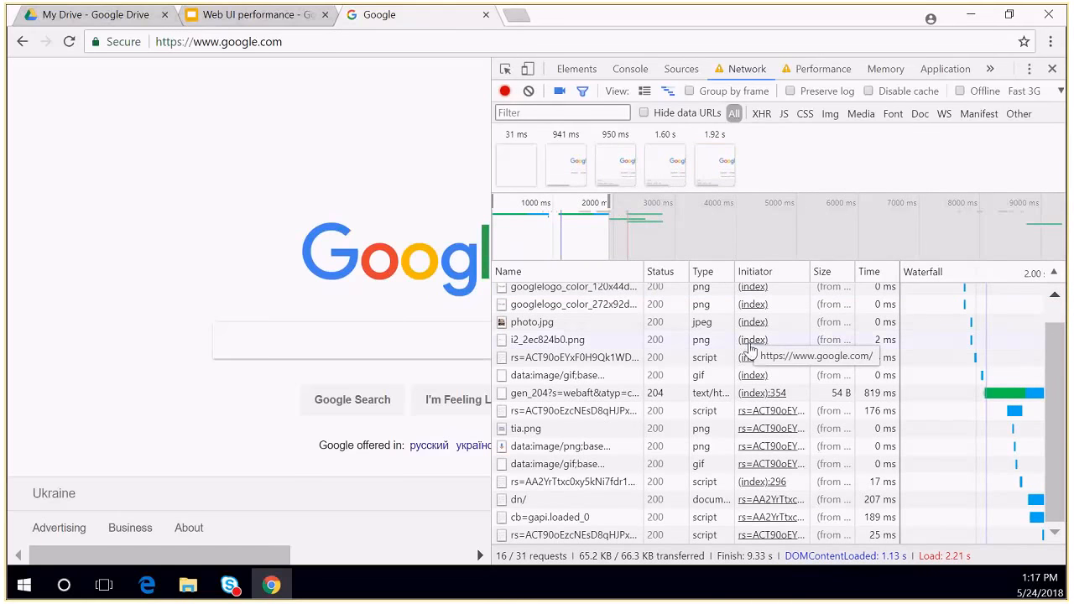
{"action": "mouse_move", "coordinate": [822, 332]}
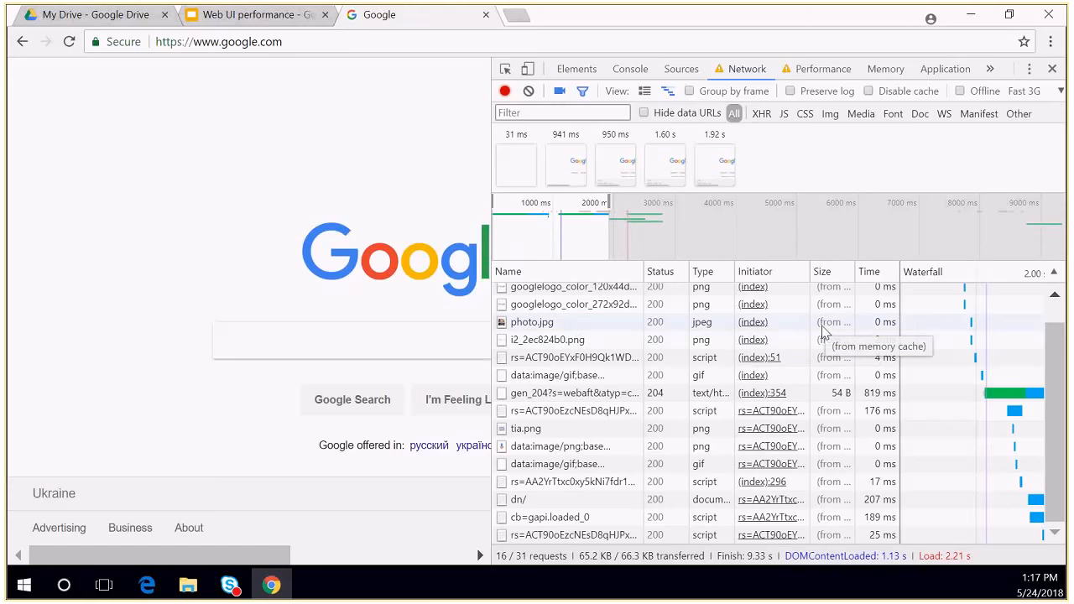
{"action": "right_click", "coordinate": [877, 271]}
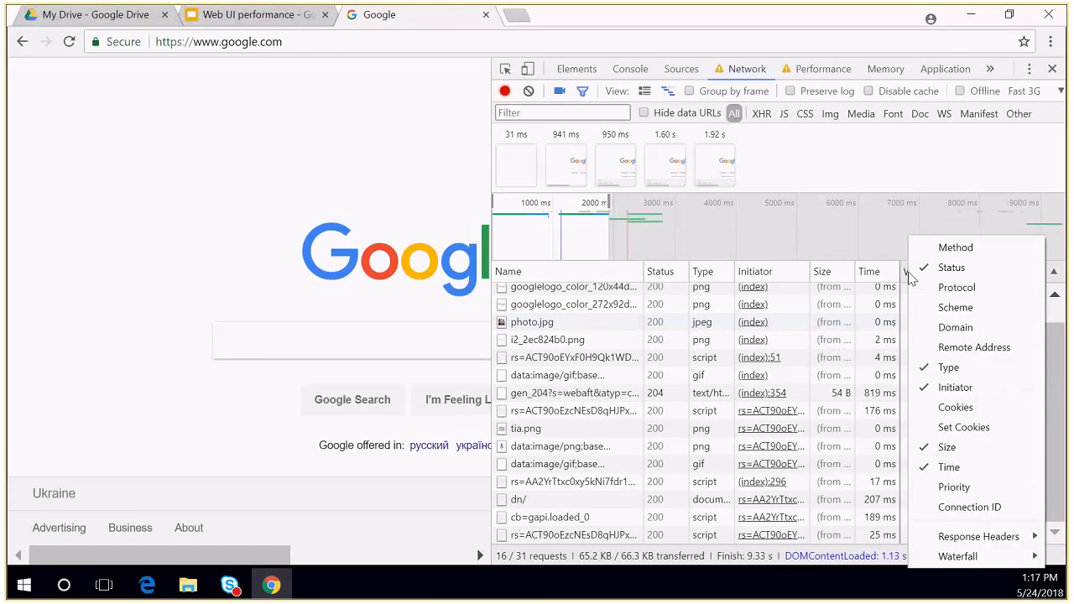
{"action": "mouse_move", "coordinate": [956, 287]}
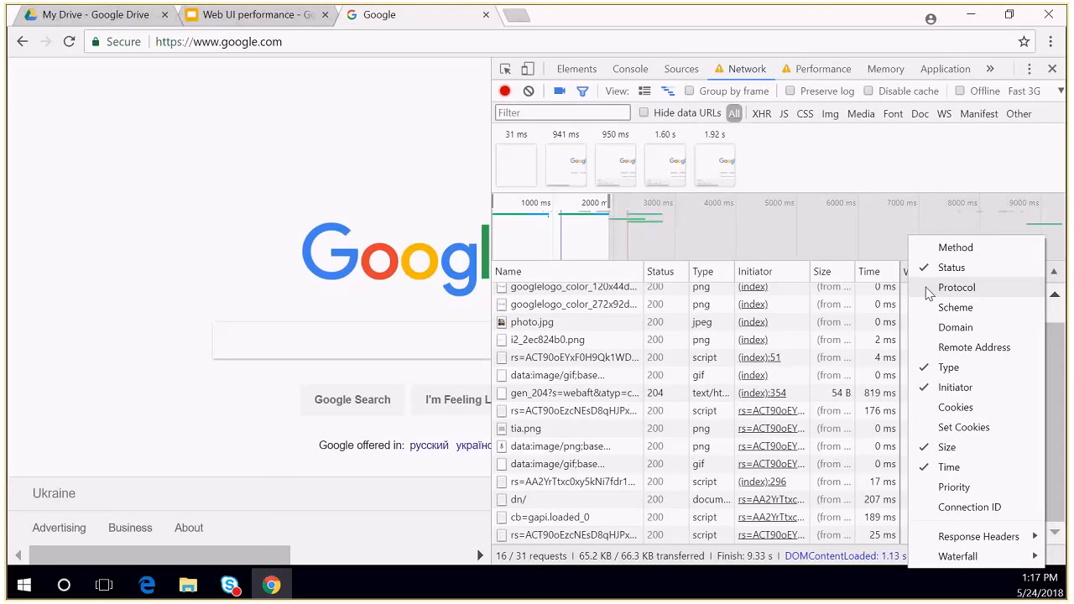
{"action": "left_click", "coordinate": [954, 487]}
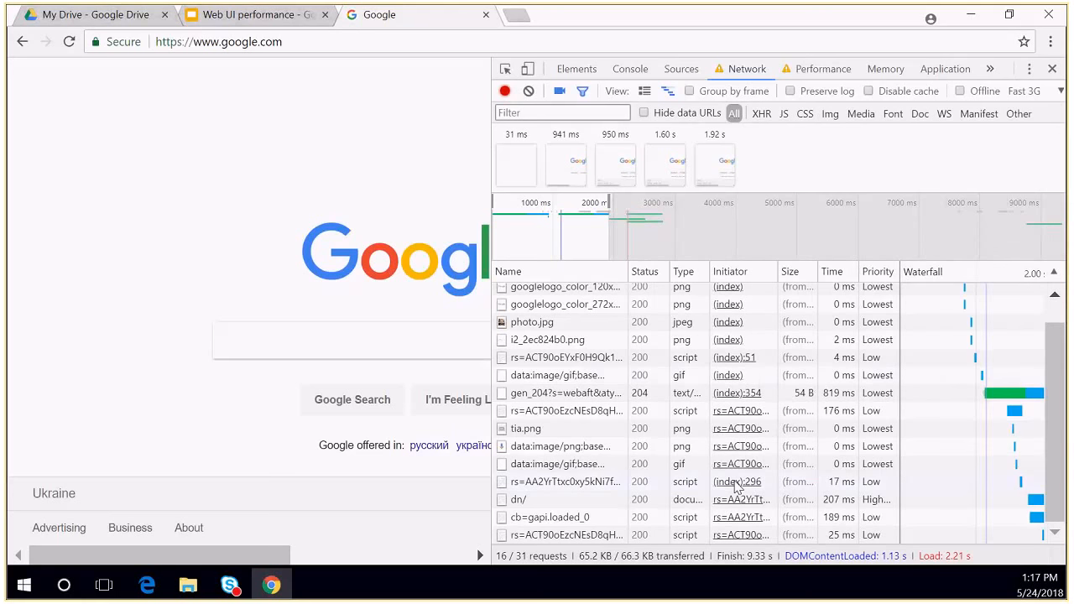
{"action": "scroll", "scroll_direction": "up", "scroll_amount": 3}
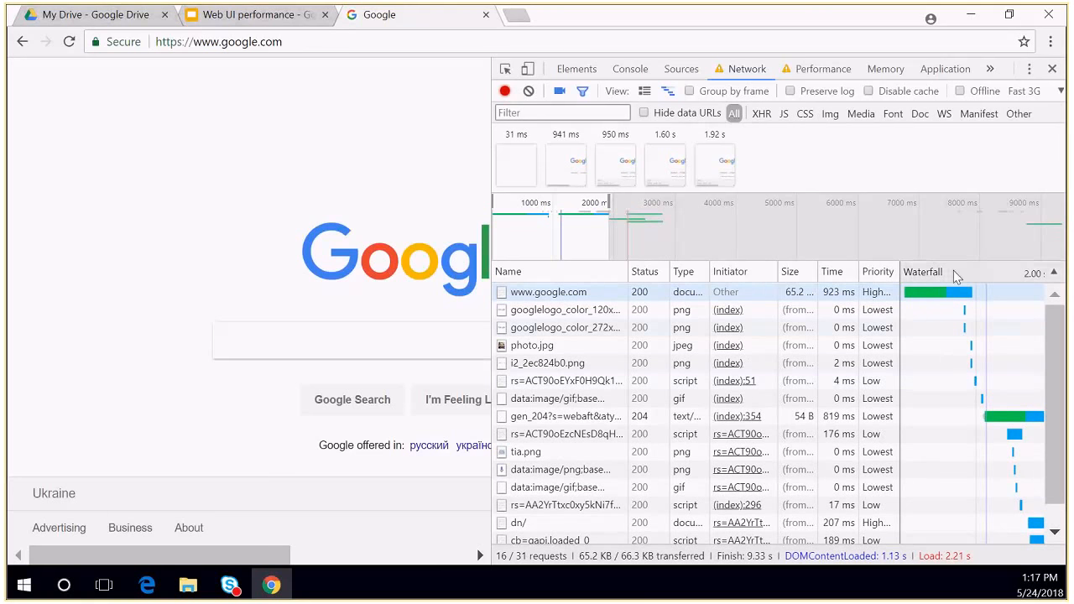
{"action": "mouse_move", "coordinate": [875, 291]}
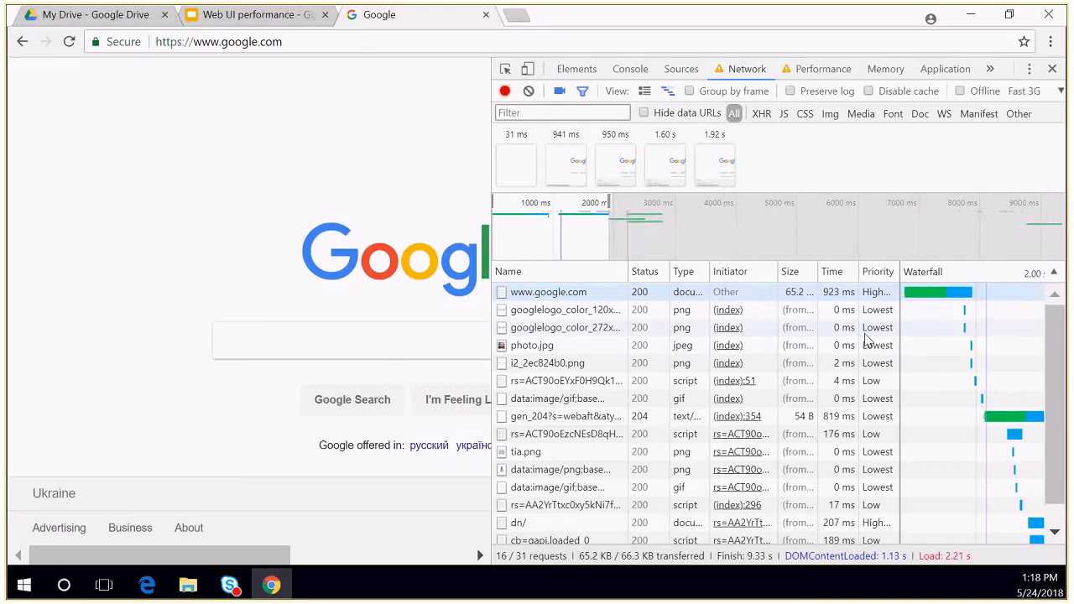
{"action": "mouse_move", "coordinate": [877, 293]}
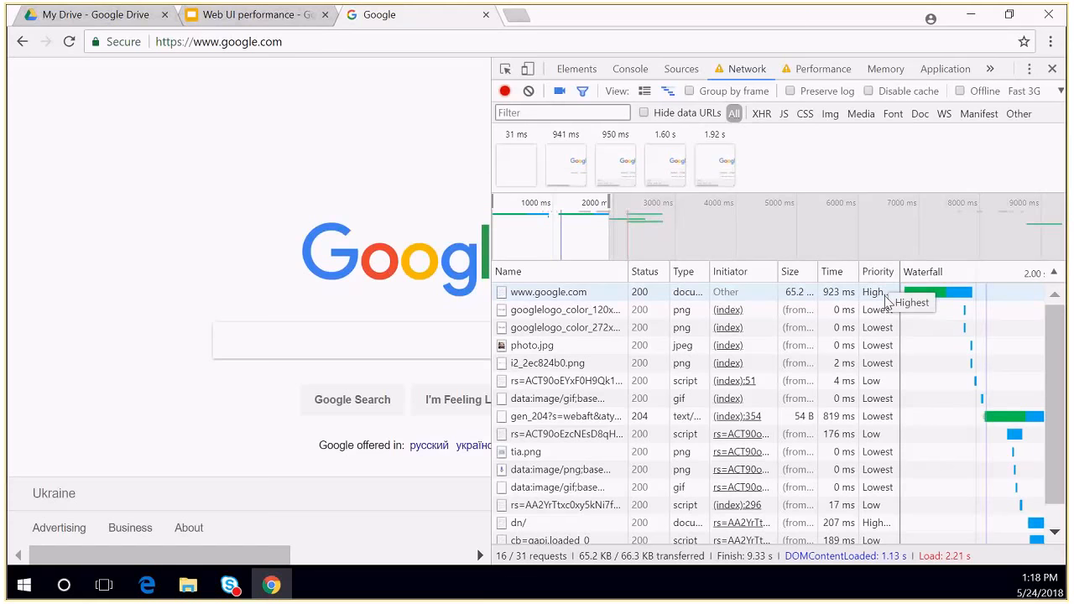
{"action": "scroll", "scroll_direction": "down", "scroll_amount": 3}
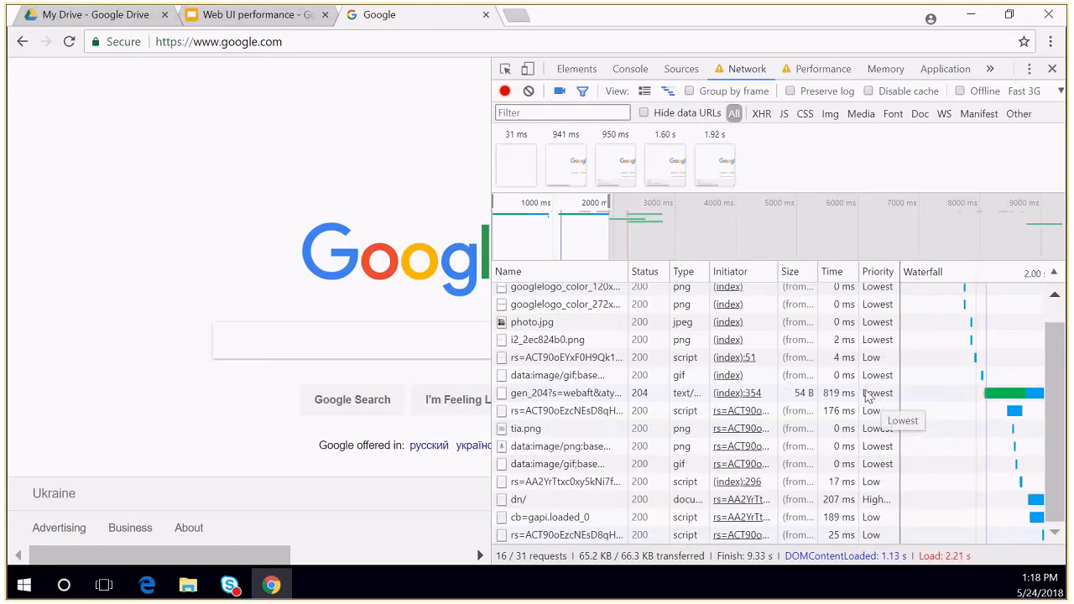
{"action": "scroll", "scroll_direction": "up", "scroll_amount": 3}
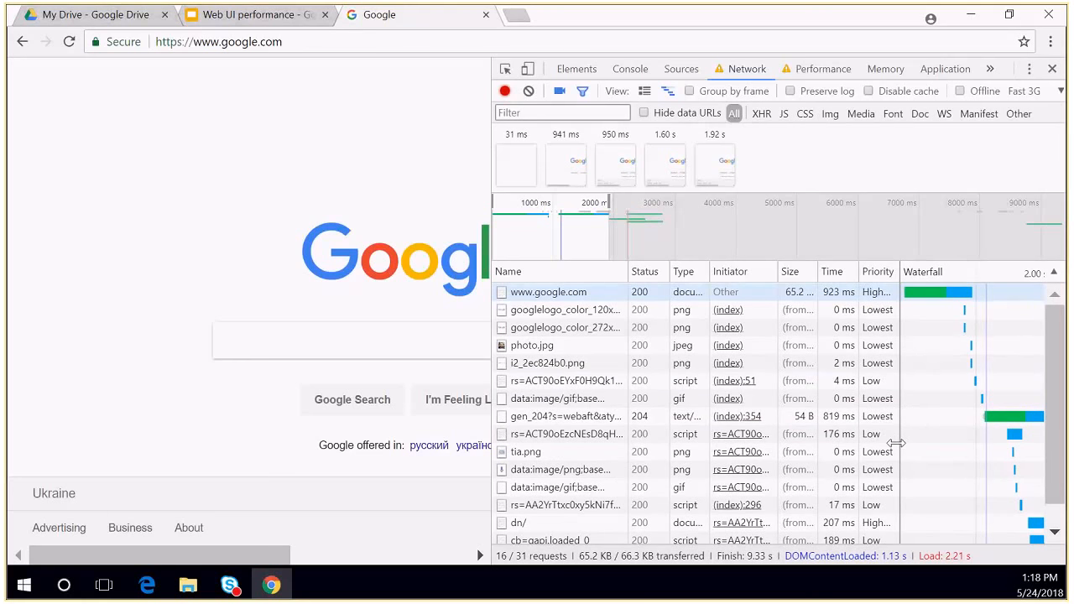
{"action": "mouse_move", "coordinate": [873, 310]}
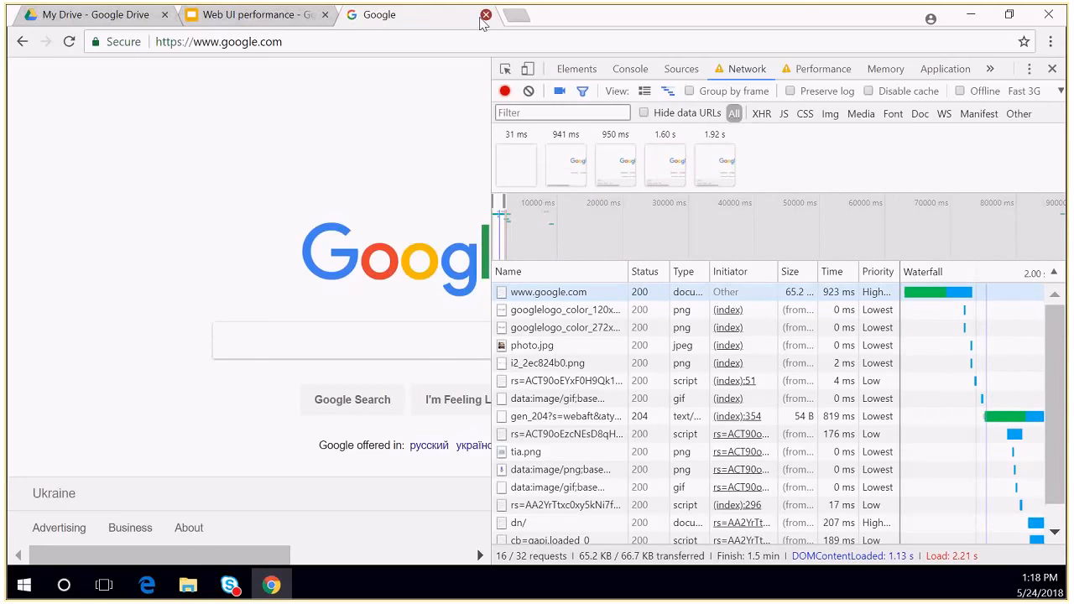
- Present the Web UI performance deck from slide 66, 'Demo time'
{"action": "left_click", "coordinate": [485, 15]}
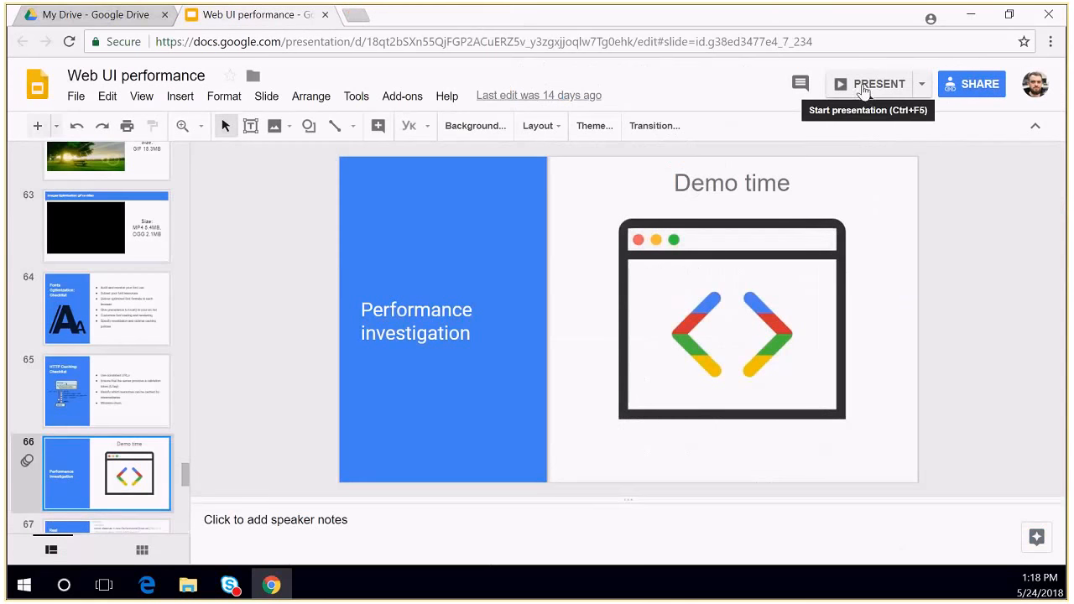
{"action": "mouse_move", "coordinate": [880, 88]}
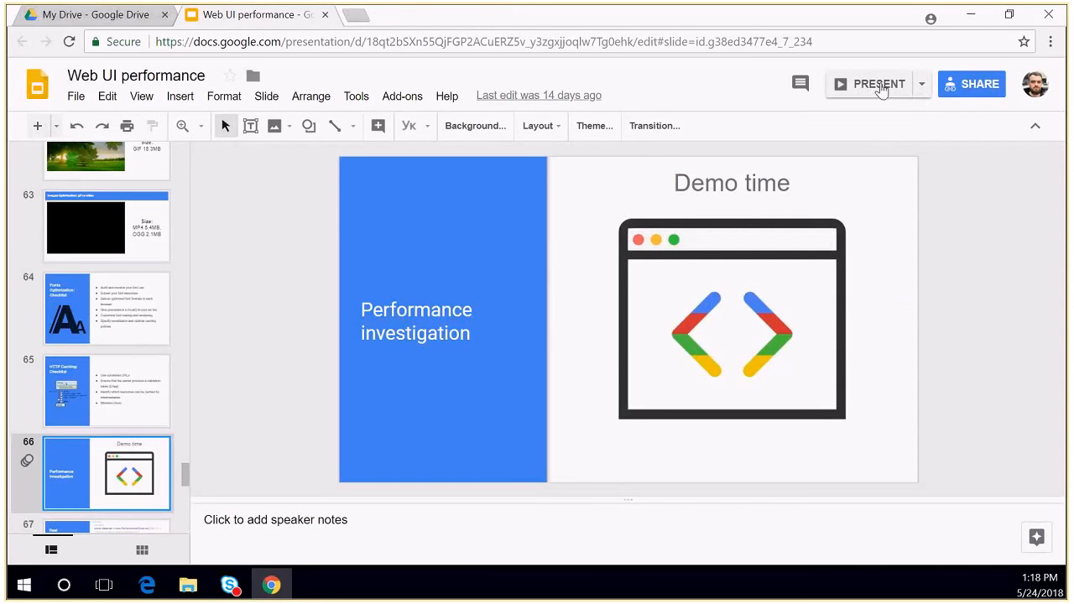
{"action": "left_click", "coordinate": [879, 84]}
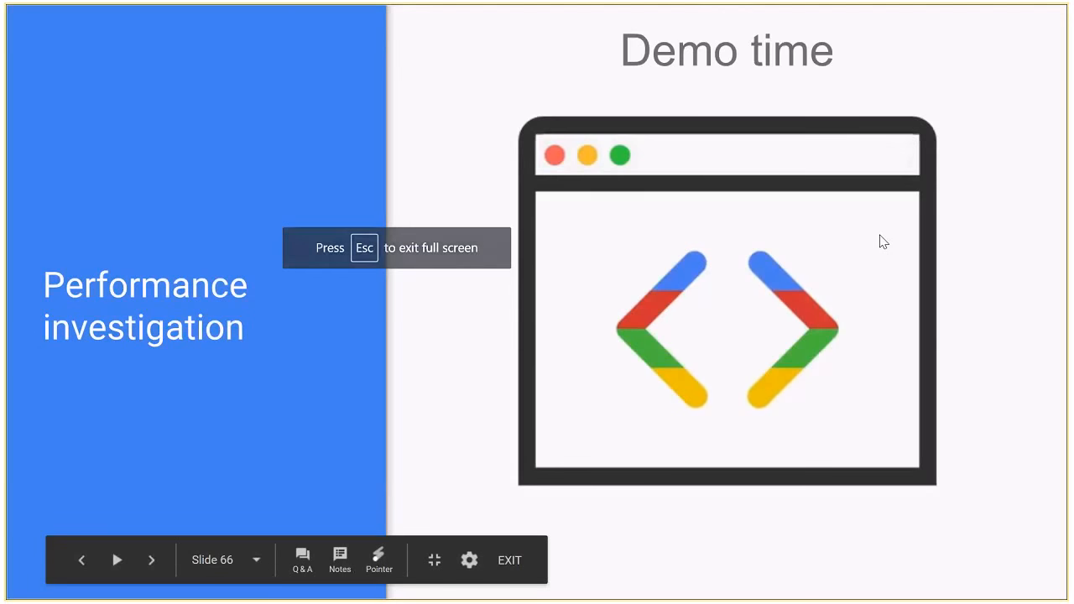
- Advance the slideshow to slide 68, 'Real User Measurement'
{"action": "left_click", "coordinate": [151, 560]}
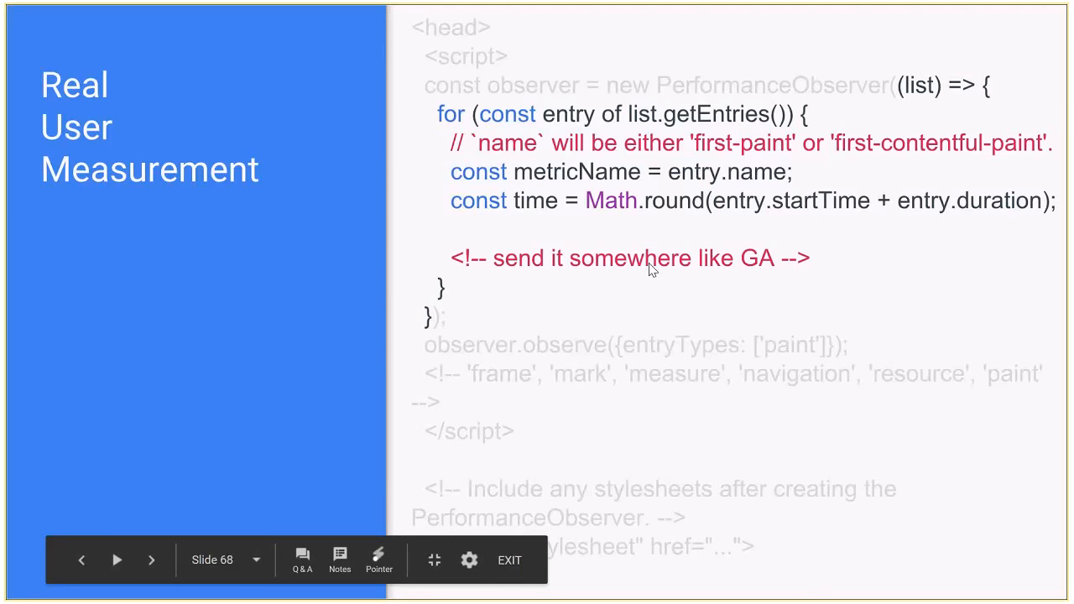
- Advance two slides to slide 70, 'Tools'
{"action": "left_click", "coordinate": [151, 559]}
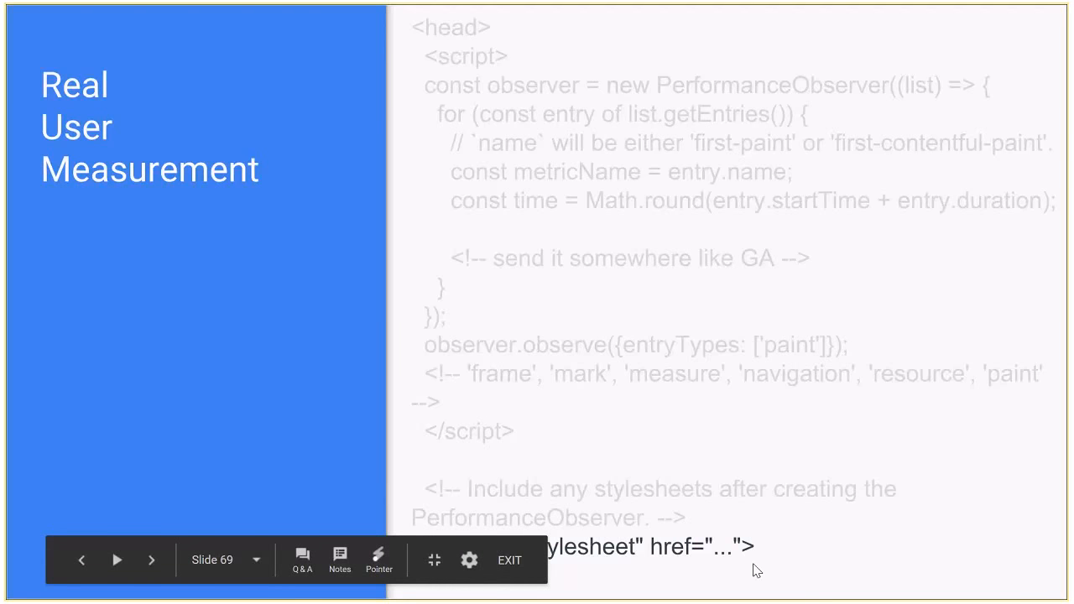
{"action": "left_click", "coordinate": [152, 560]}
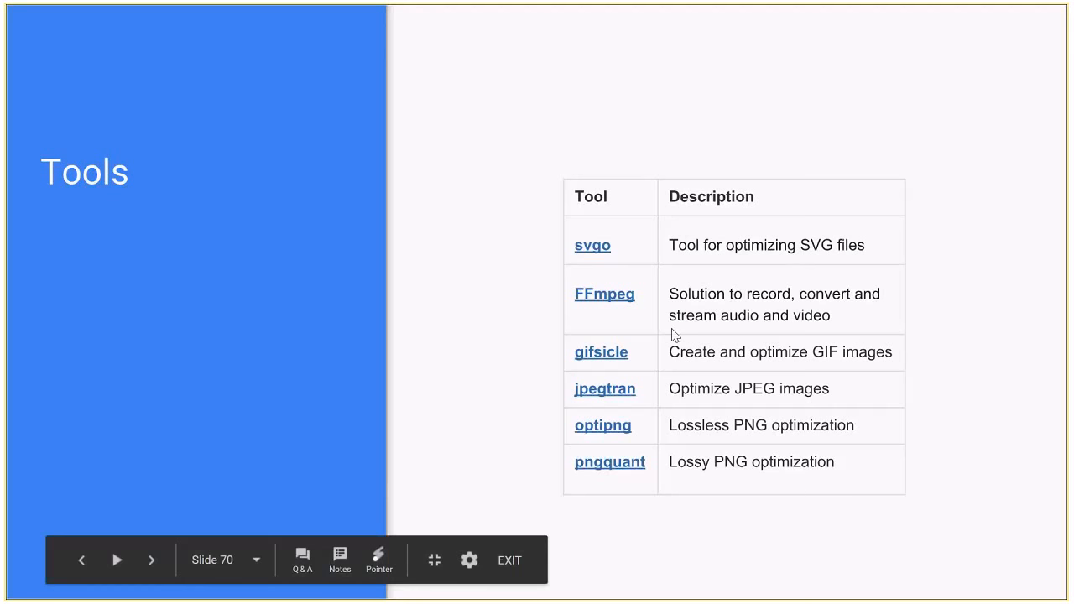
{"action": "mouse_move", "coordinate": [570, 244]}
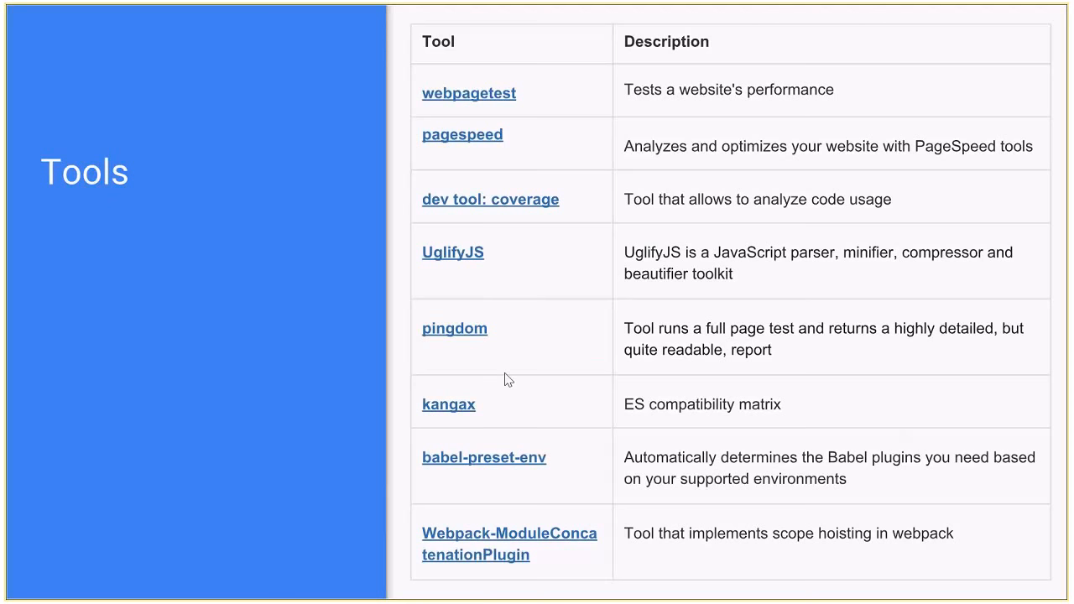
{"action": "mouse_move", "coordinate": [590, 395]}
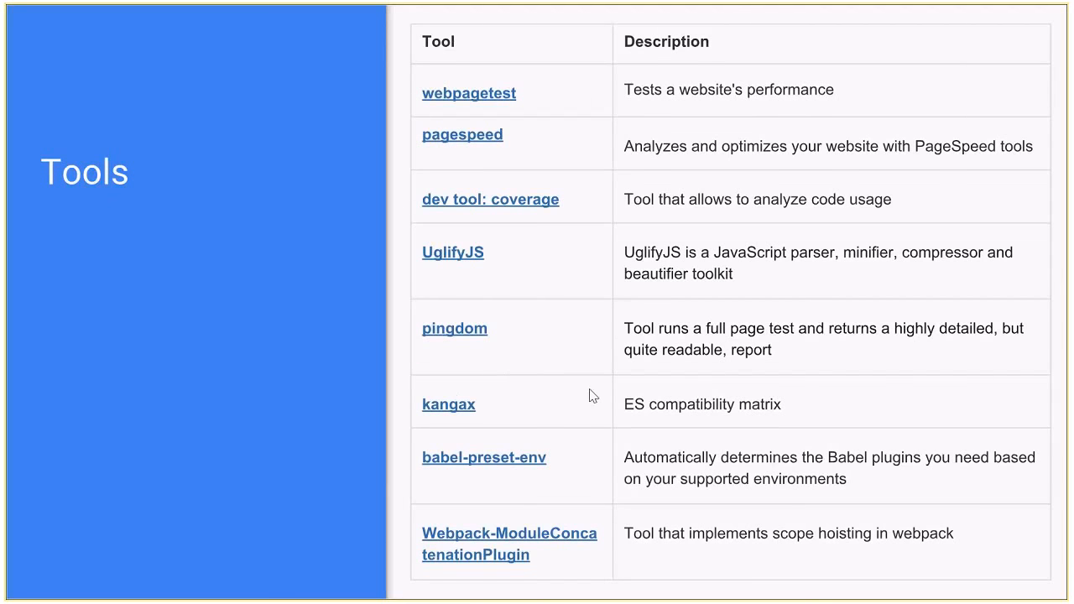
{"action": "mouse_move", "coordinate": [742, 441]}
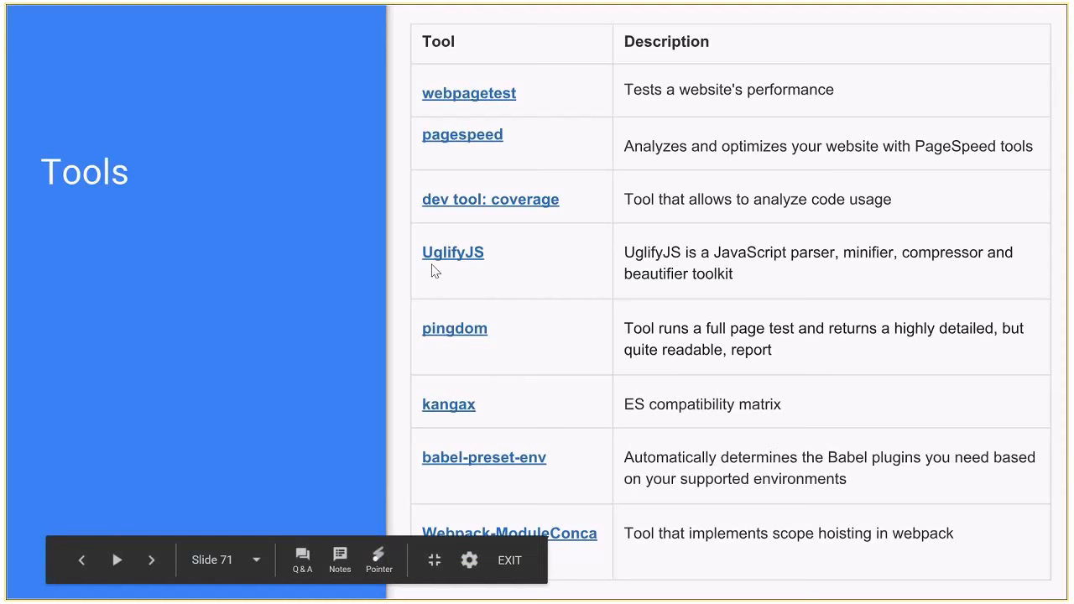
{"action": "mouse_move", "coordinate": [463, 134]}
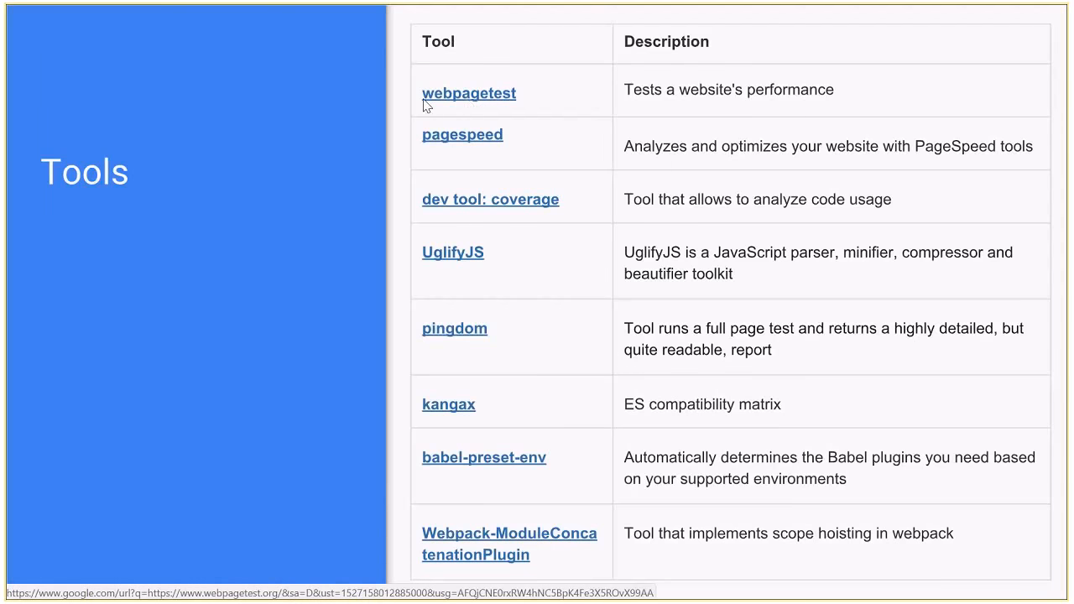
{"action": "mouse_move", "coordinate": [460, 102]}
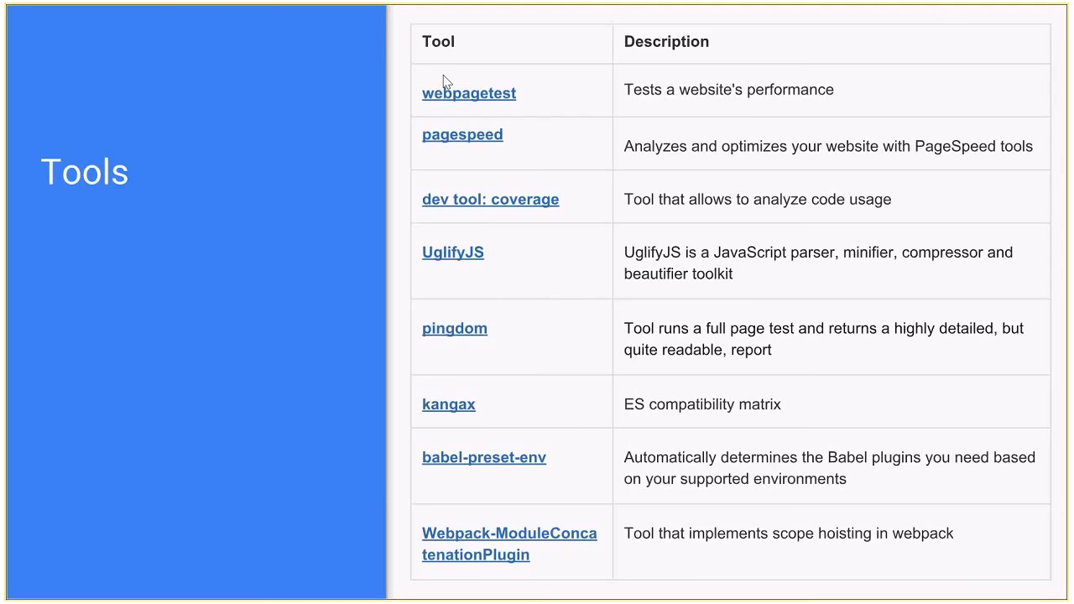
{"action": "mouse_move", "coordinate": [487, 54]}
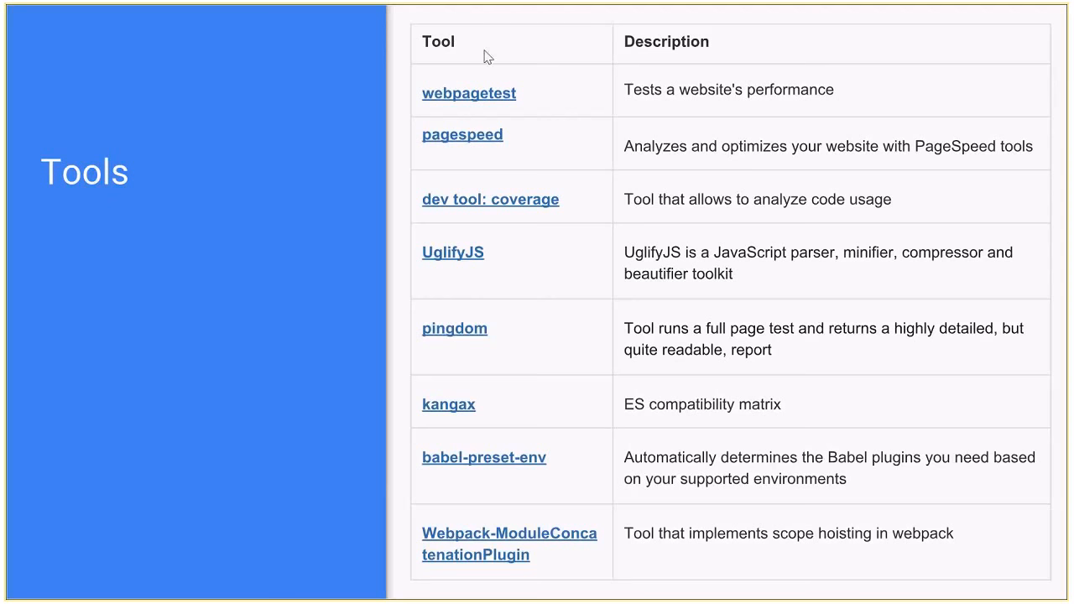
{"action": "mouse_move", "coordinate": [405, 101]}
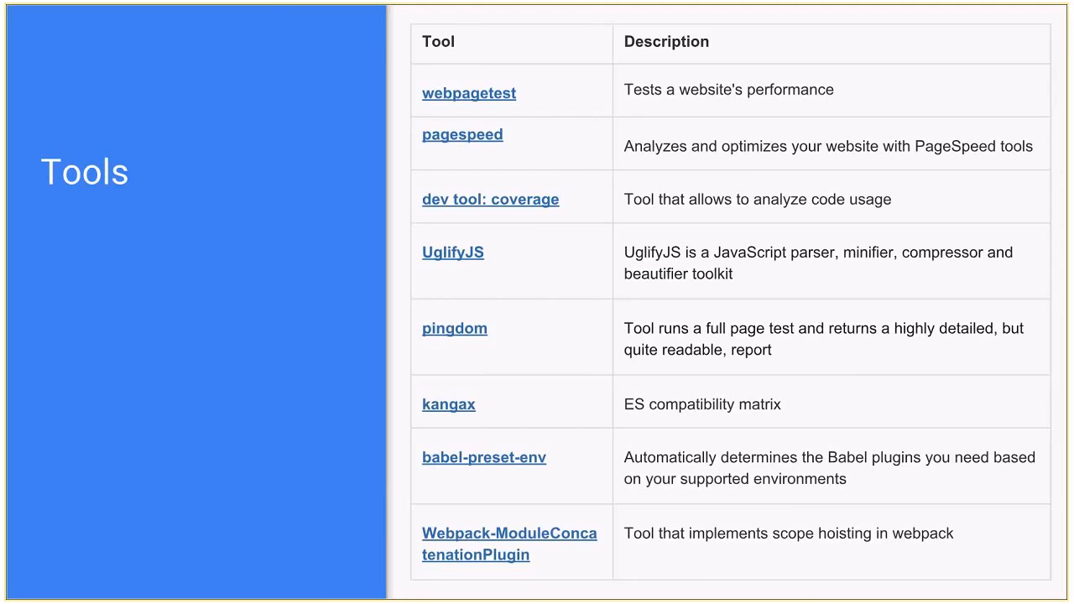
{"action": "mouse_move", "coordinate": [349, 187]}
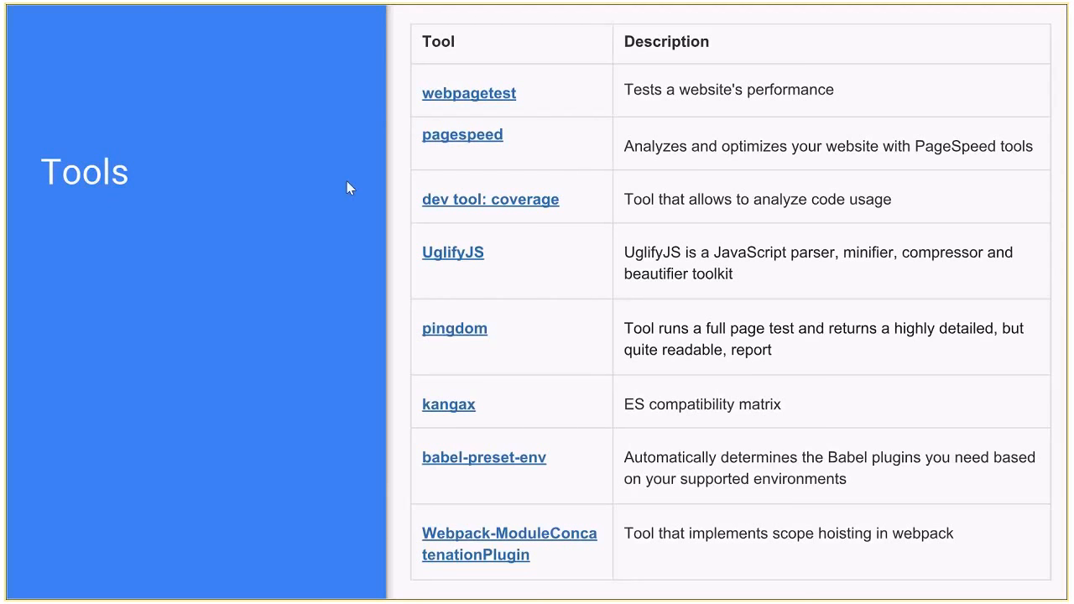